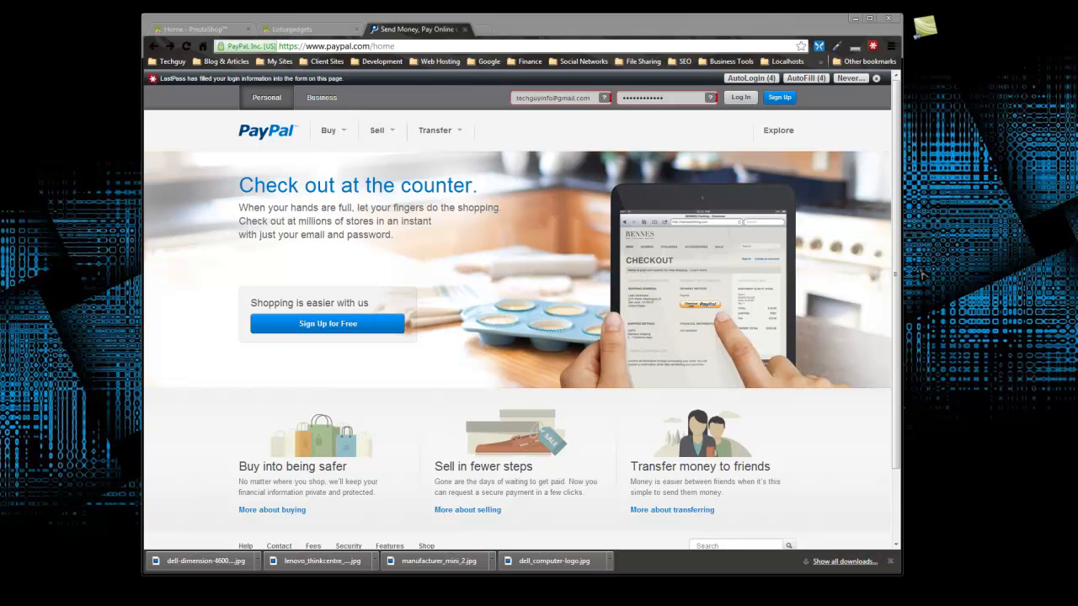
{"action": "mouse_move", "coordinate": [331, 323]}
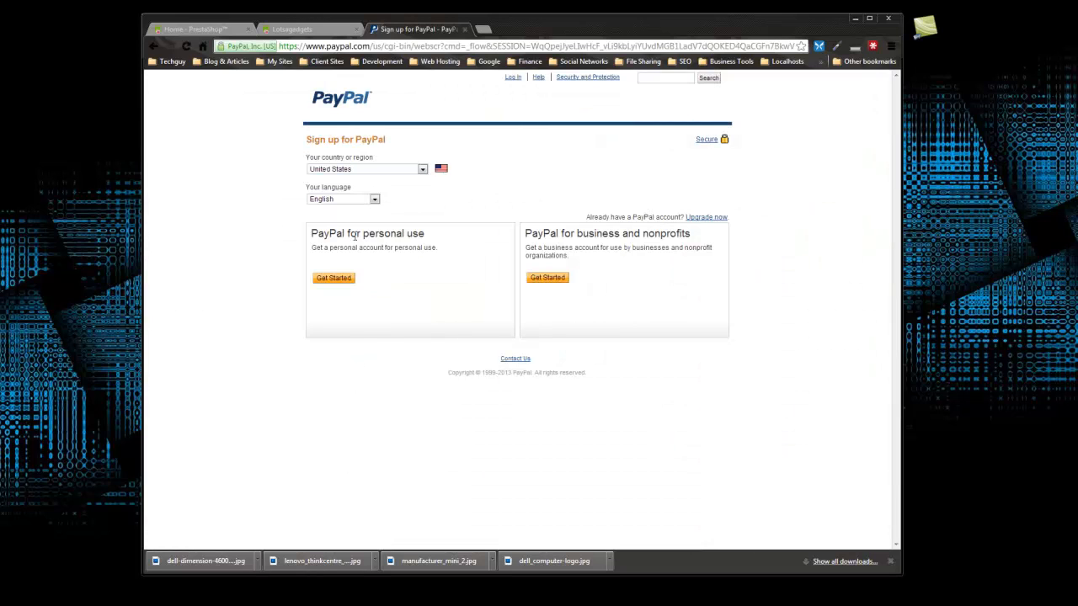
{"action": "mouse_move", "coordinate": [570, 245]}
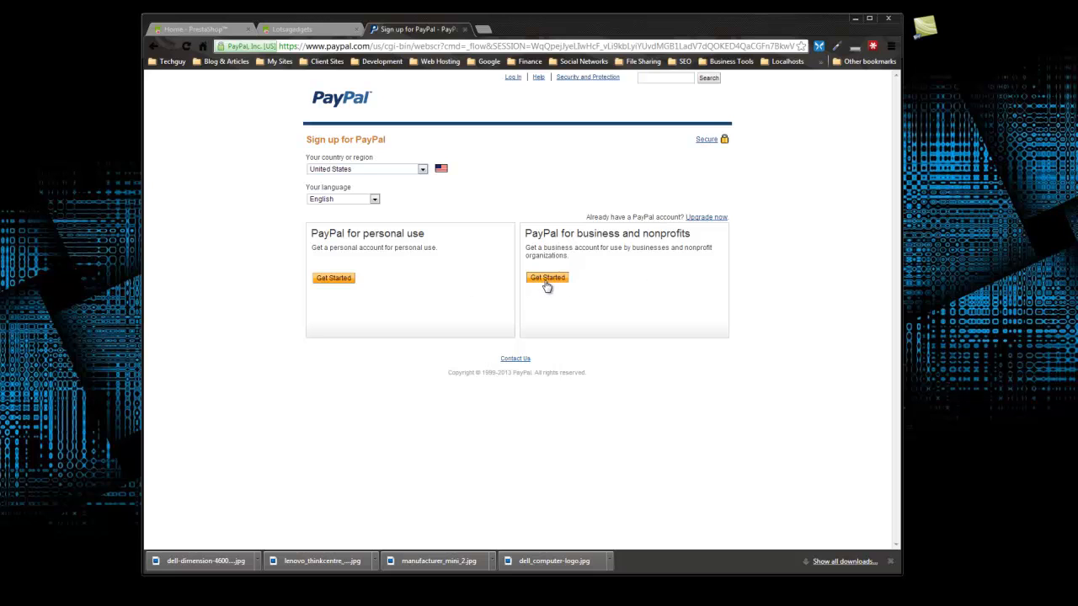
Step: Open PayPal's business payments page and scroll to the Standard, Advanced and Pro plans
{"action": "left_click", "coordinate": [546, 278]}
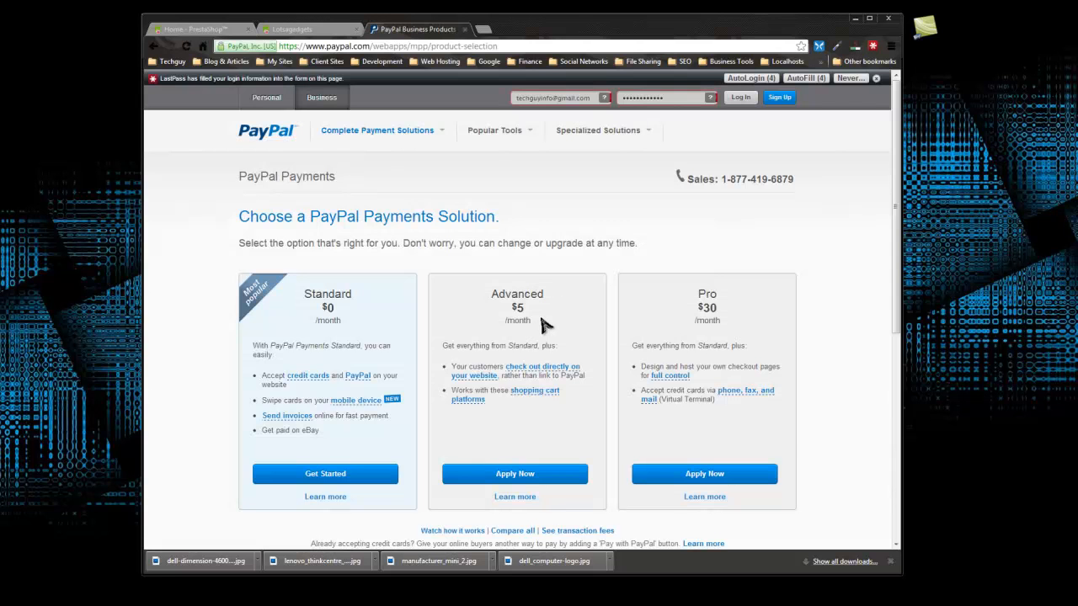
{"action": "mouse_move", "coordinate": [414, 300]}
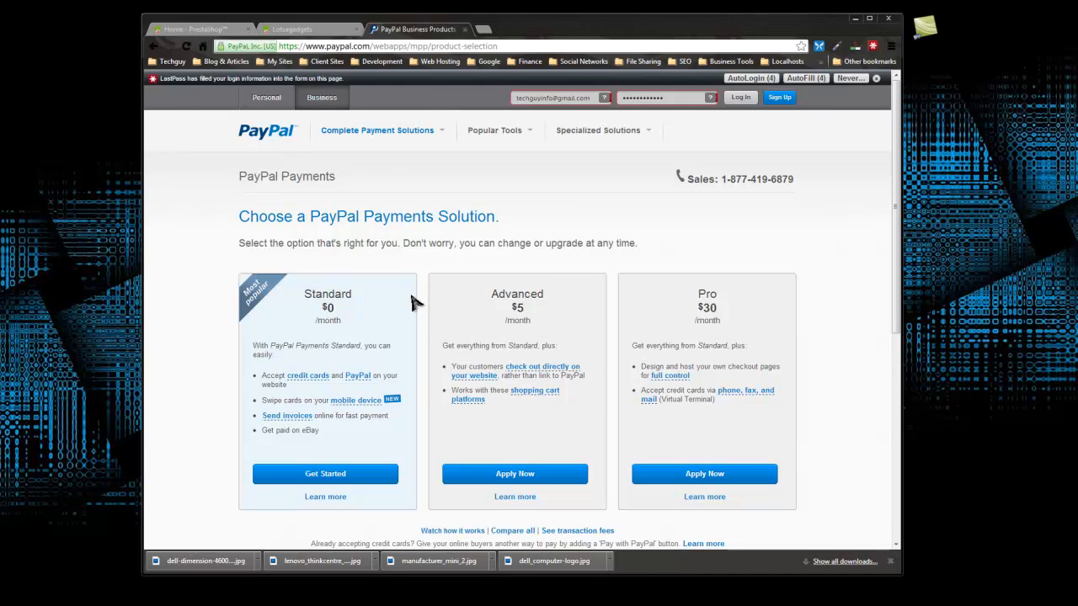
{"action": "scroll", "scroll_direction": "down", "scroll_amount": 3}
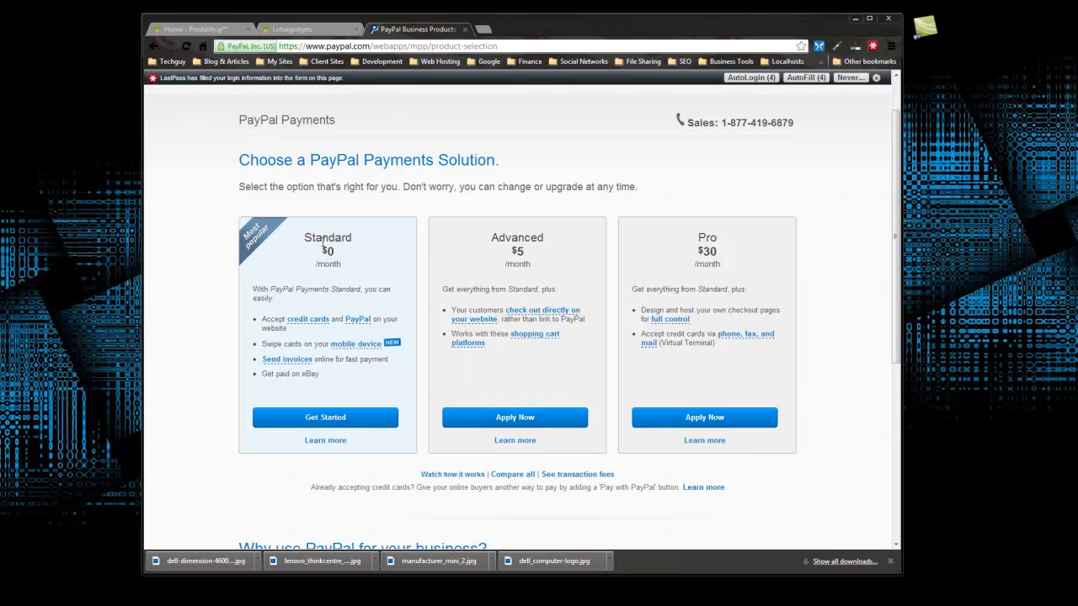
{"action": "mouse_move", "coordinate": [316, 261]}
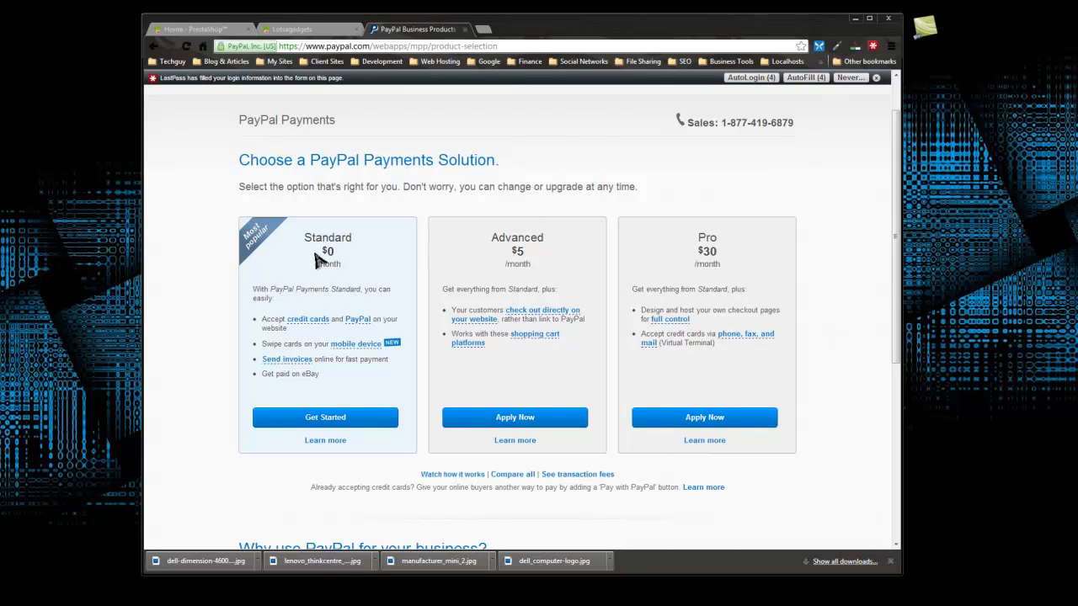
{"action": "mouse_move", "coordinate": [264, 320]}
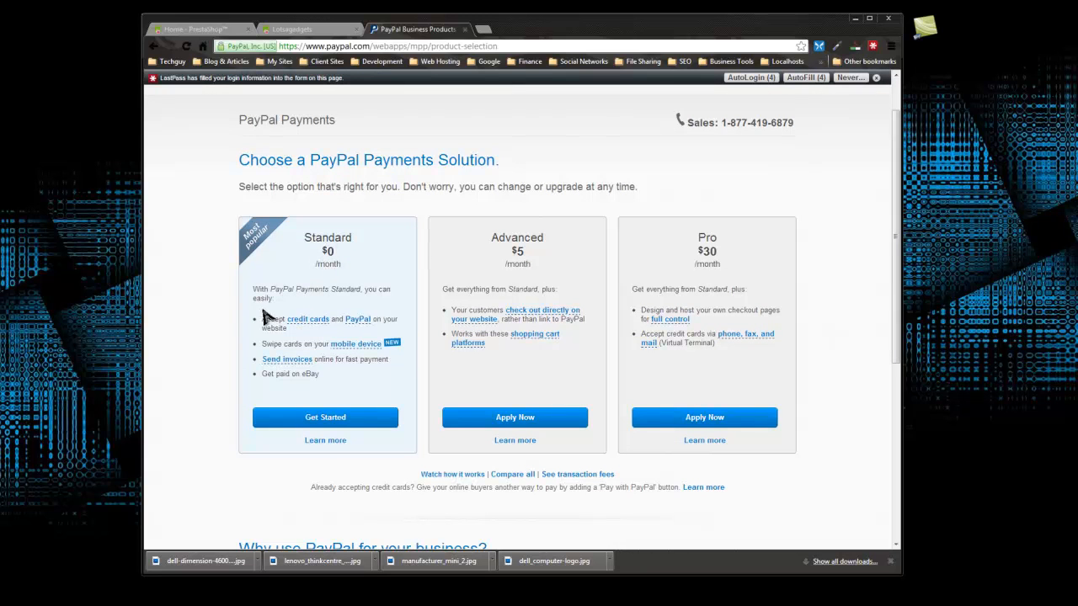
{"action": "mouse_move", "coordinate": [425, 219]}
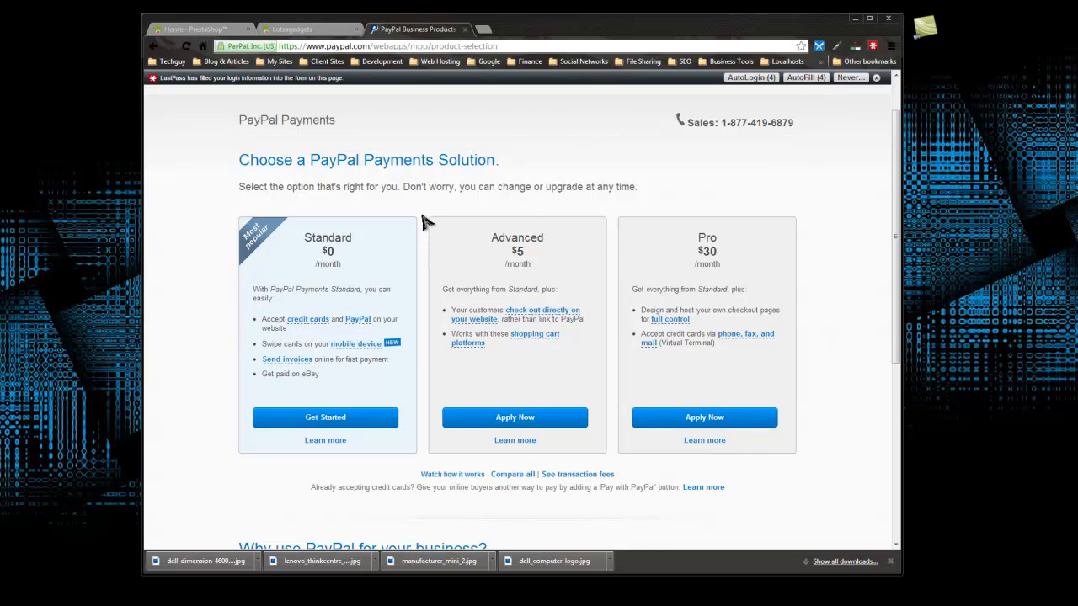
{"action": "mouse_move", "coordinate": [421, 221]}
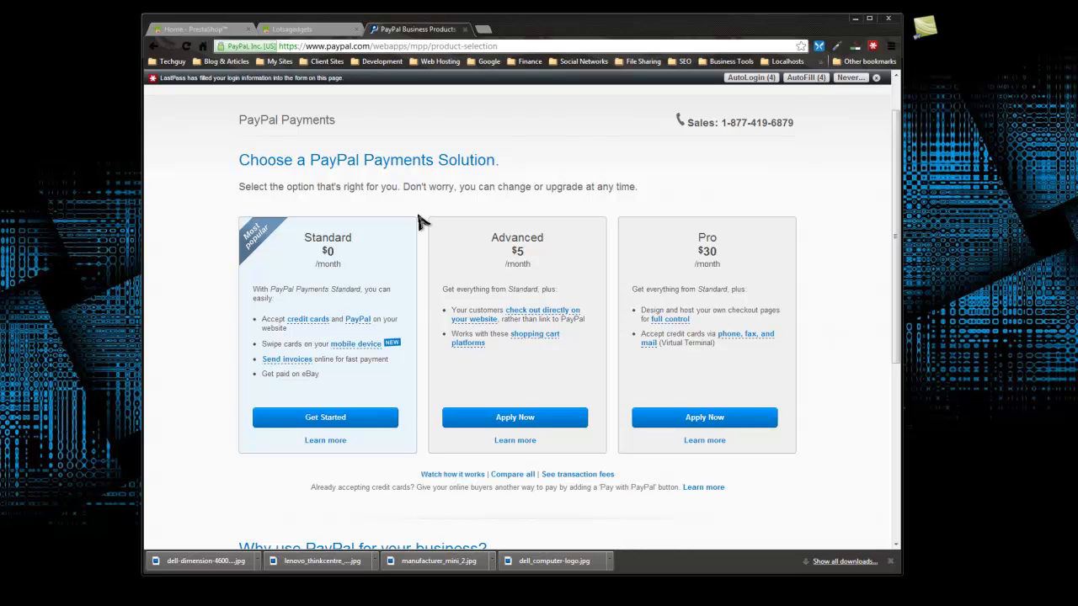
{"action": "mouse_move", "coordinate": [537, 254]}
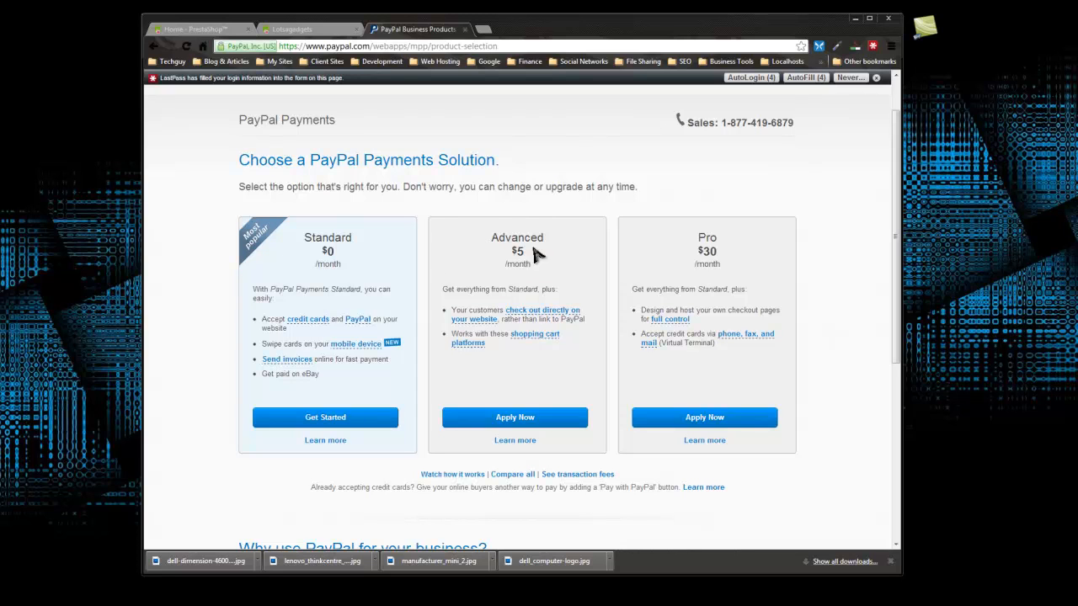
{"action": "mouse_move", "coordinate": [547, 275]}
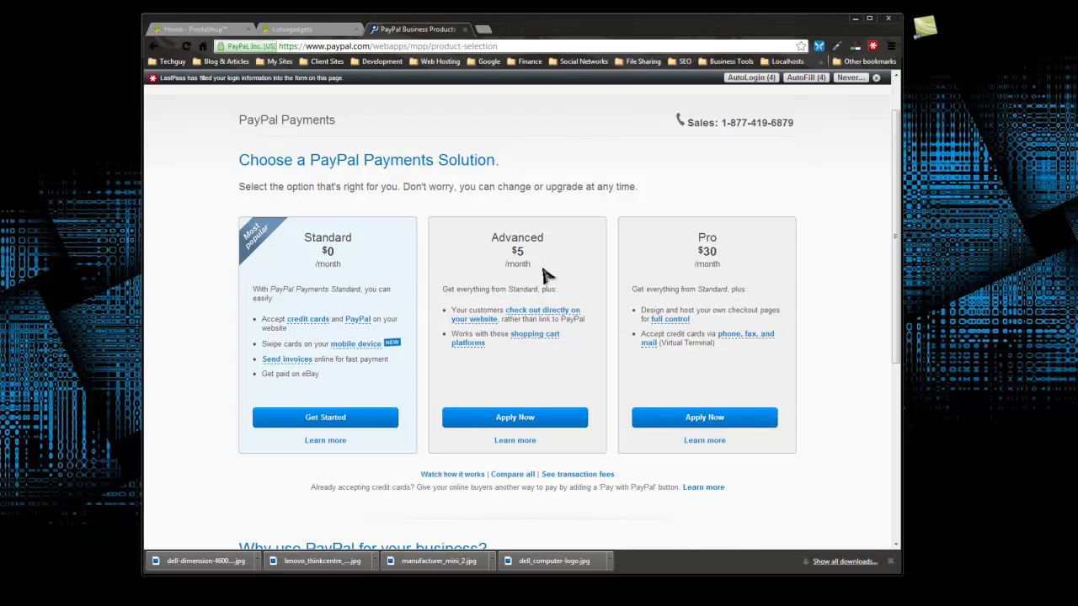
{"action": "mouse_move", "coordinate": [504, 319]}
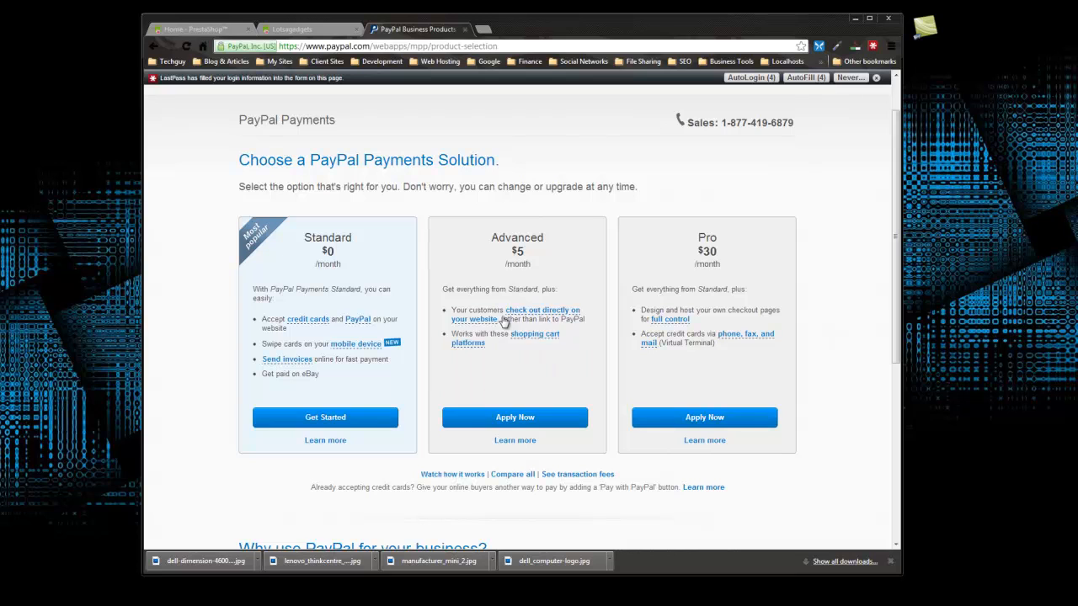
{"action": "mouse_move", "coordinate": [502, 312]}
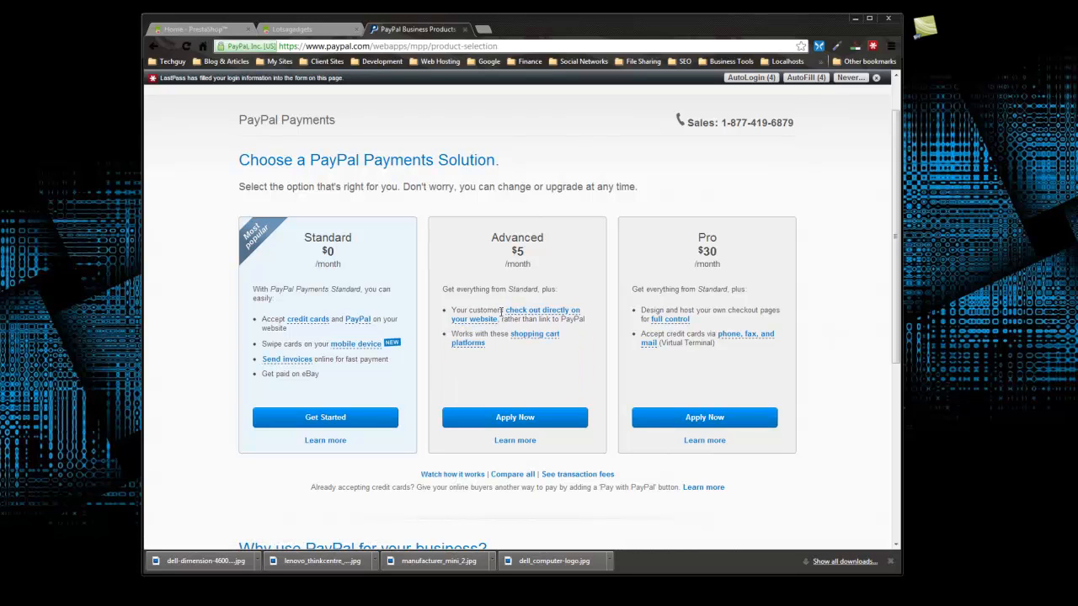
{"action": "mouse_move", "coordinate": [516, 308]}
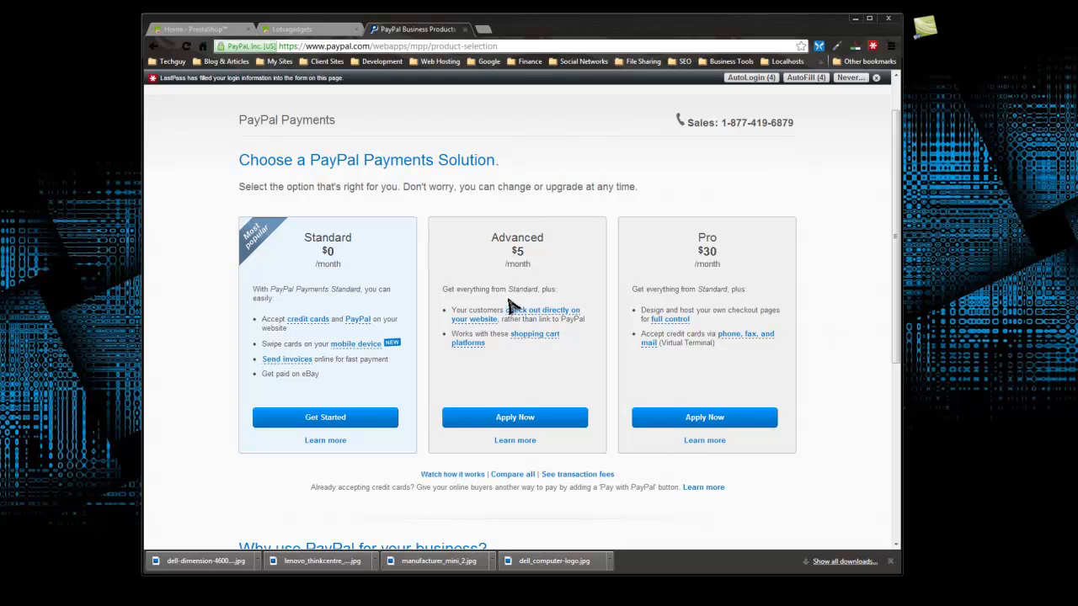
{"action": "mouse_move", "coordinate": [709, 284]}
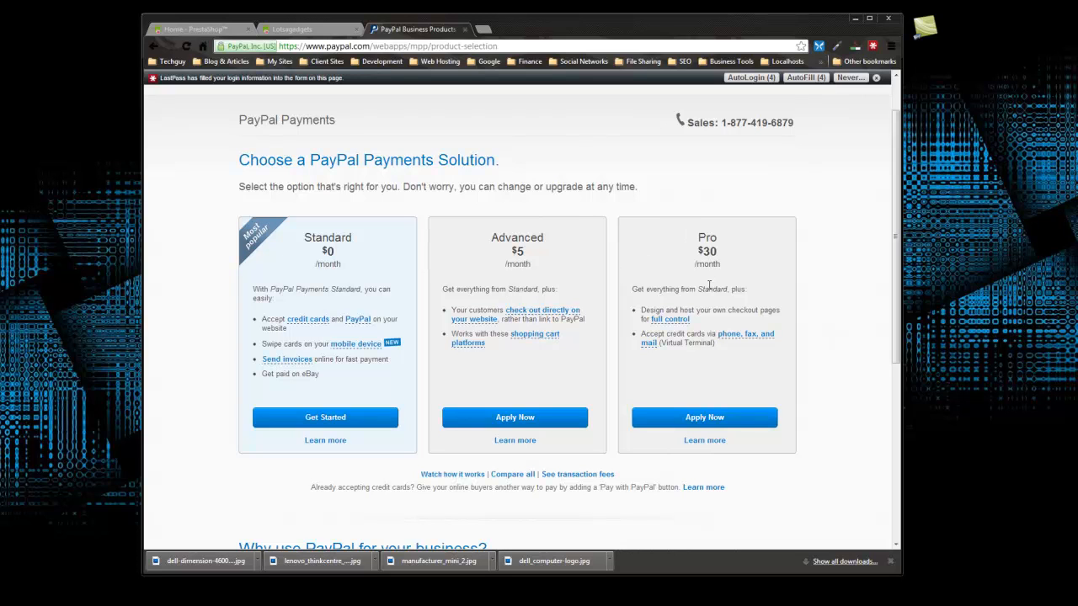
{"action": "mouse_move", "coordinate": [636, 318]}
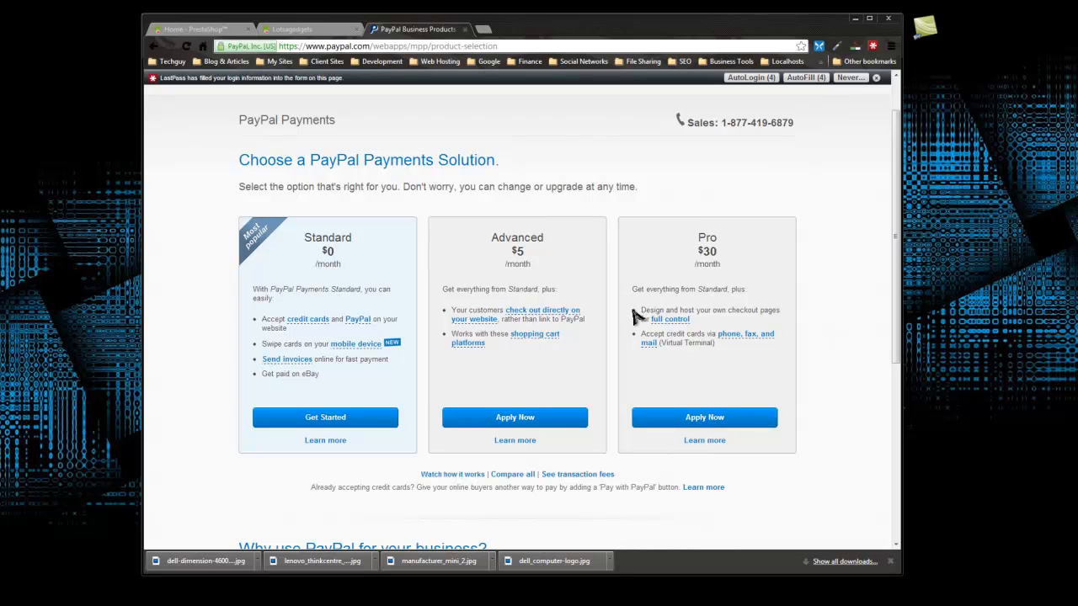
{"action": "mouse_move", "coordinate": [643, 325]}
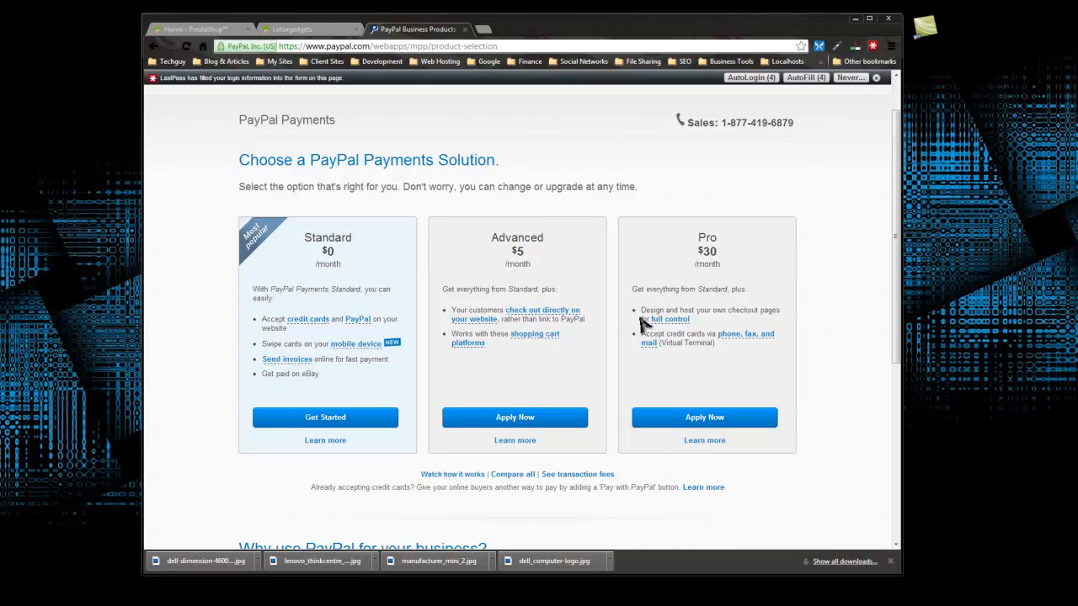
{"action": "mouse_move", "coordinate": [784, 293]}
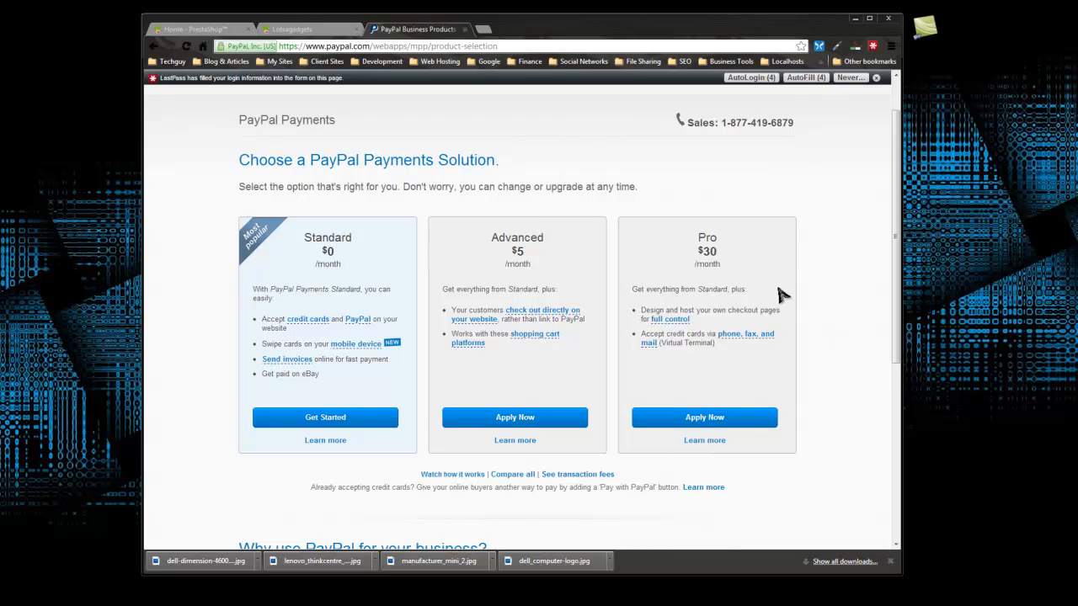
{"action": "mouse_move", "coordinate": [723, 353]}
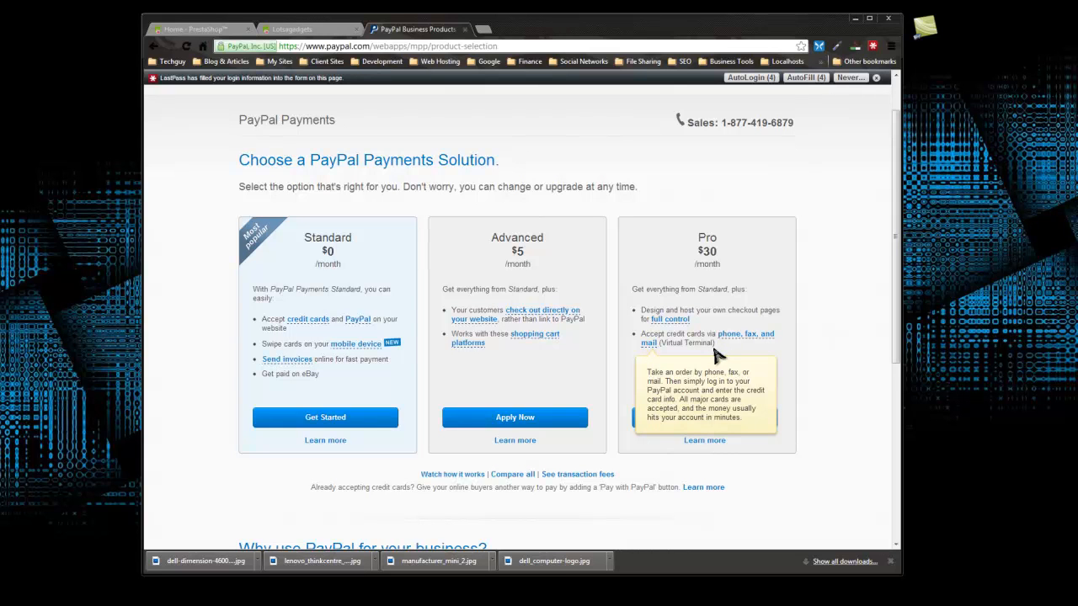
{"action": "mouse_move", "coordinate": [762, 338]}
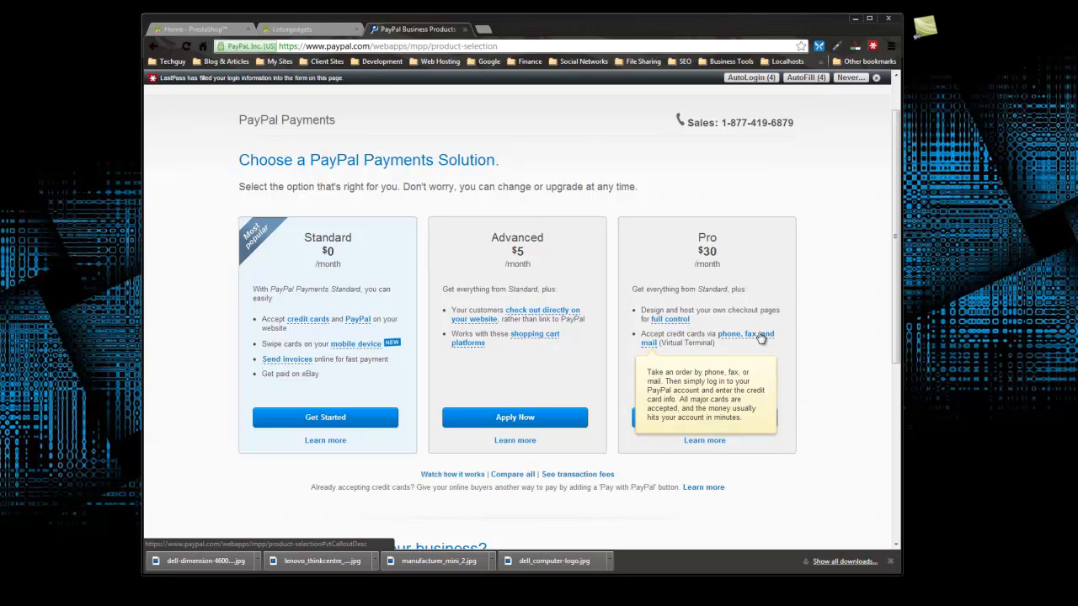
{"action": "mouse_move", "coordinate": [304, 242]}
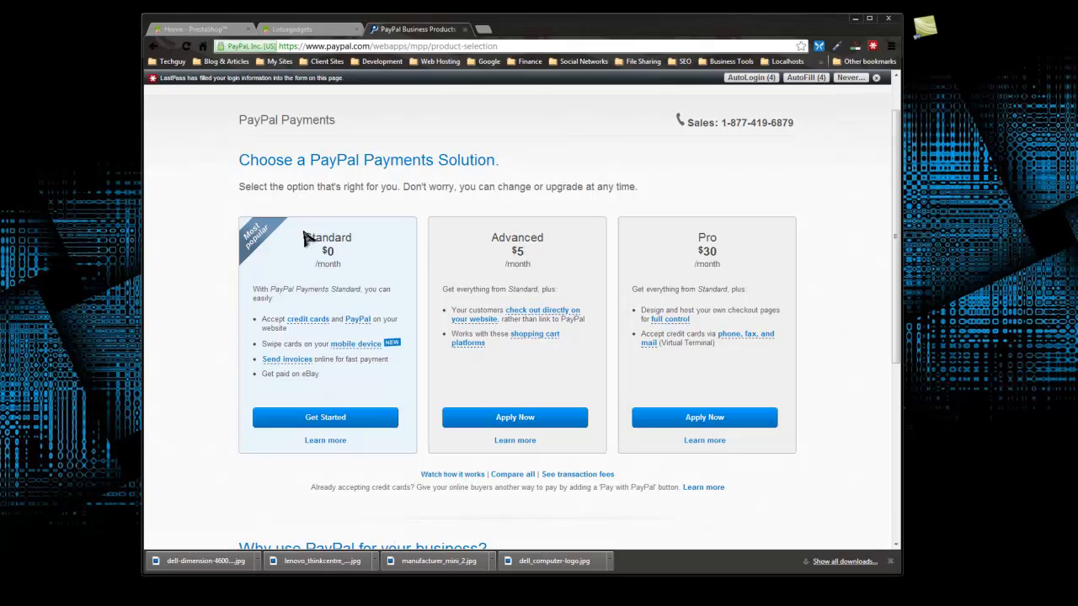
{"action": "mouse_move", "coordinate": [324, 186]}
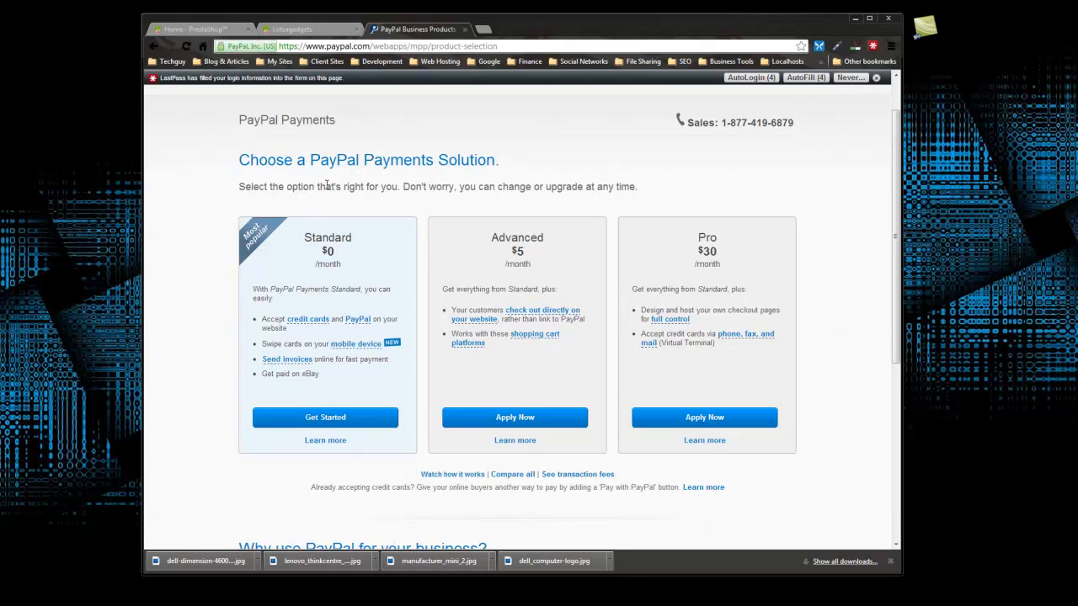
{"action": "mouse_move", "coordinate": [325, 206]}
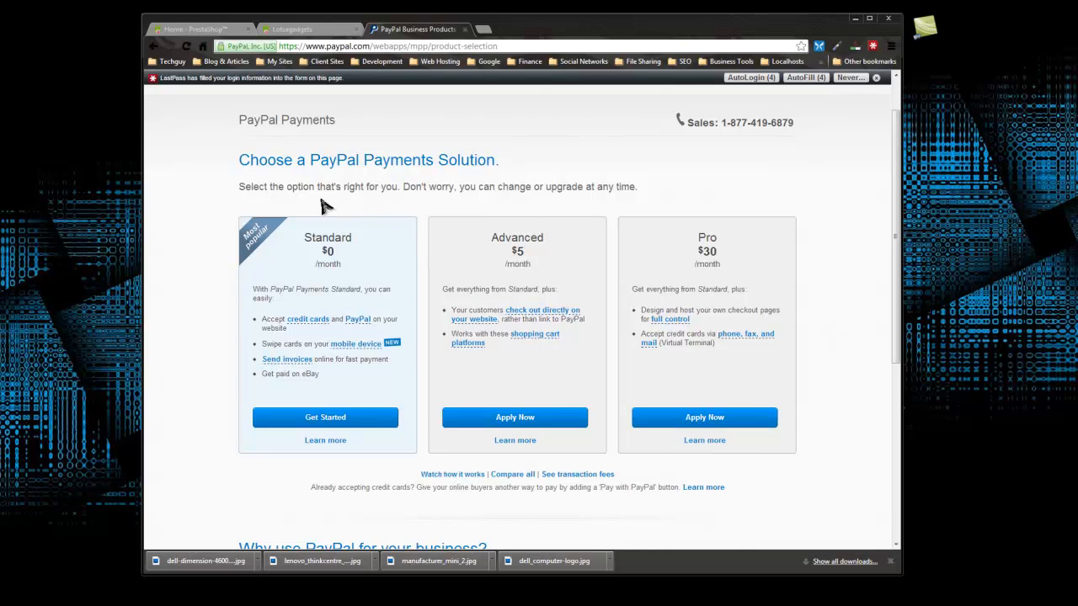
{"action": "mouse_move", "coordinate": [345, 227]}
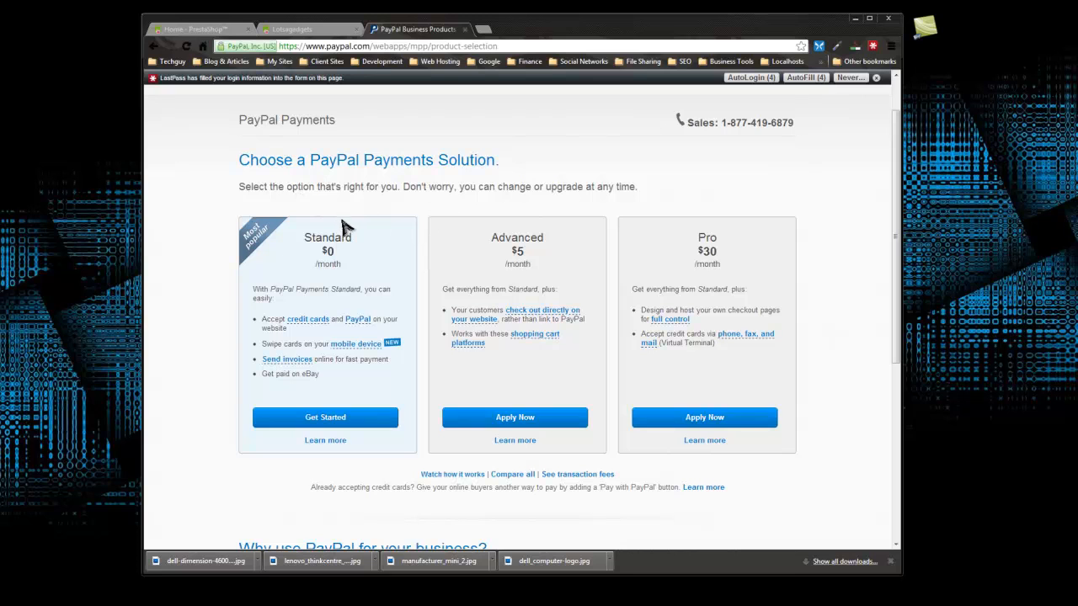
{"action": "mouse_move", "coordinate": [438, 266]}
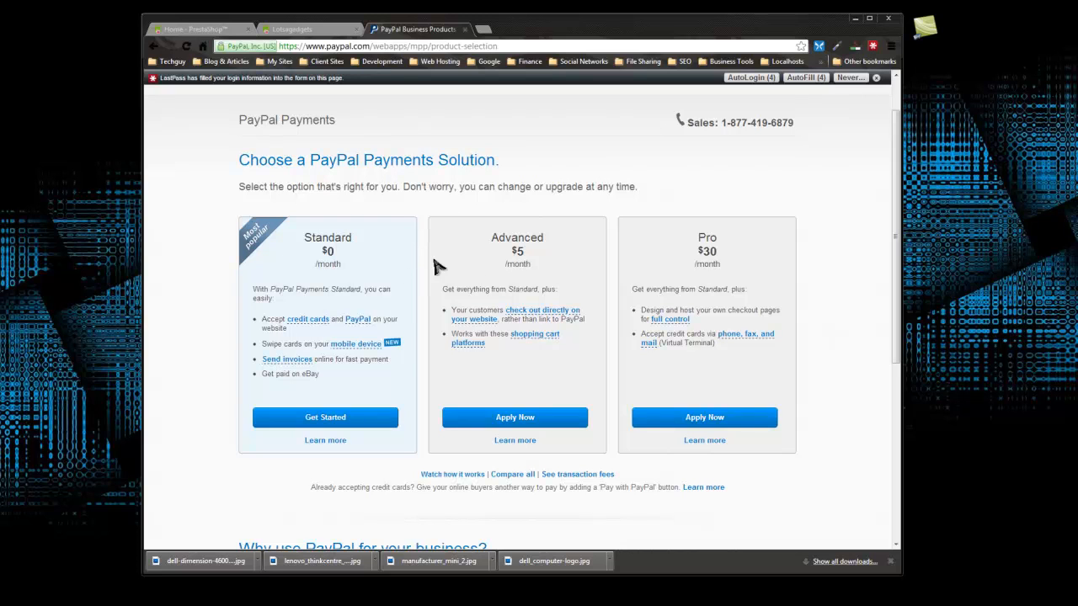
{"action": "mouse_move", "coordinate": [389, 204]}
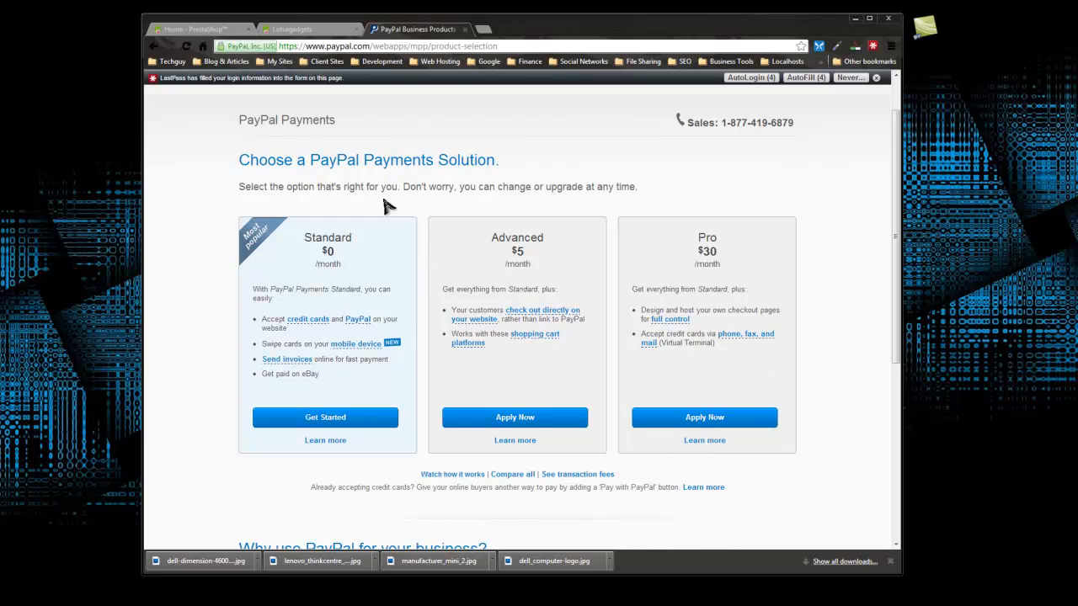
{"action": "mouse_move", "coordinate": [325, 417]}
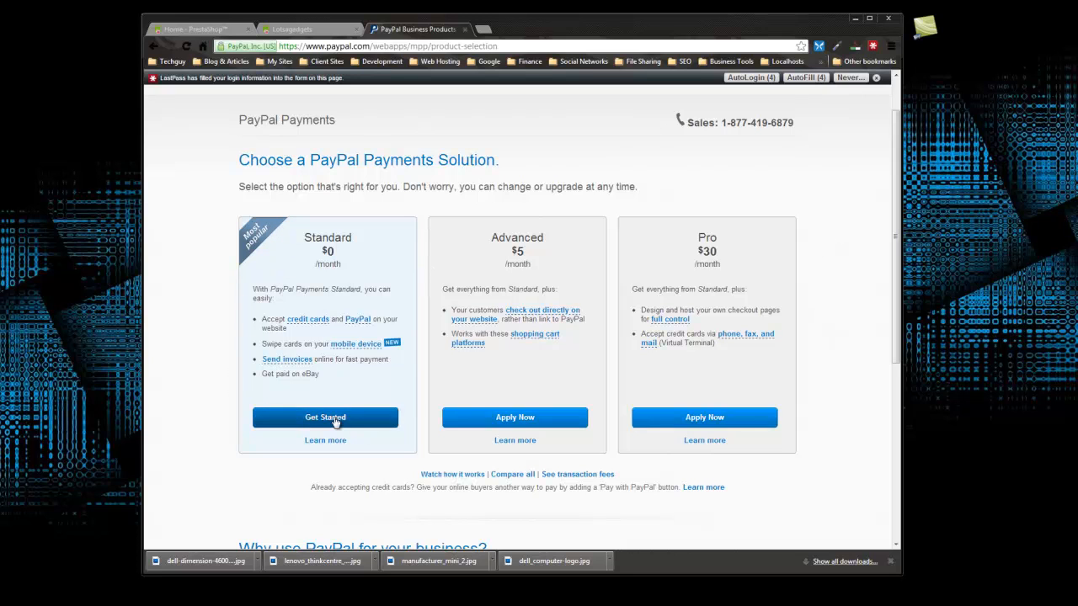
{"action": "mouse_move", "coordinate": [398, 504]}
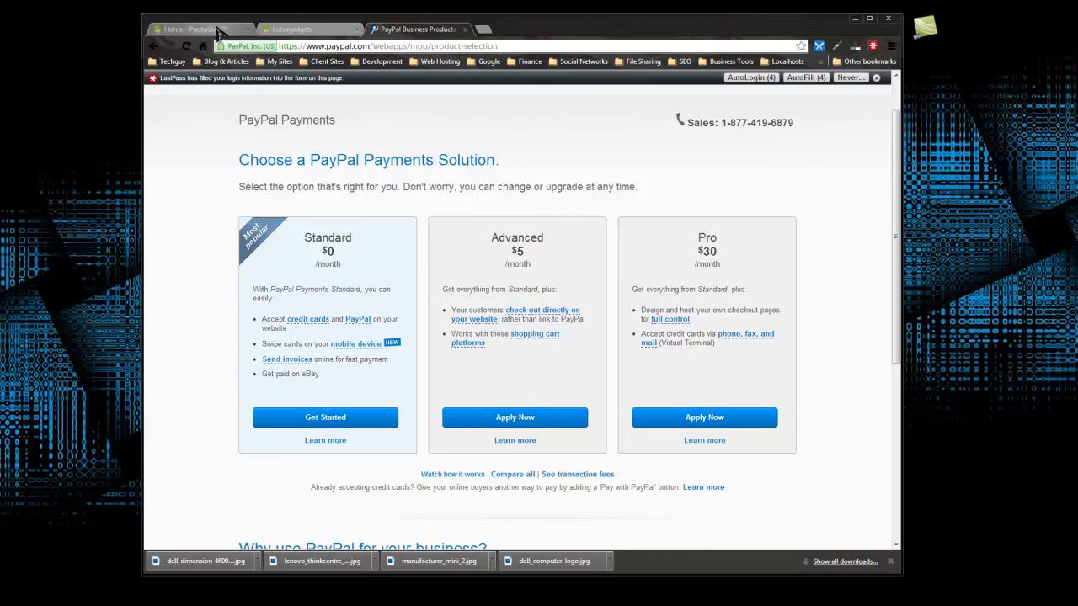
Step: Return to the PrestaShop back office and open the full list of 114 modules
{"action": "left_click", "coordinate": [185, 28]}
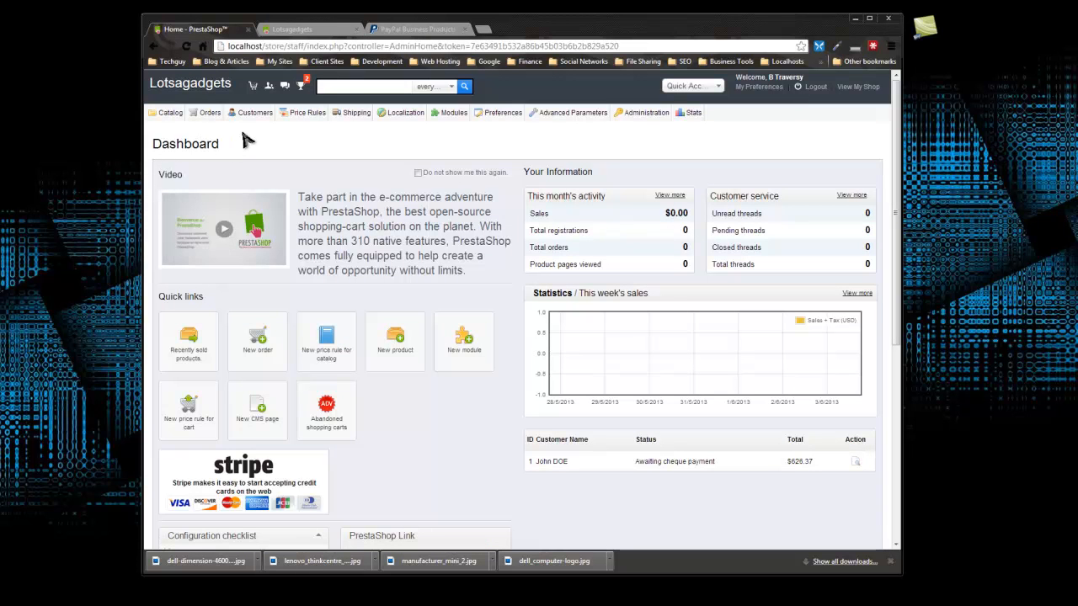
{"action": "mouse_move", "coordinate": [238, 155]}
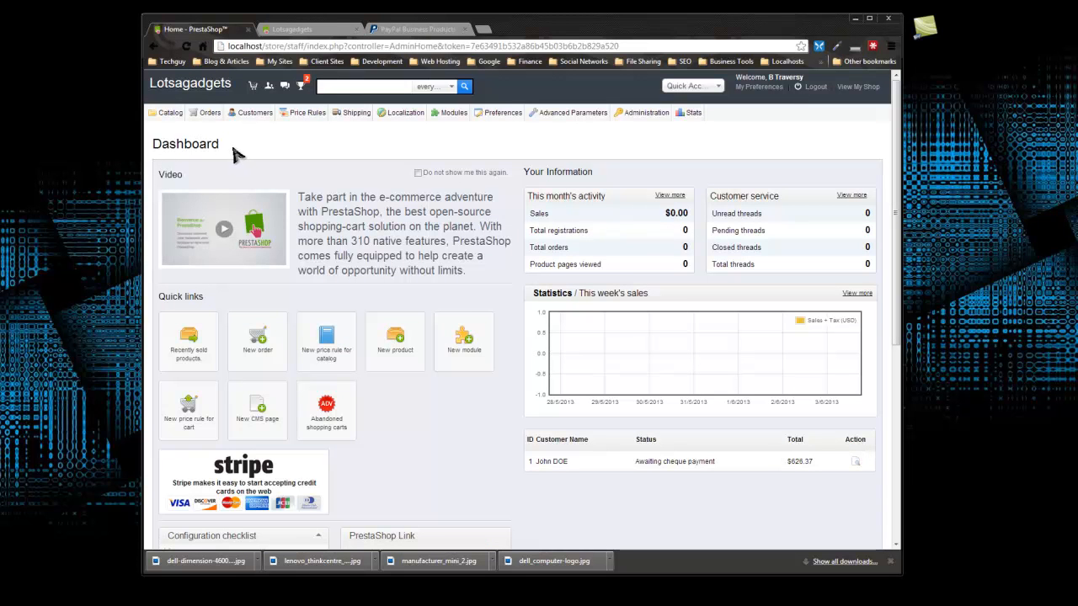
{"action": "mouse_move", "coordinate": [272, 161]}
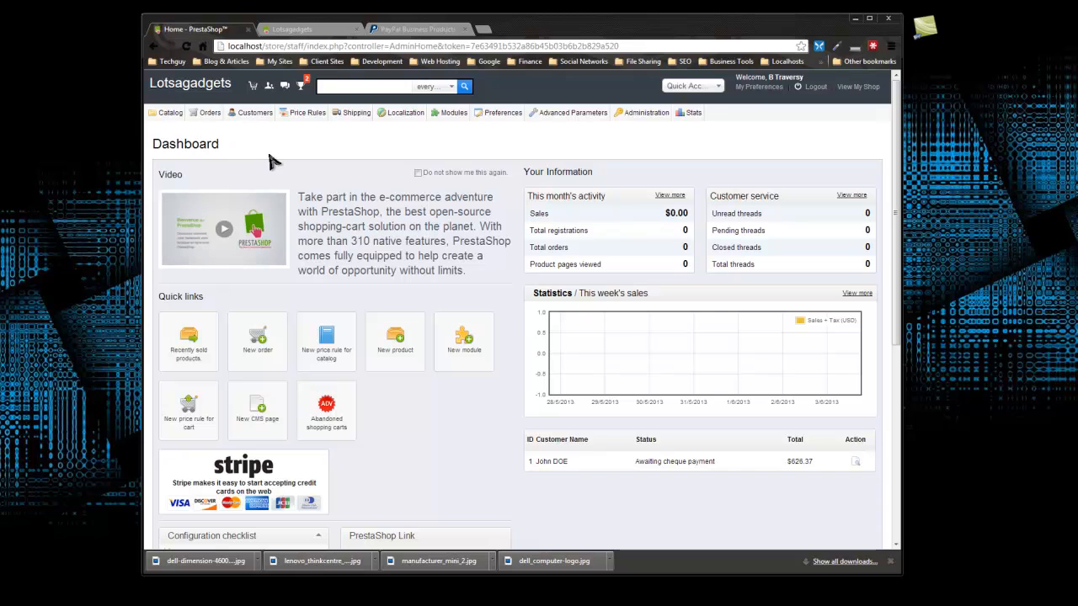
{"action": "left_click", "coordinate": [454, 112]}
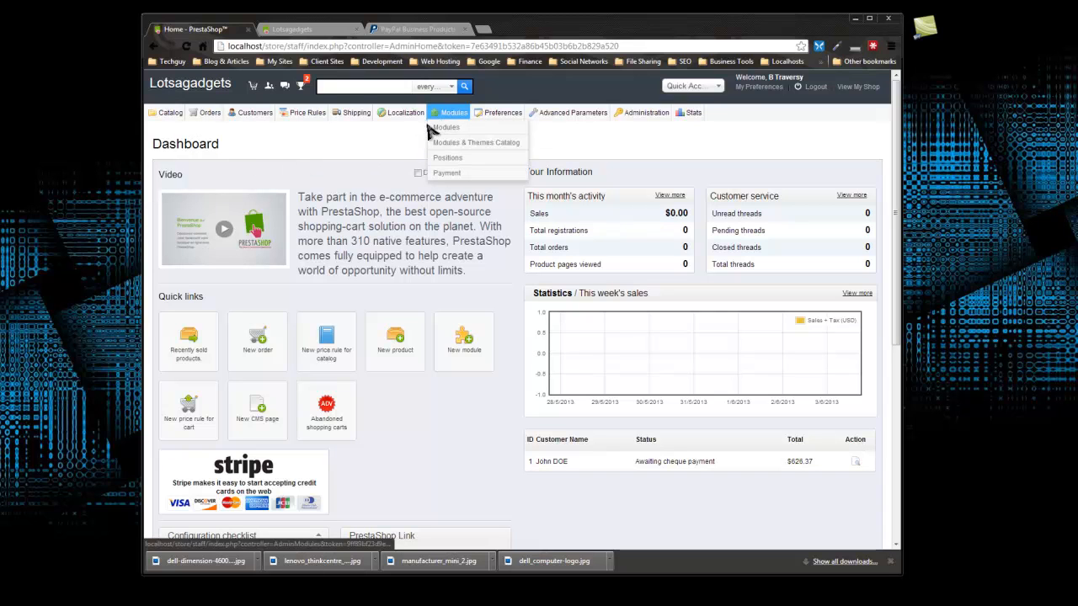
{"action": "mouse_move", "coordinate": [438, 128]}
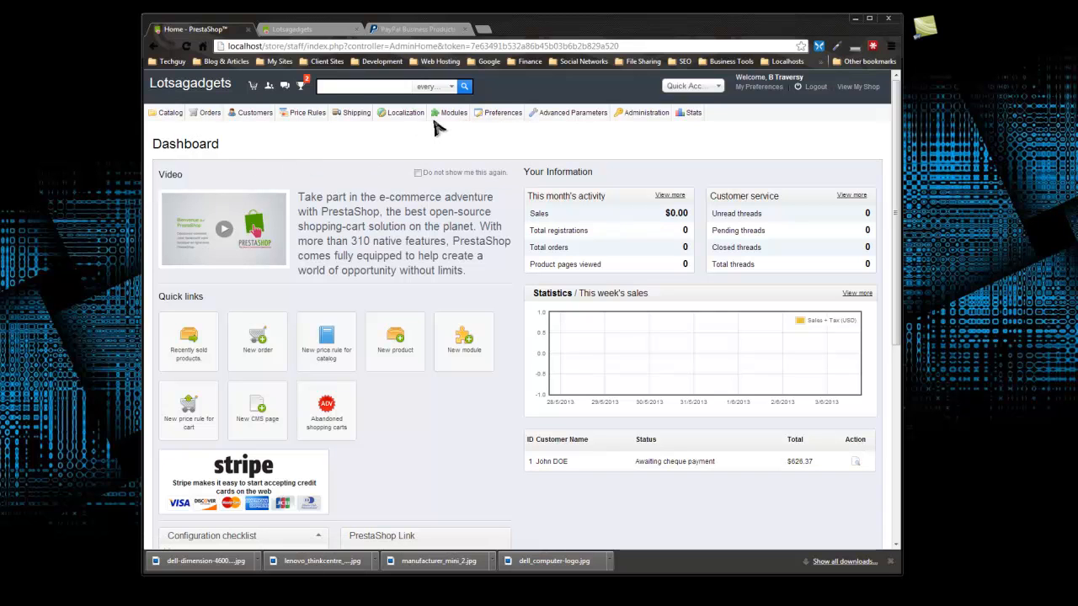
{"action": "left_click", "coordinate": [453, 112]}
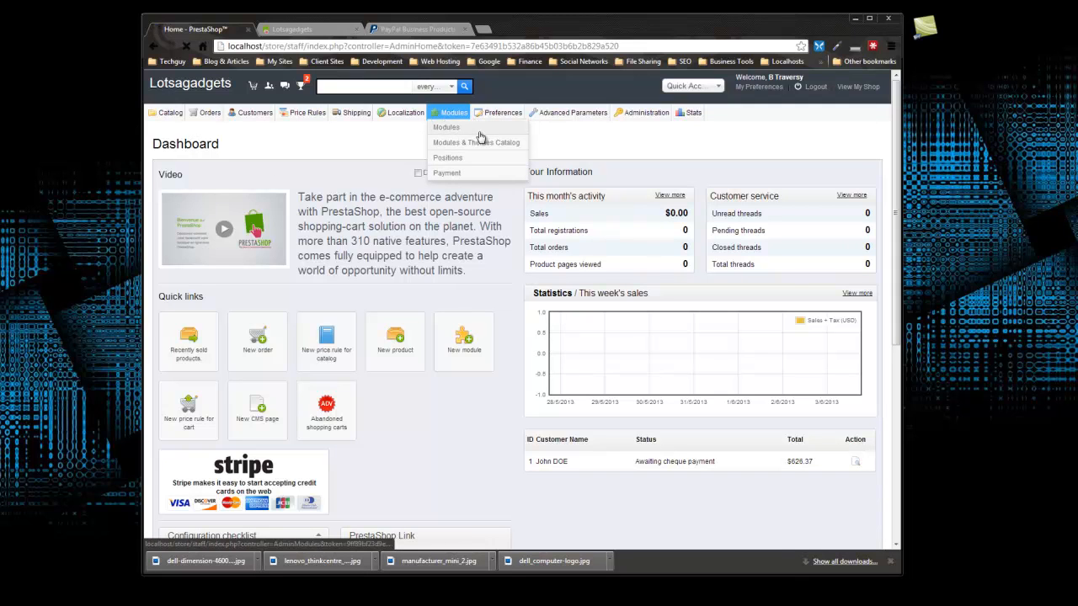
{"action": "left_click", "coordinate": [446, 127]}
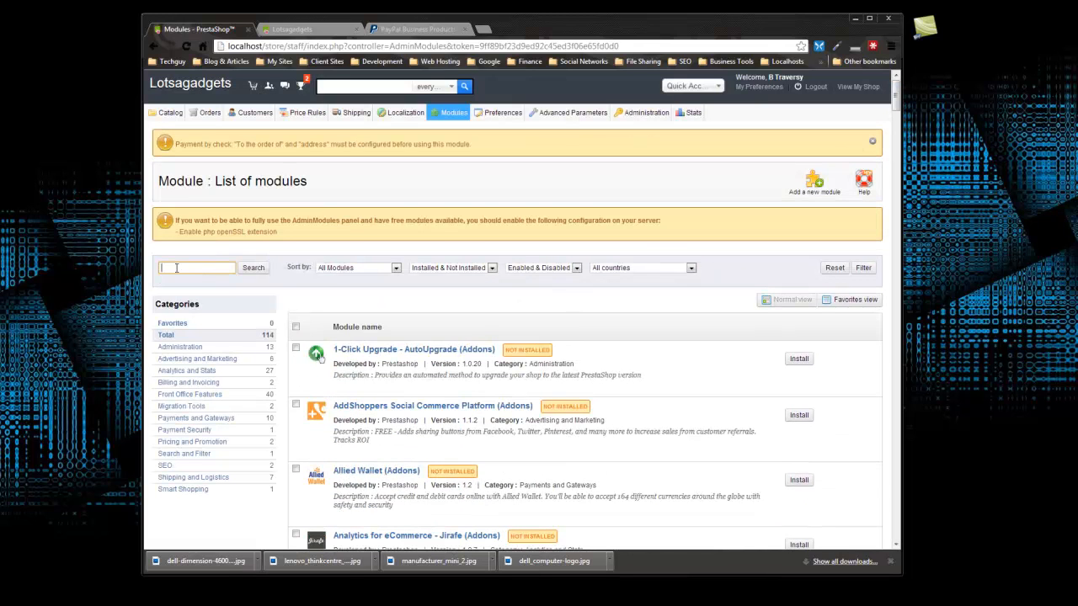
Step: Search modules for 'paypal', select PayPal (Addons) and start its installation
{"action": "type", "text": "paypal"}
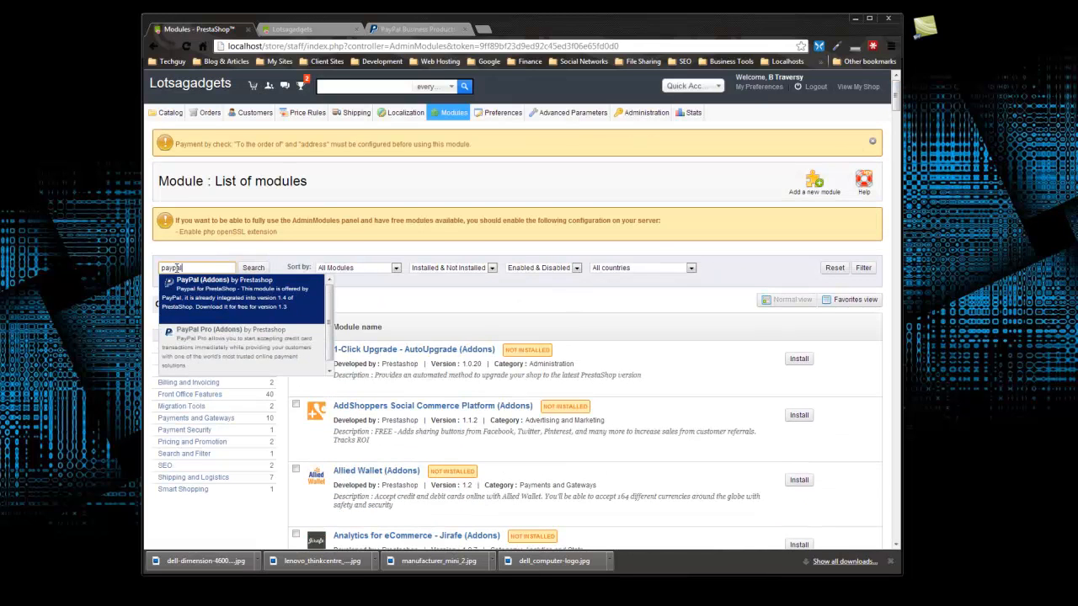
{"action": "left_click", "coordinate": [252, 267]}
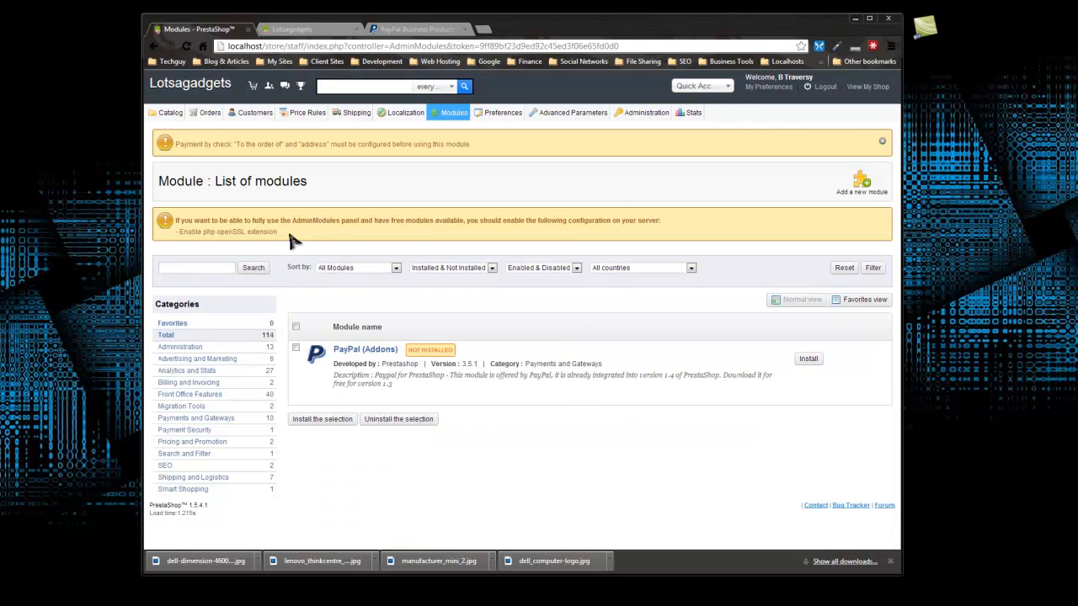
{"action": "mouse_move", "coordinate": [413, 391]}
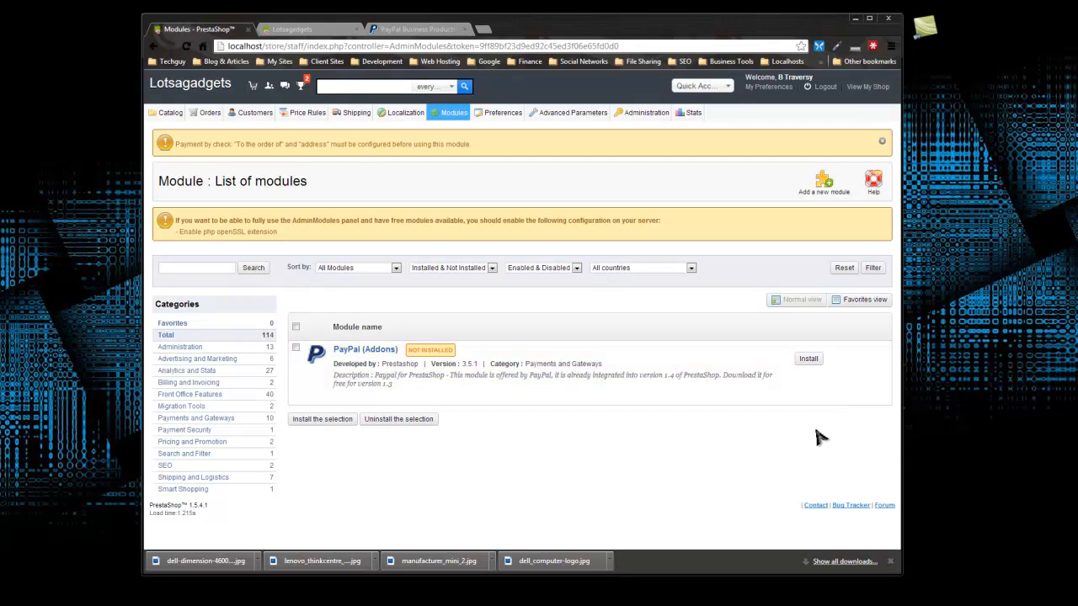
{"action": "left_click", "coordinate": [807, 359]}
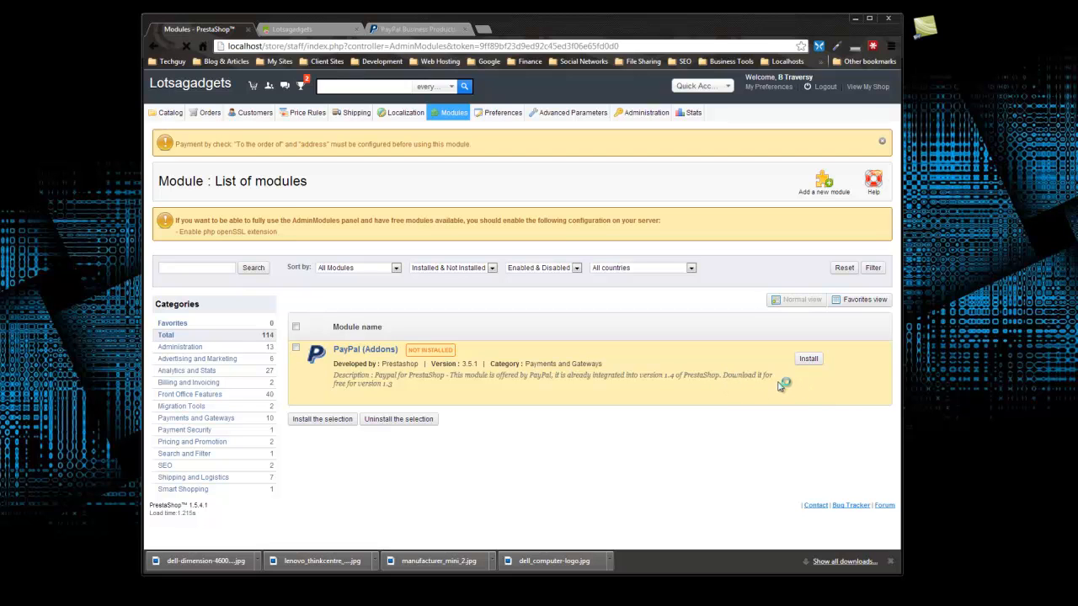
{"action": "mouse_move", "coordinate": [796, 379]}
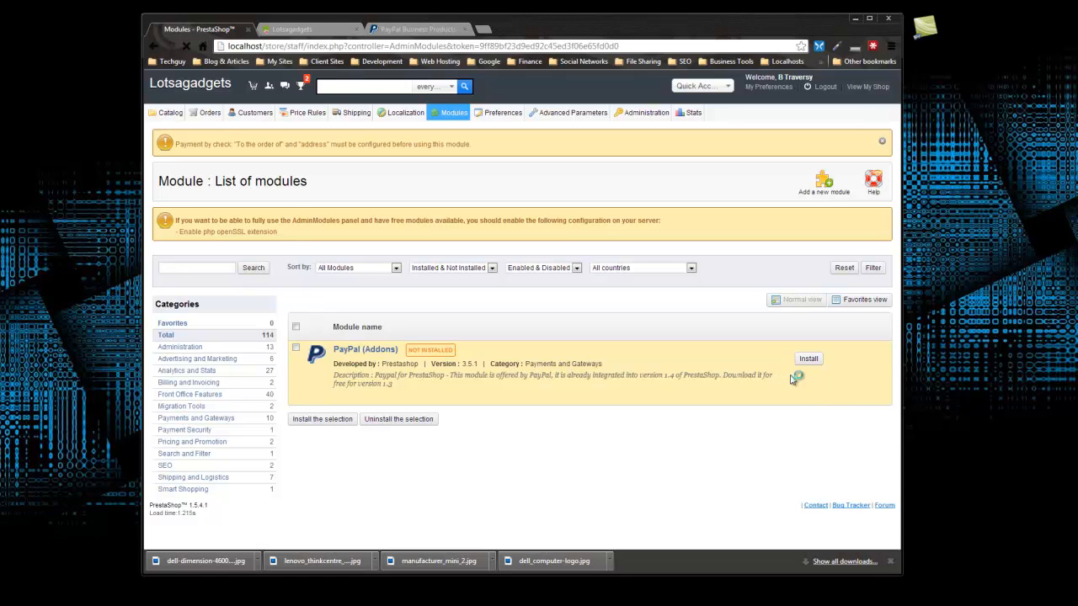
Step: Finish installing PayPal and find its 'Module(s) installed successfully' confirmation
{"action": "left_click", "coordinate": [808, 358]}
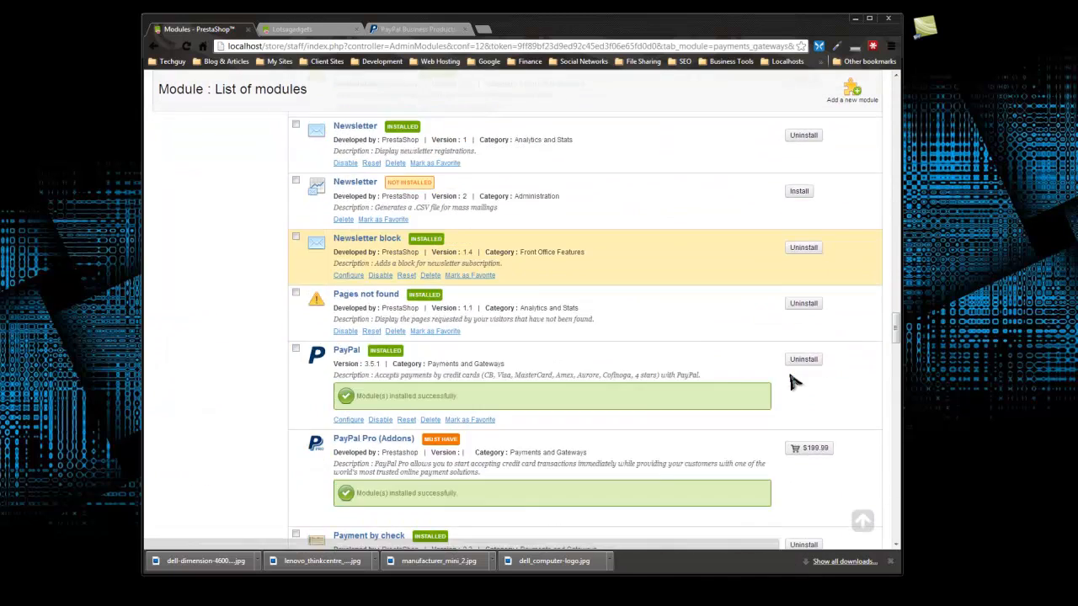
{"action": "scroll", "scroll_direction": "down", "scroll_amount": 3}
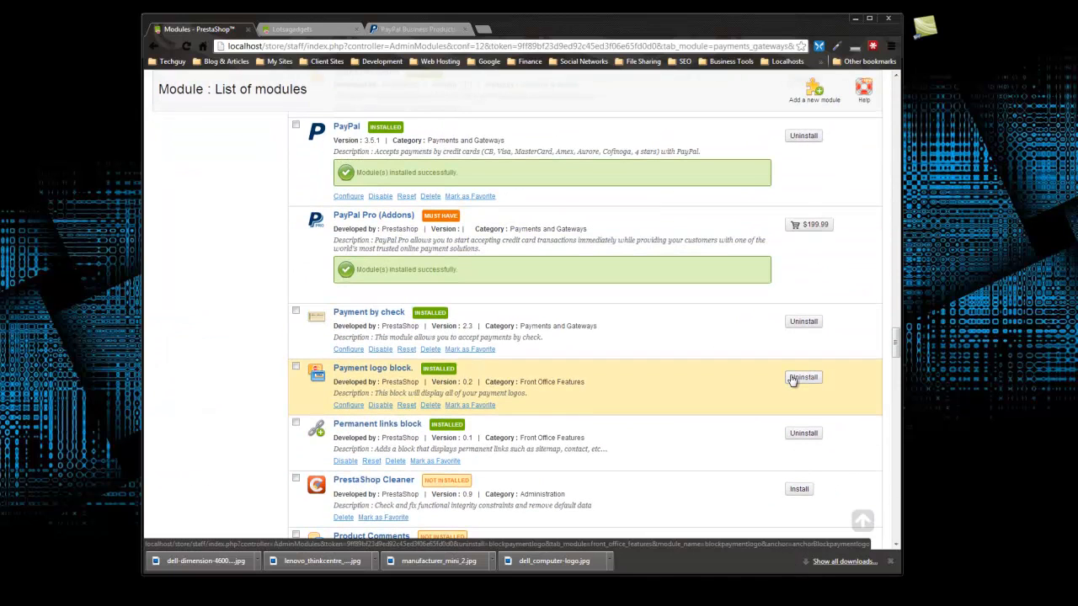
{"action": "mouse_move", "coordinate": [730, 265]}
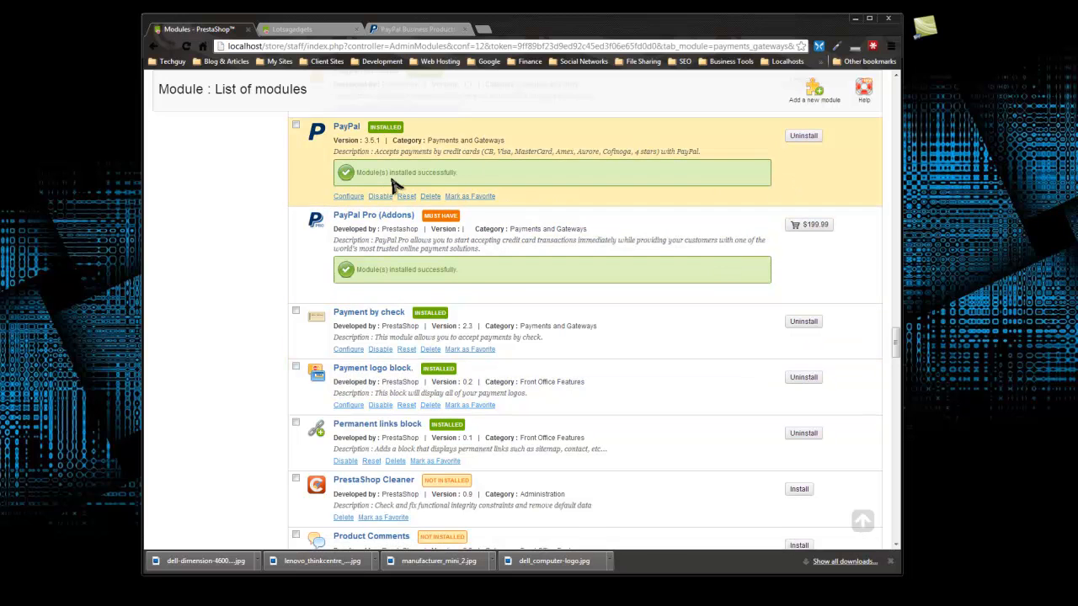
{"action": "scroll", "scroll_direction": "up", "scroll_amount": 3}
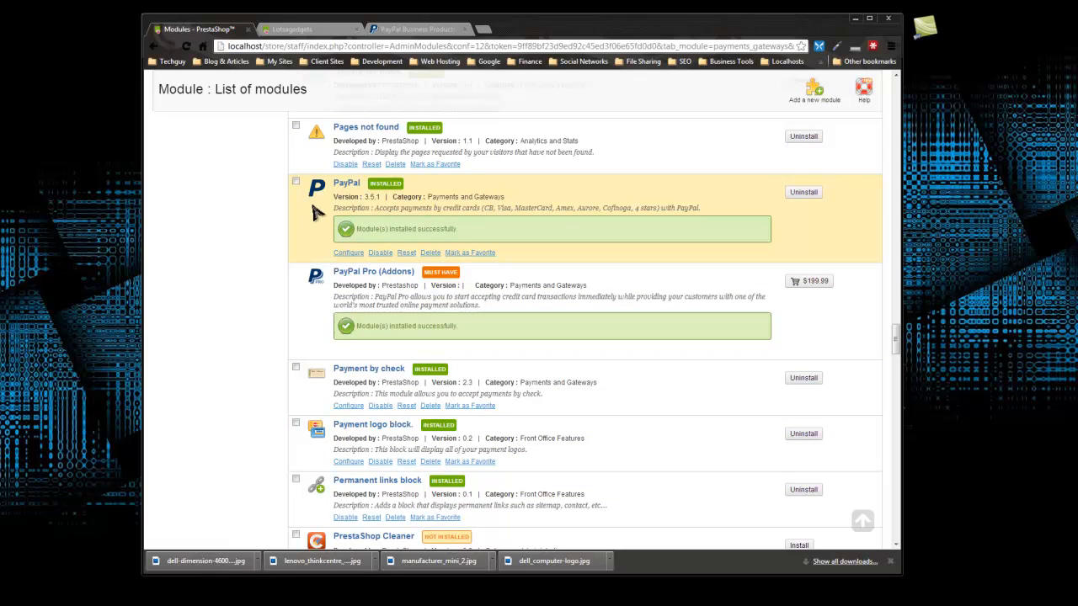
{"action": "mouse_move", "coordinate": [301, 253]}
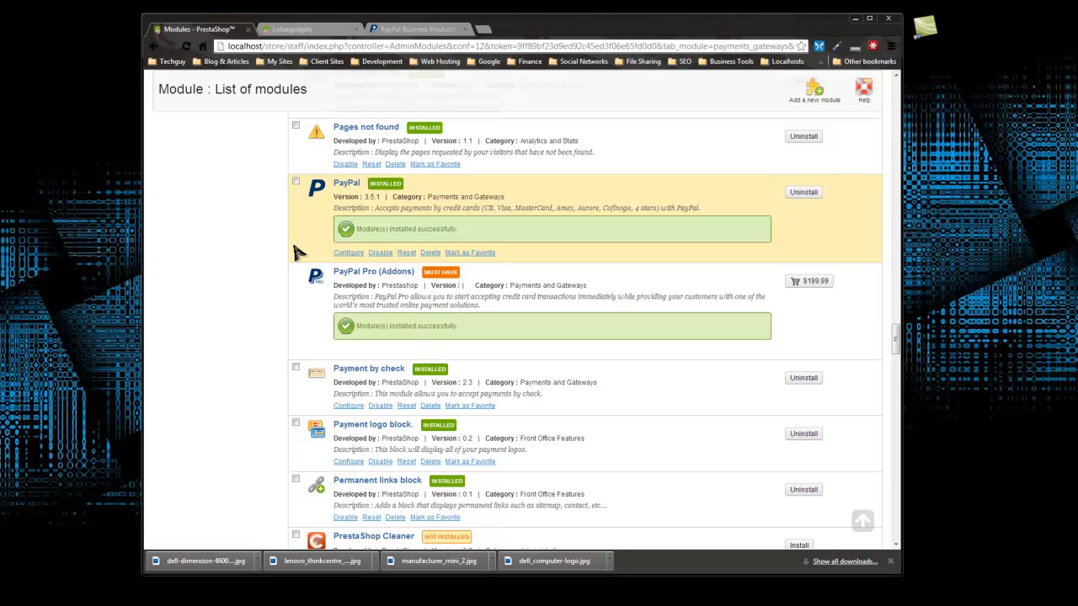
{"action": "mouse_move", "coordinate": [322, 284]}
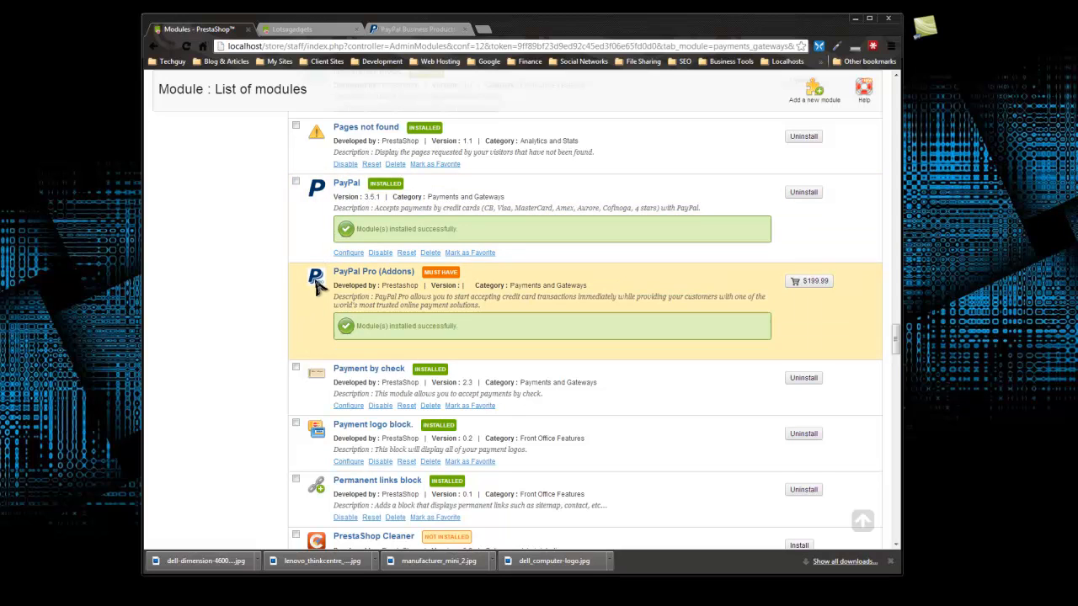
{"action": "mouse_move", "coordinate": [312, 301]}
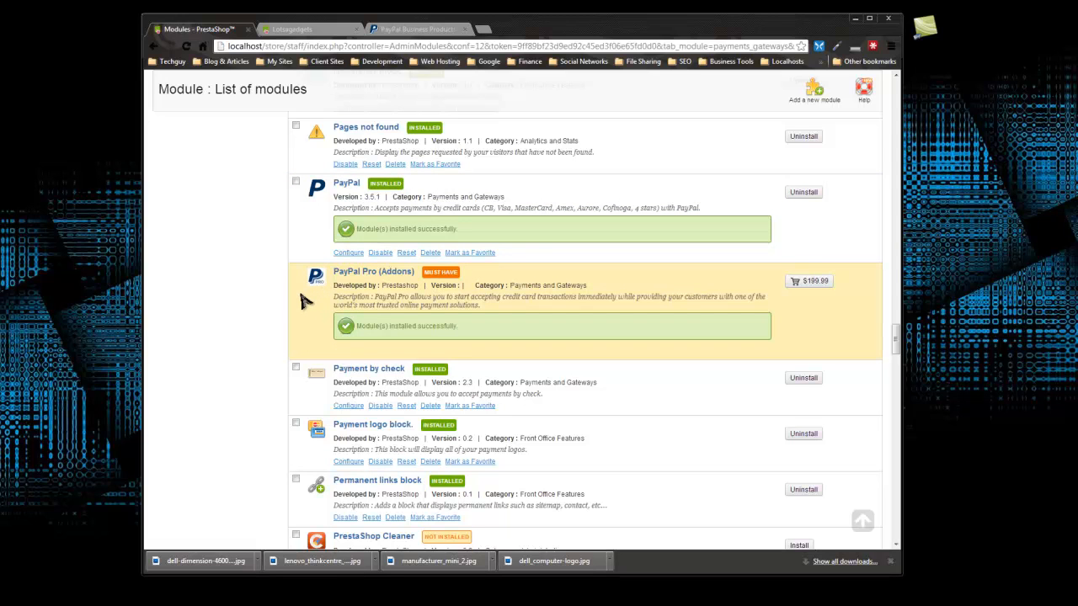
{"action": "mouse_move", "coordinate": [814, 288]}
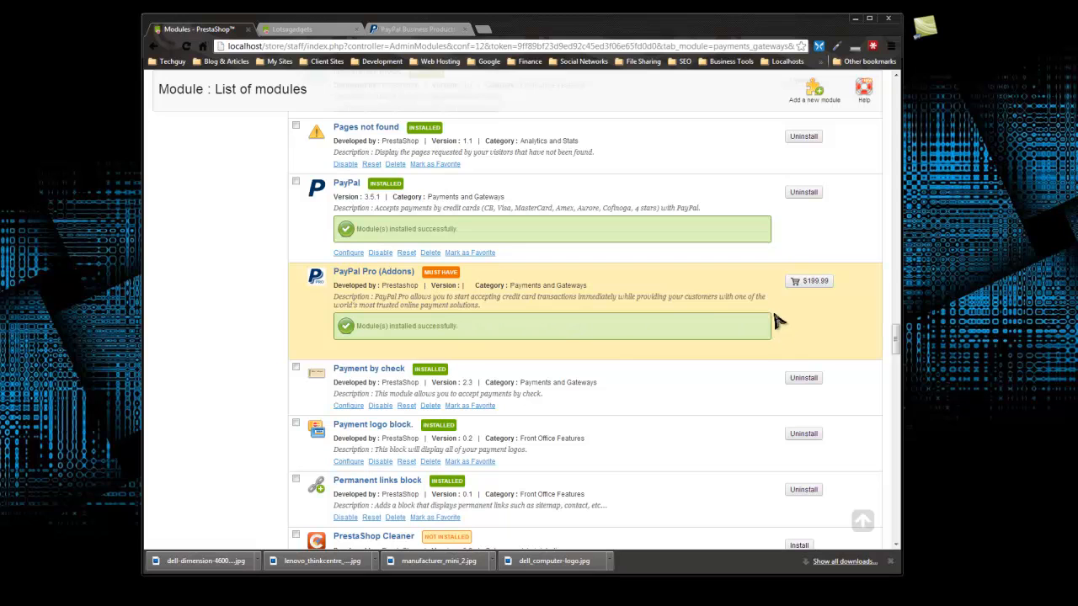
{"action": "mouse_move", "coordinate": [428, 310]}
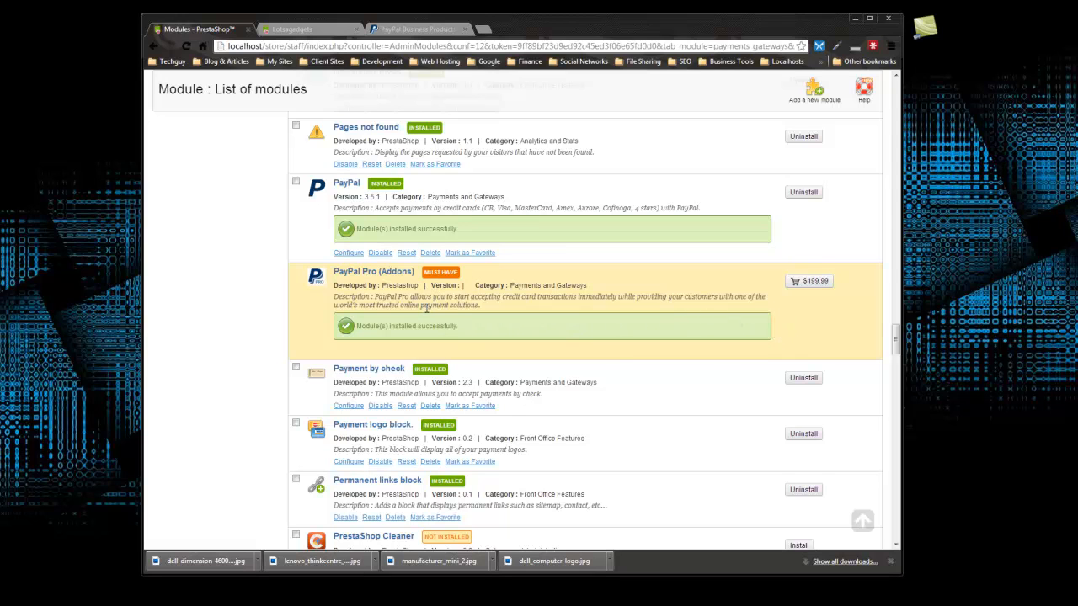
{"action": "mouse_move", "coordinate": [350, 285]}
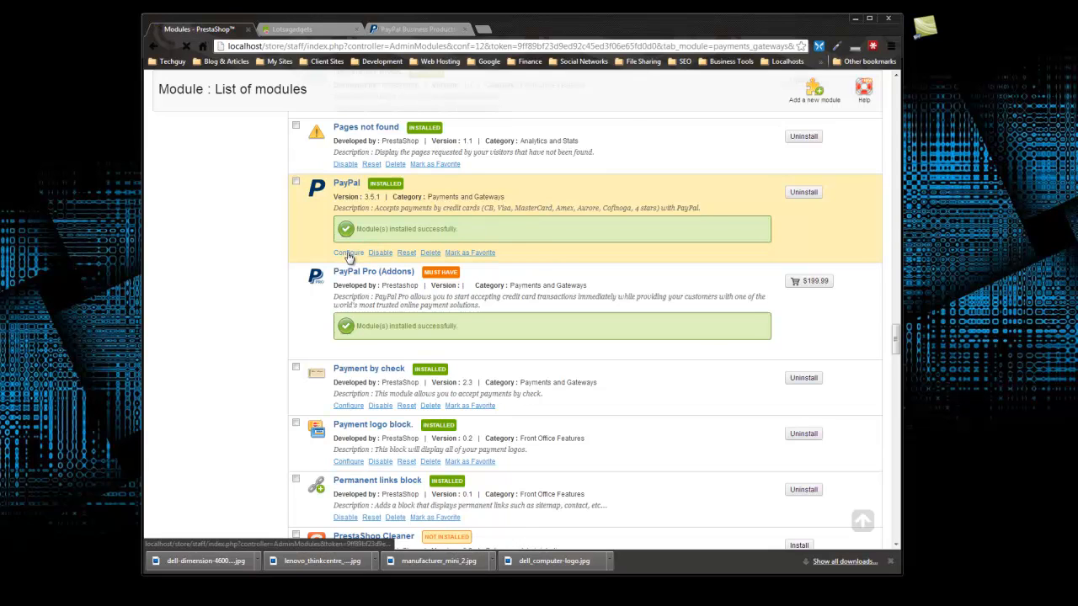
Step: Configure PayPal: answer Yes to having a Business account and reach the API credentials section
{"action": "left_click", "coordinate": [348, 252]}
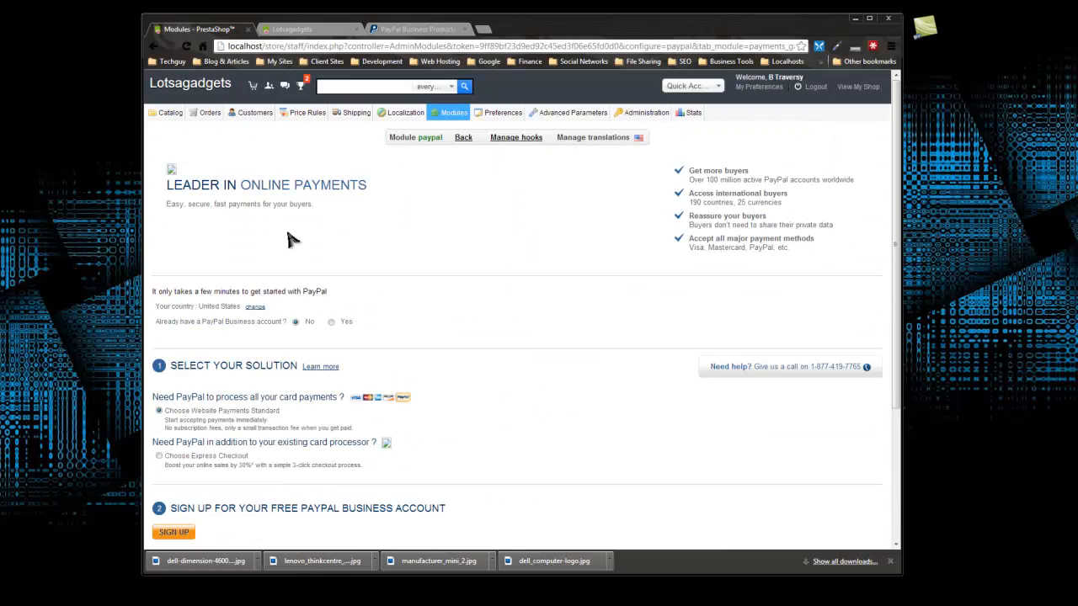
{"action": "mouse_move", "coordinate": [554, 159]}
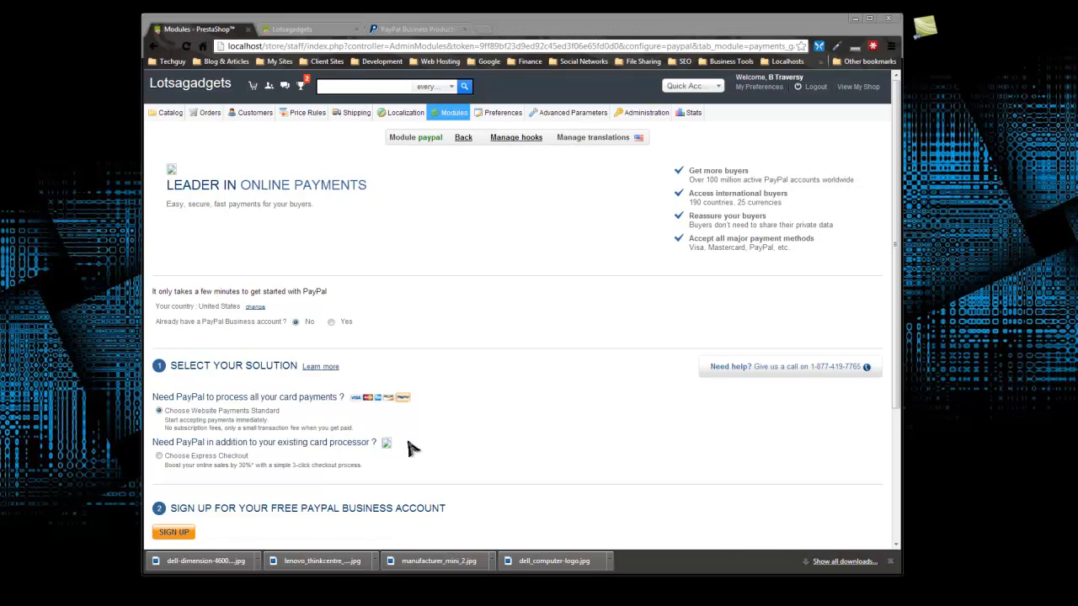
{"action": "mouse_move", "coordinate": [187, 349]}
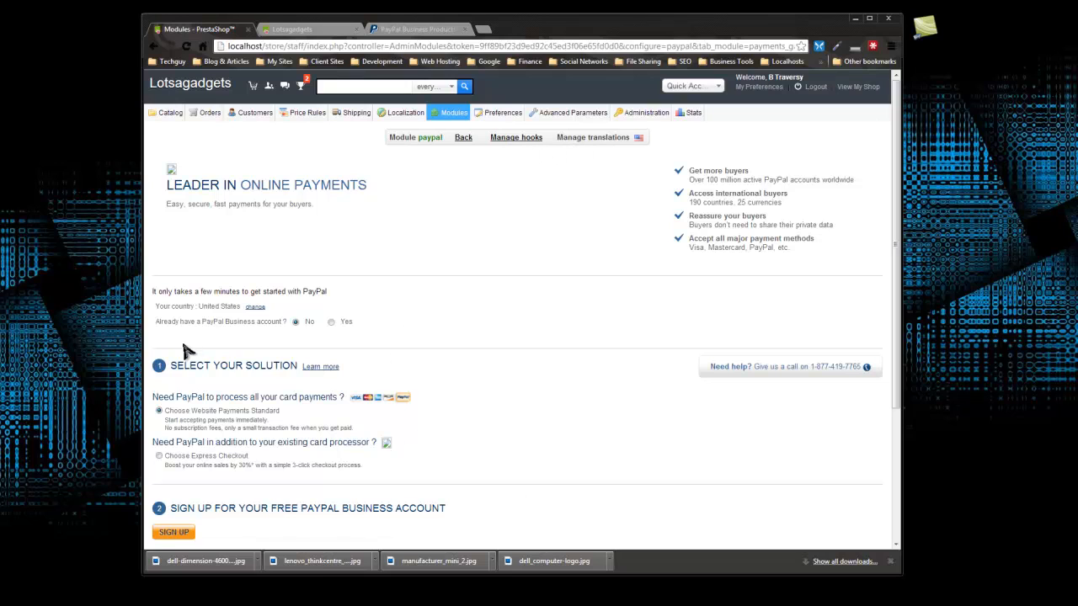
{"action": "mouse_move", "coordinate": [247, 204]}
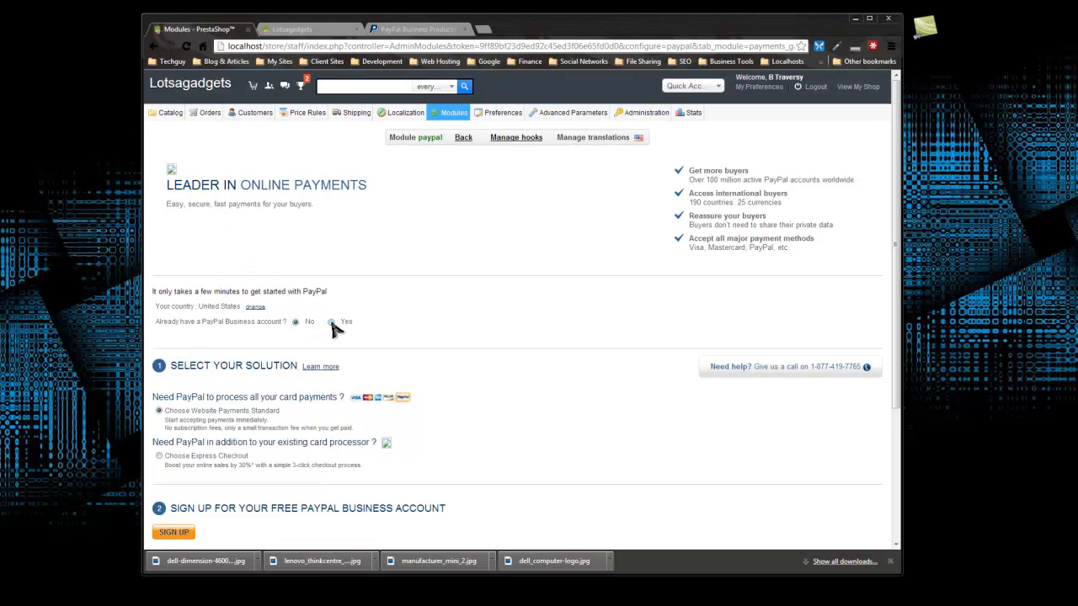
{"action": "left_click", "coordinate": [332, 321]}
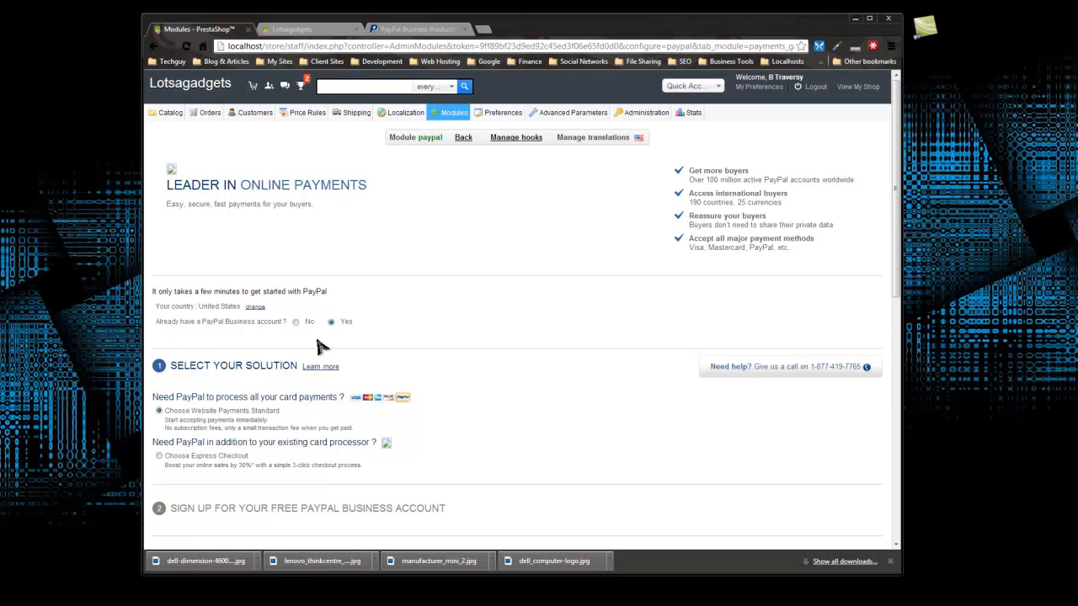
{"action": "scroll", "scroll_direction": "down", "scroll_amount": 3}
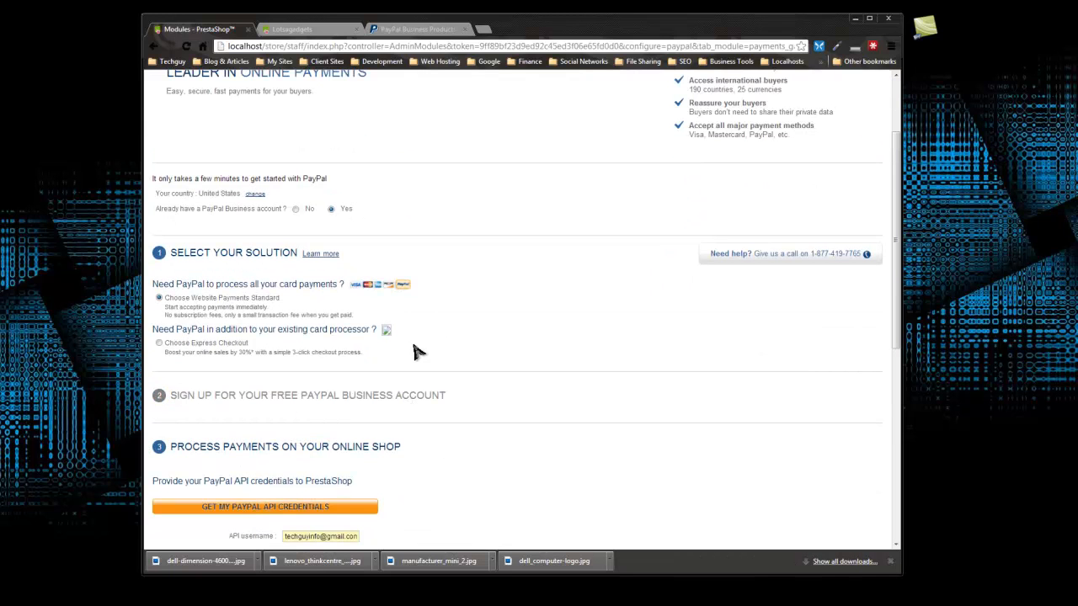
{"action": "mouse_move", "coordinate": [168, 303]}
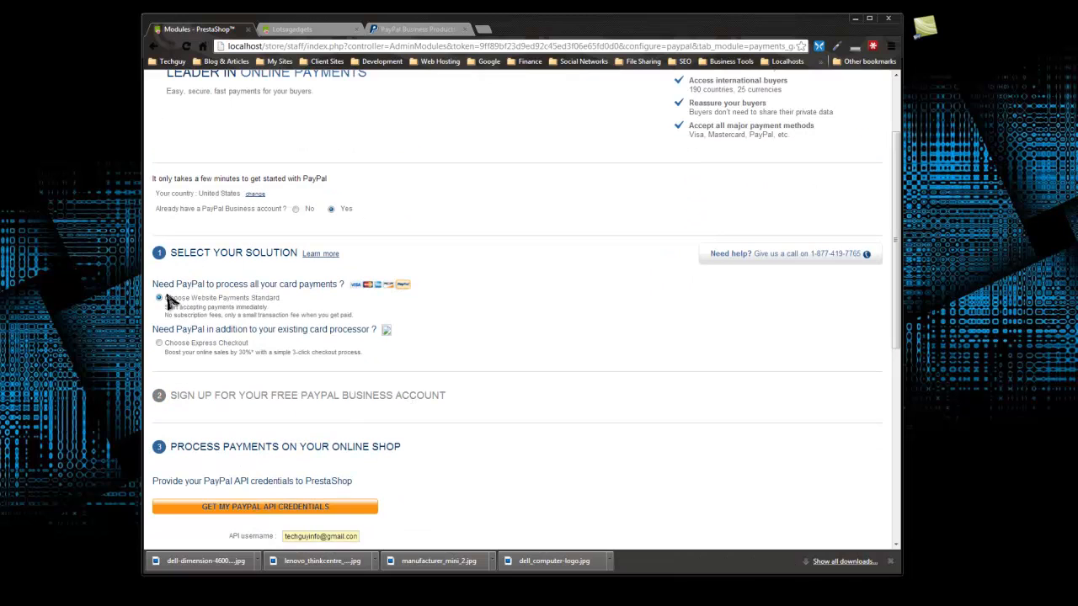
{"action": "mouse_move", "coordinate": [264, 296]}
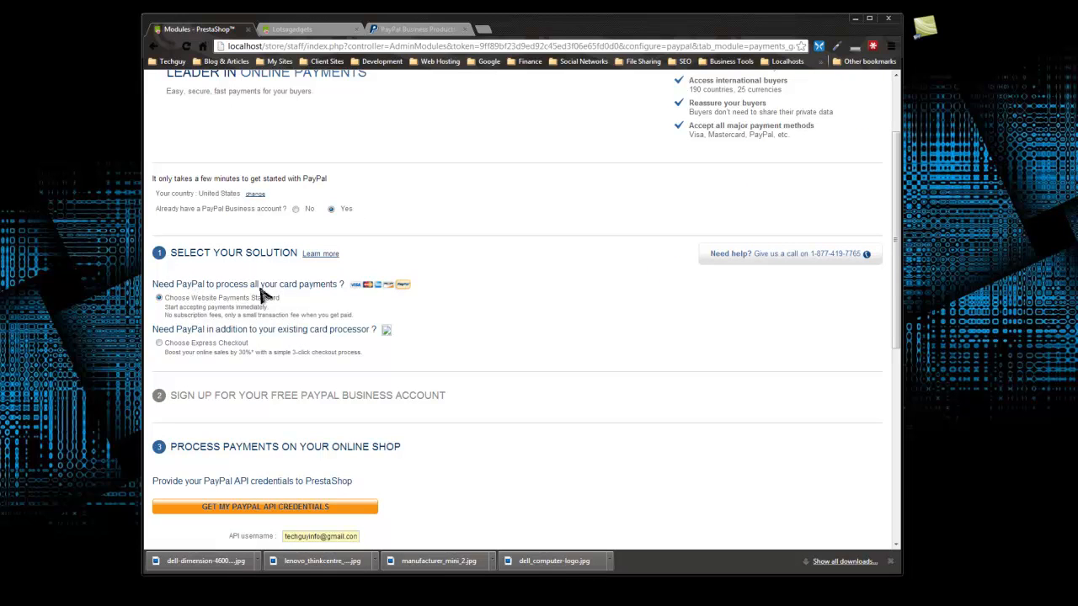
{"action": "mouse_move", "coordinate": [236, 348]}
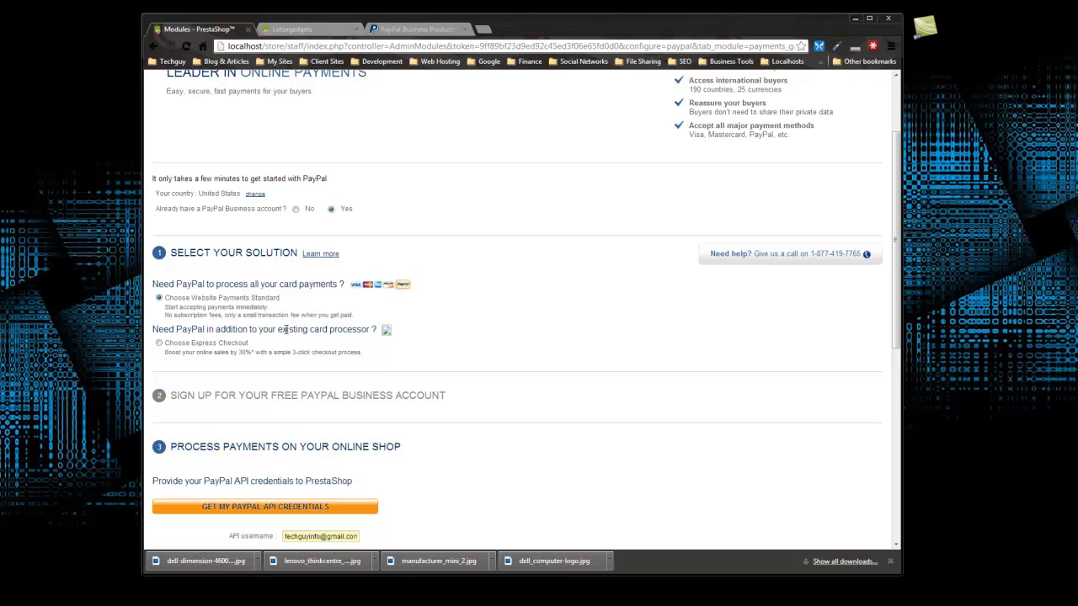
{"action": "mouse_move", "coordinate": [270, 331]}
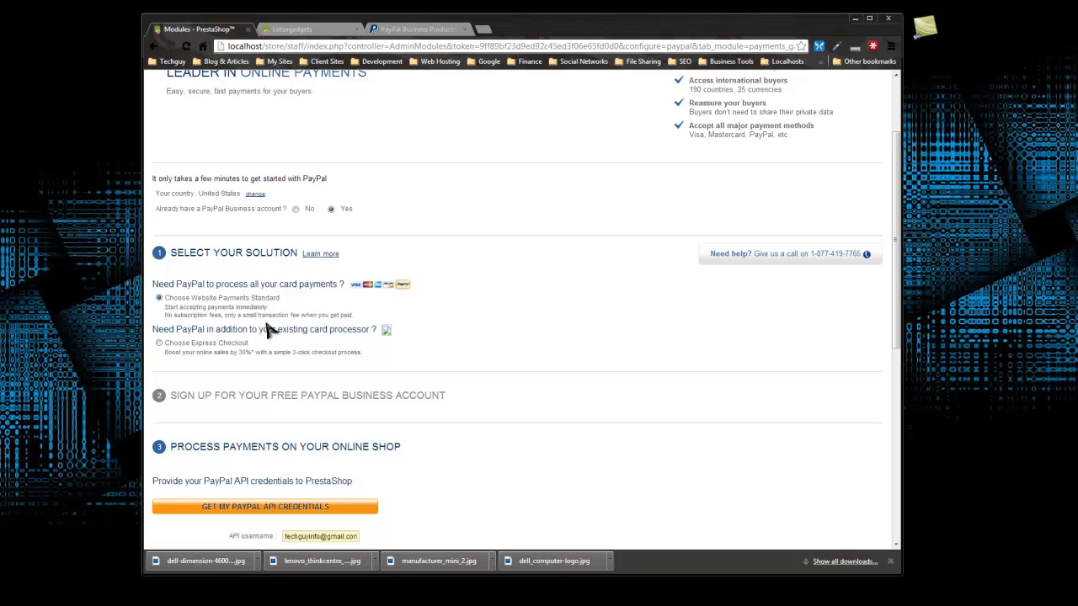
{"action": "mouse_move", "coordinate": [234, 352]}
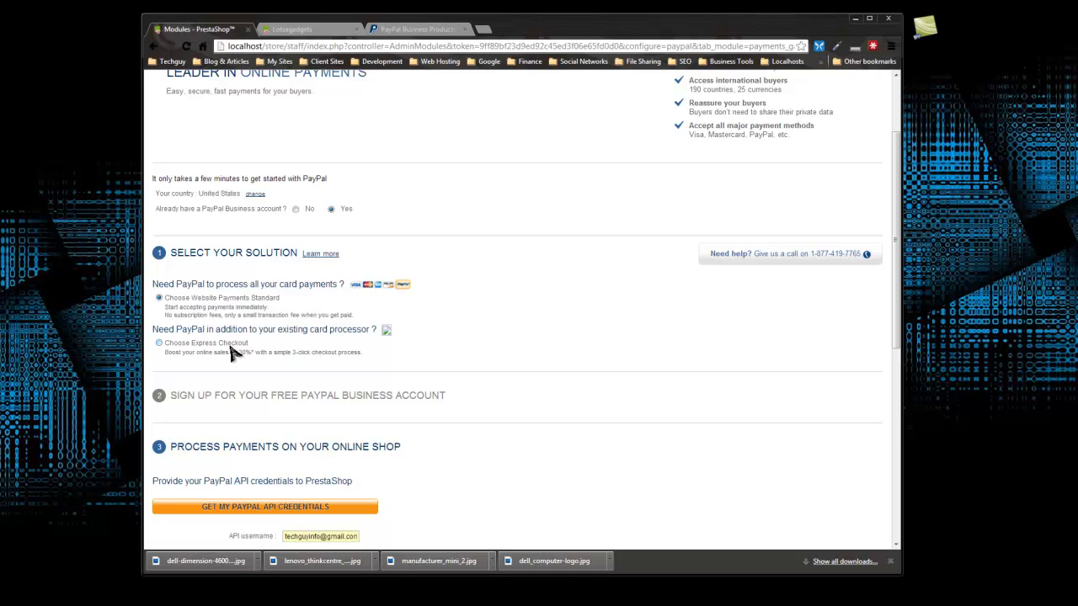
{"action": "mouse_move", "coordinate": [364, 305]}
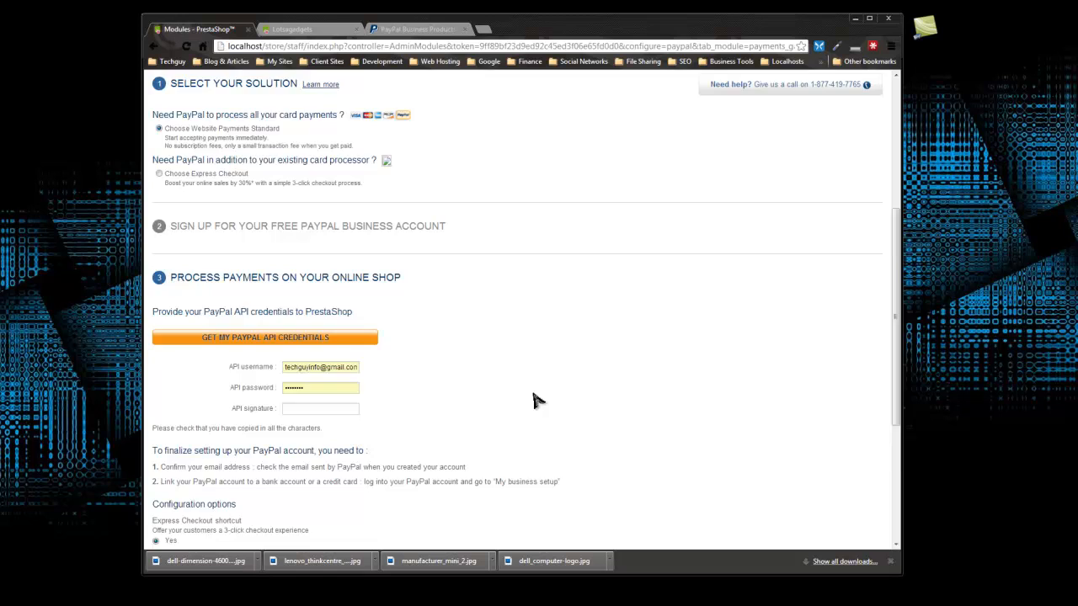
{"action": "scroll", "scroll_direction": "down", "scroll_amount": 3}
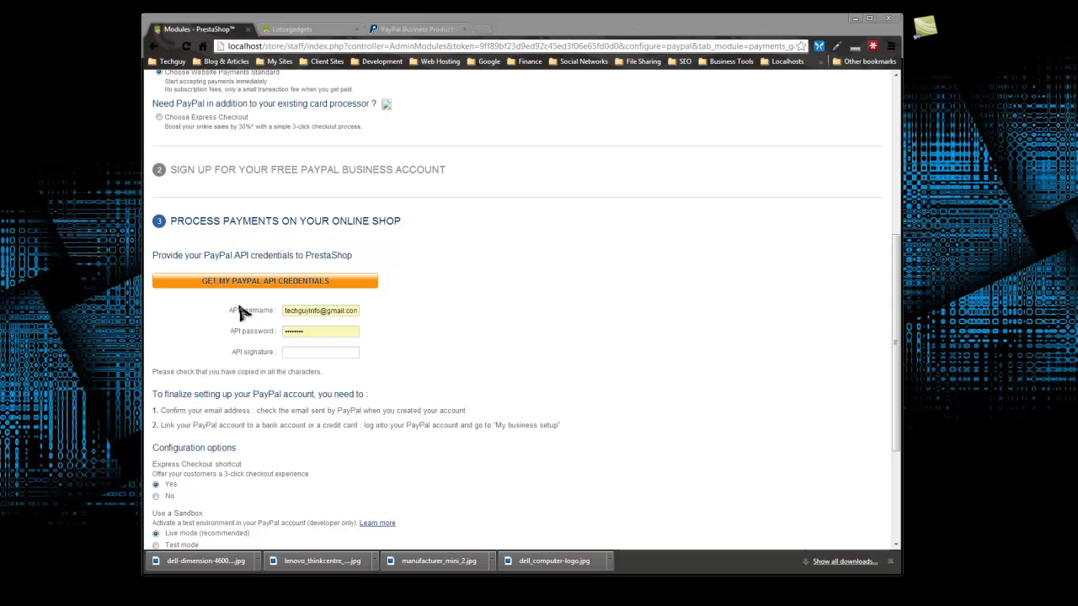
Step: Sign in to PayPal and paste its API username, password and signature into PrestaShop
{"action": "left_click", "coordinate": [264, 281]}
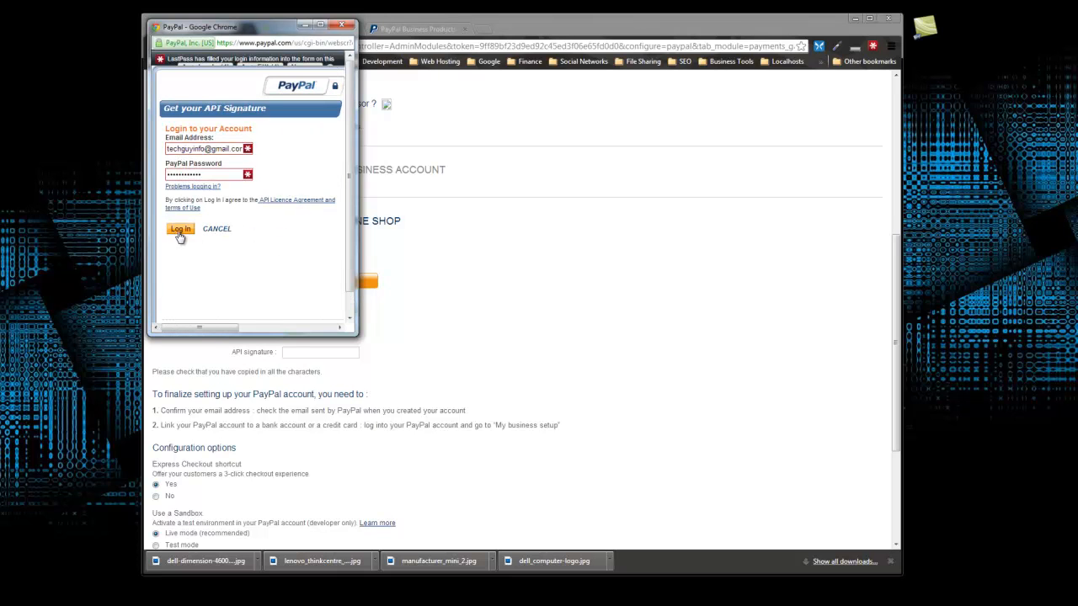
{"action": "left_click", "coordinate": [180, 228]}
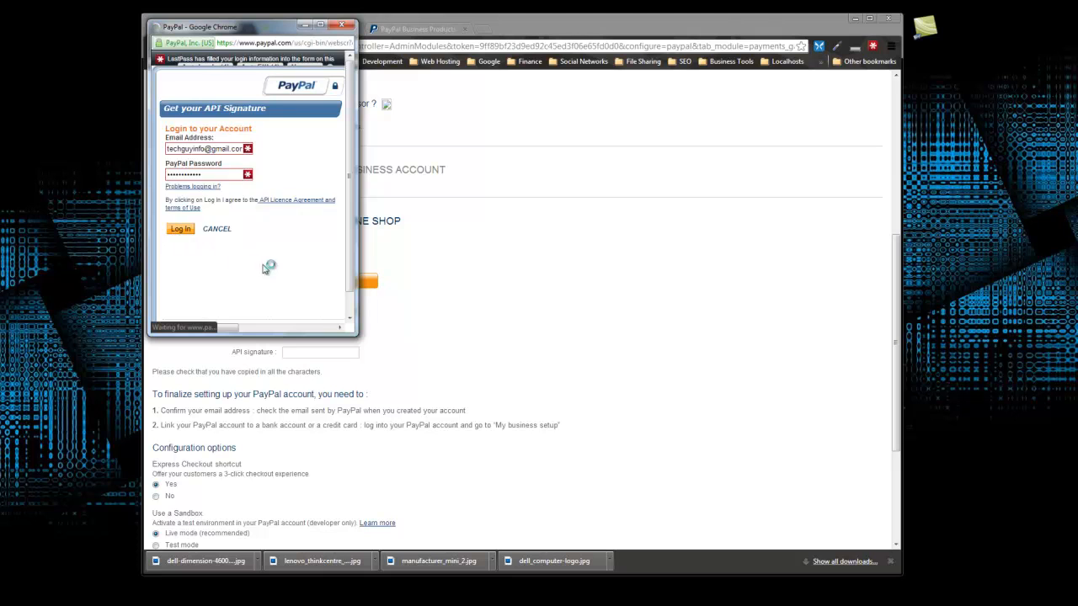
{"action": "left_click", "coordinate": [179, 228]}
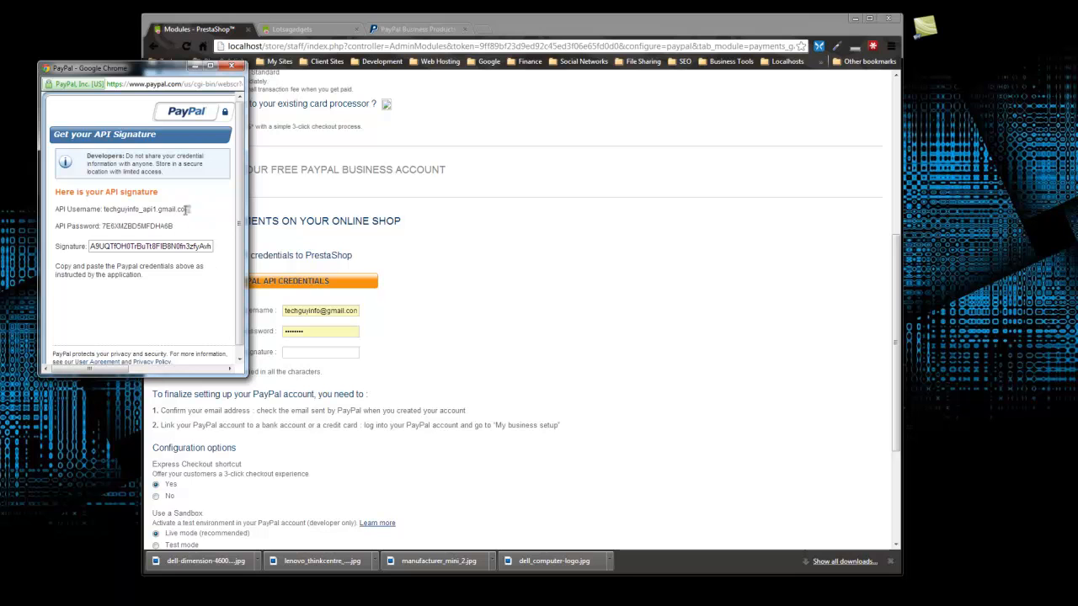
{"action": "right_click", "coordinate": [151, 209]}
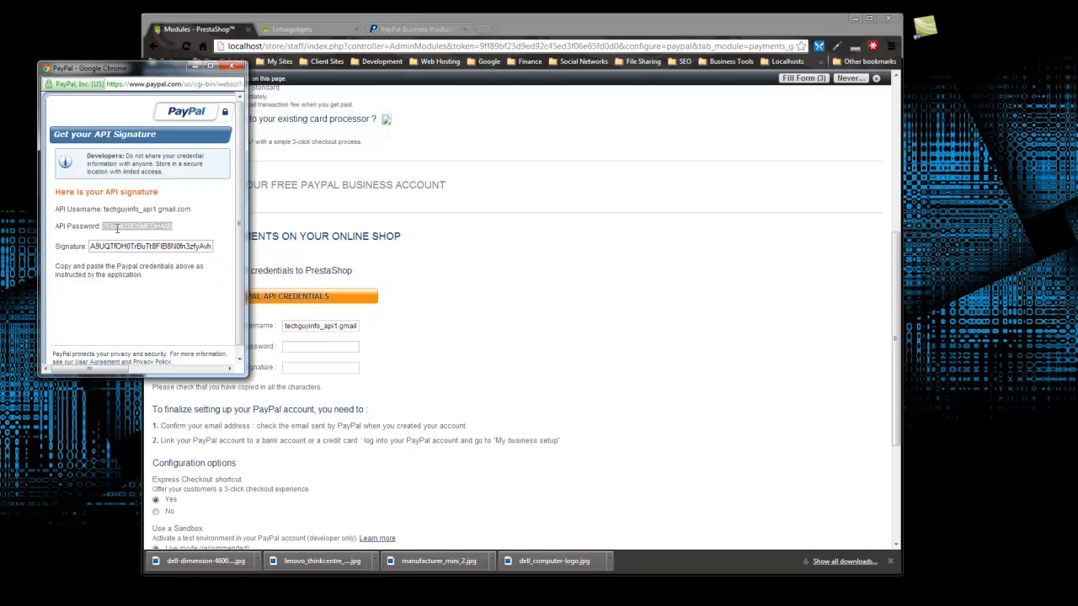
{"action": "left_click", "coordinate": [320, 346]}
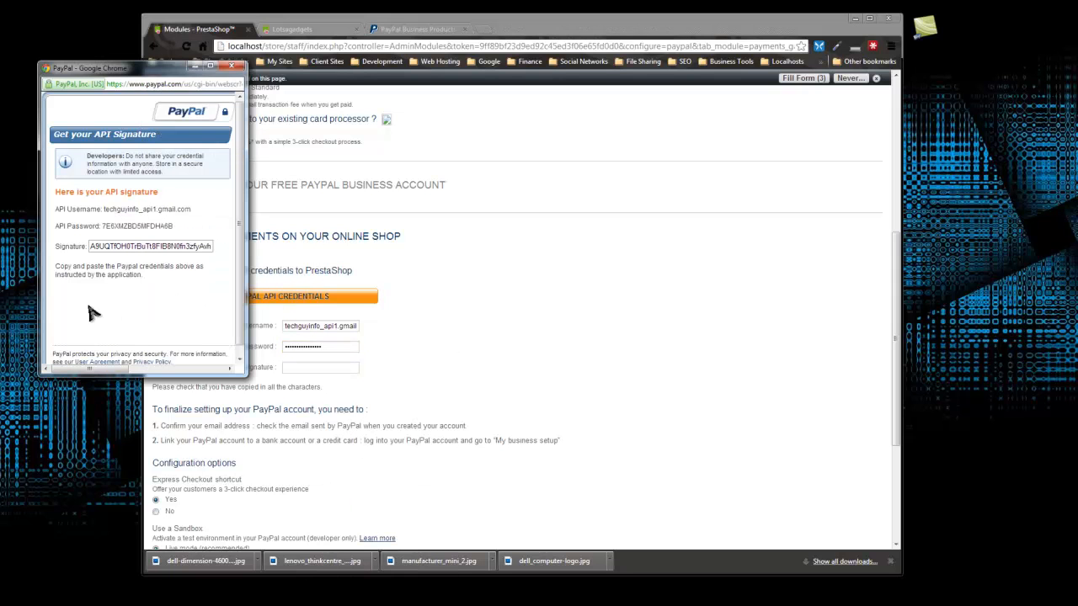
{"action": "right_click", "coordinate": [150, 246]}
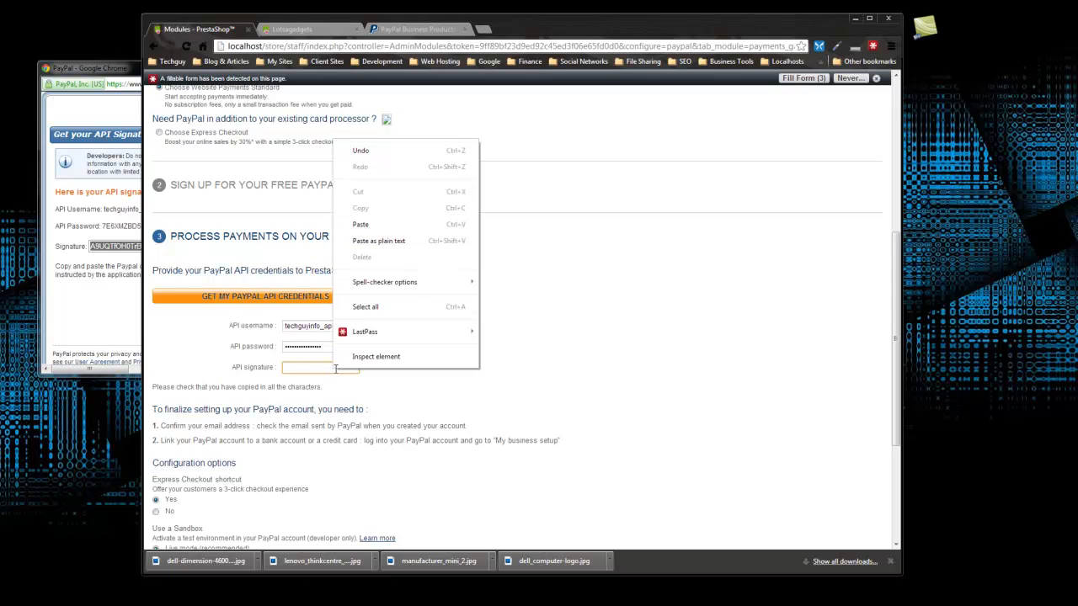
{"action": "left_click", "coordinate": [359, 224]}
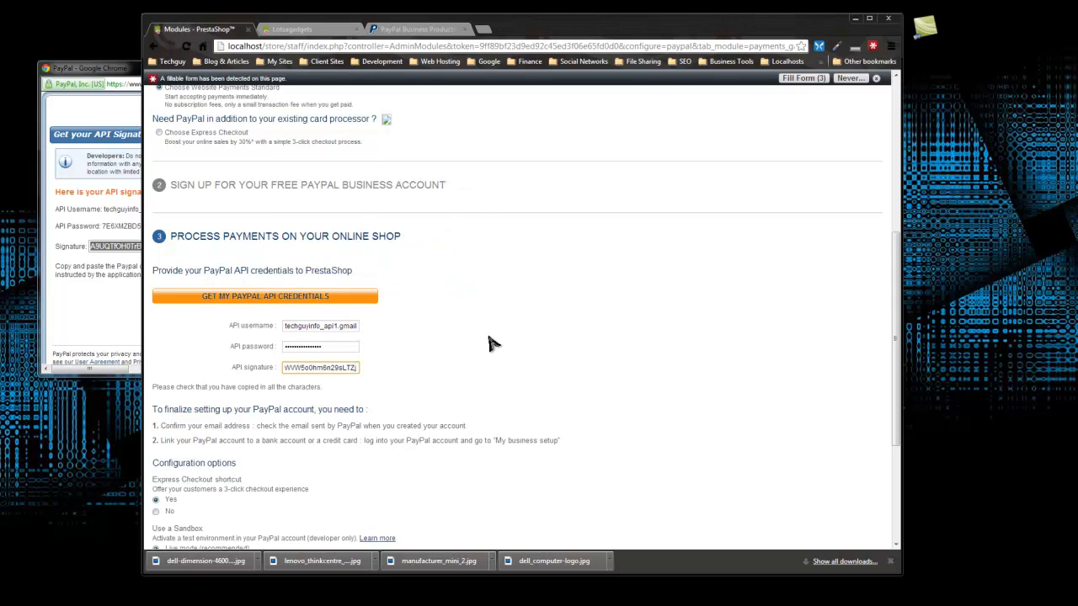
{"action": "scroll", "scroll_direction": "down", "scroll_amount": 3}
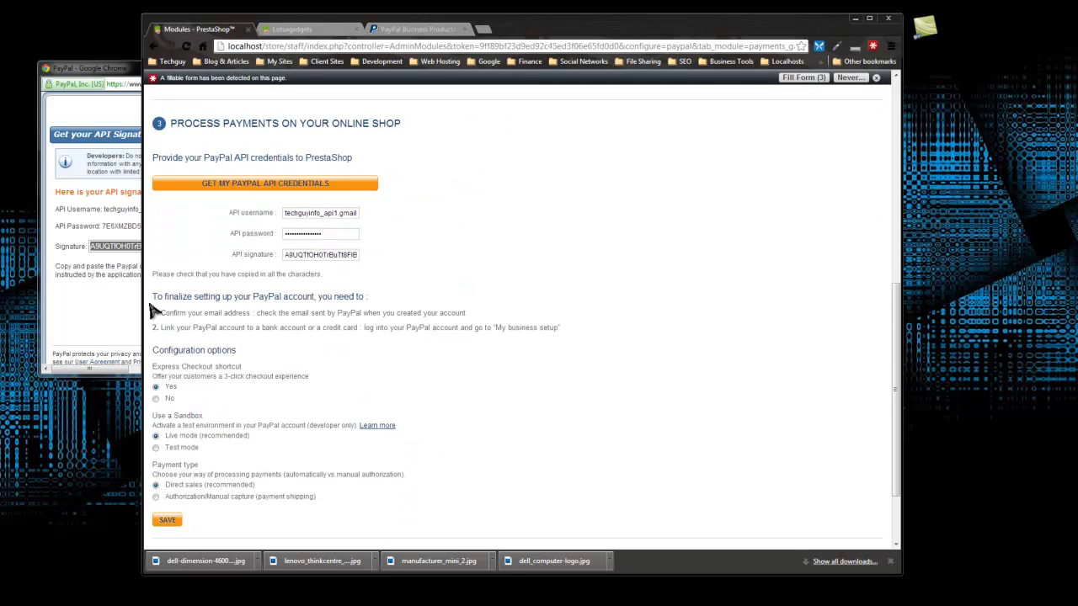
{"action": "mouse_move", "coordinate": [227, 343]}
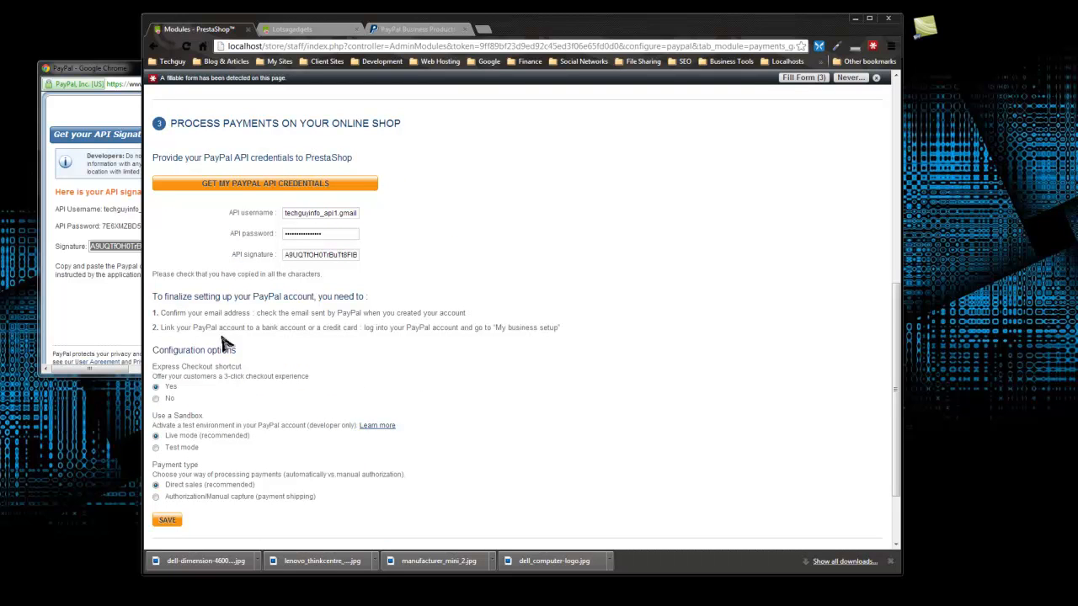
{"action": "mouse_move", "coordinate": [241, 313]}
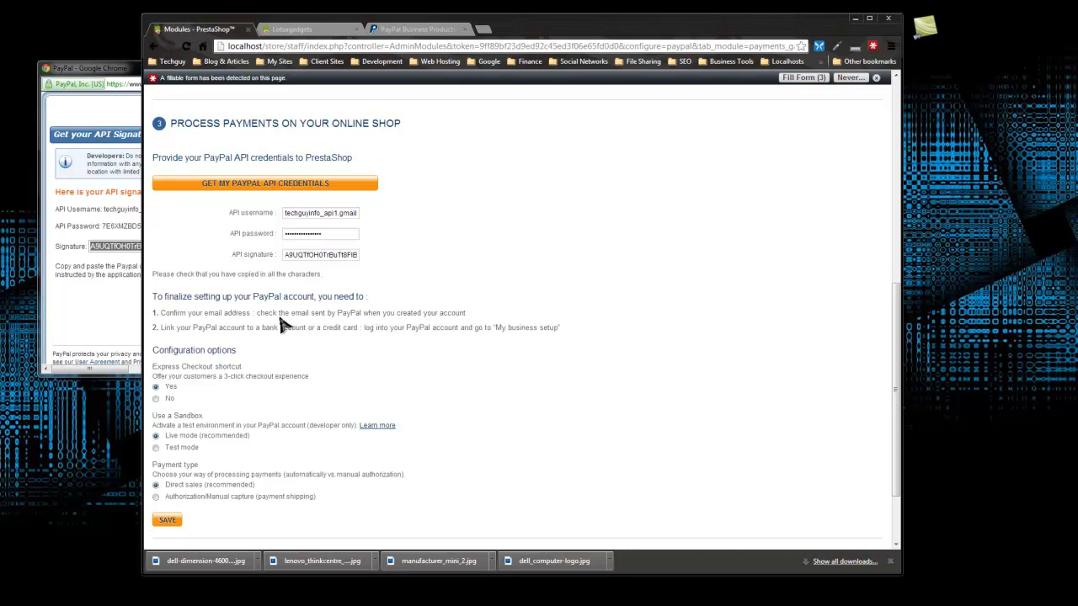
{"action": "mouse_move", "coordinate": [372, 330]}
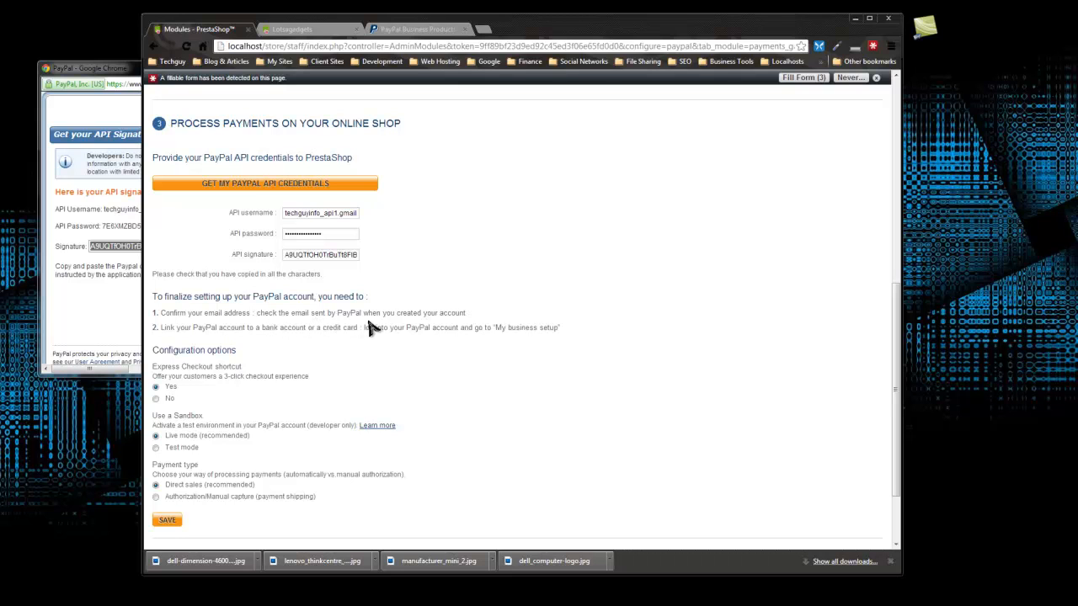
{"action": "mouse_move", "coordinate": [446, 329]}
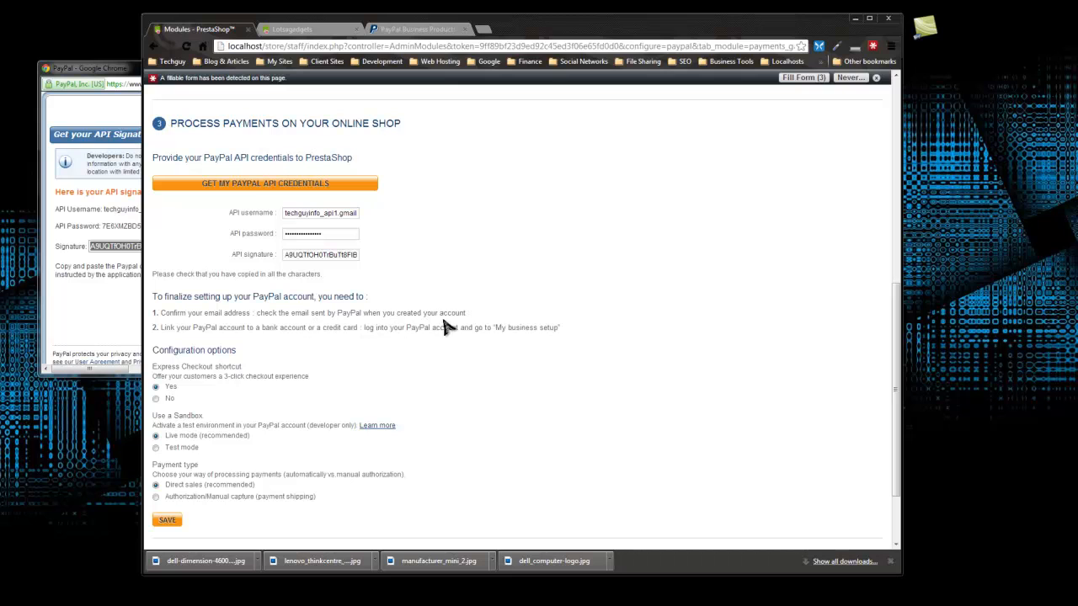
{"action": "mouse_move", "coordinate": [177, 346]}
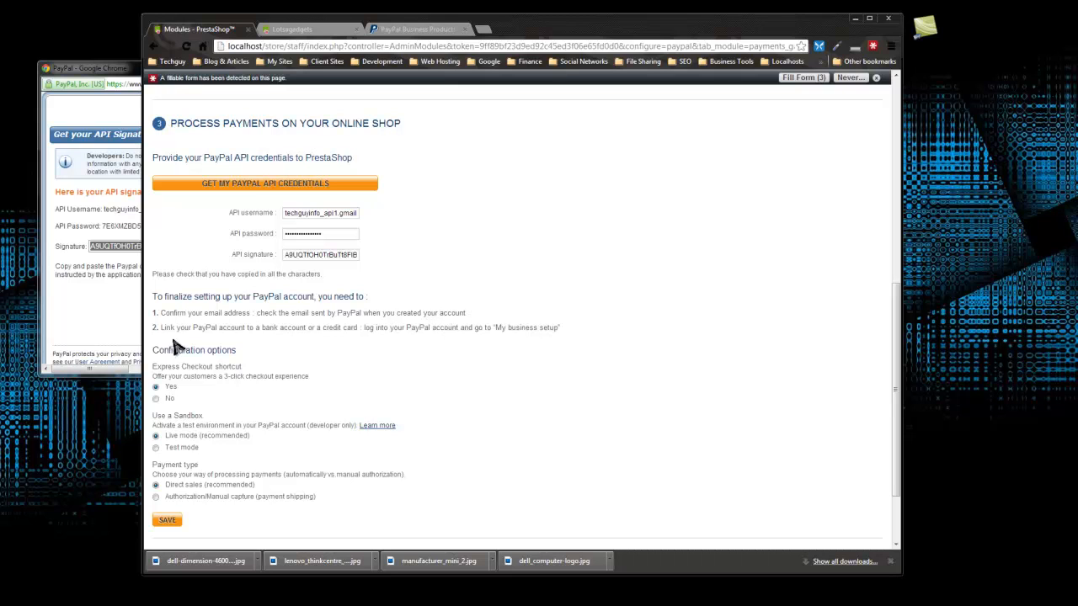
{"action": "mouse_move", "coordinate": [389, 363]}
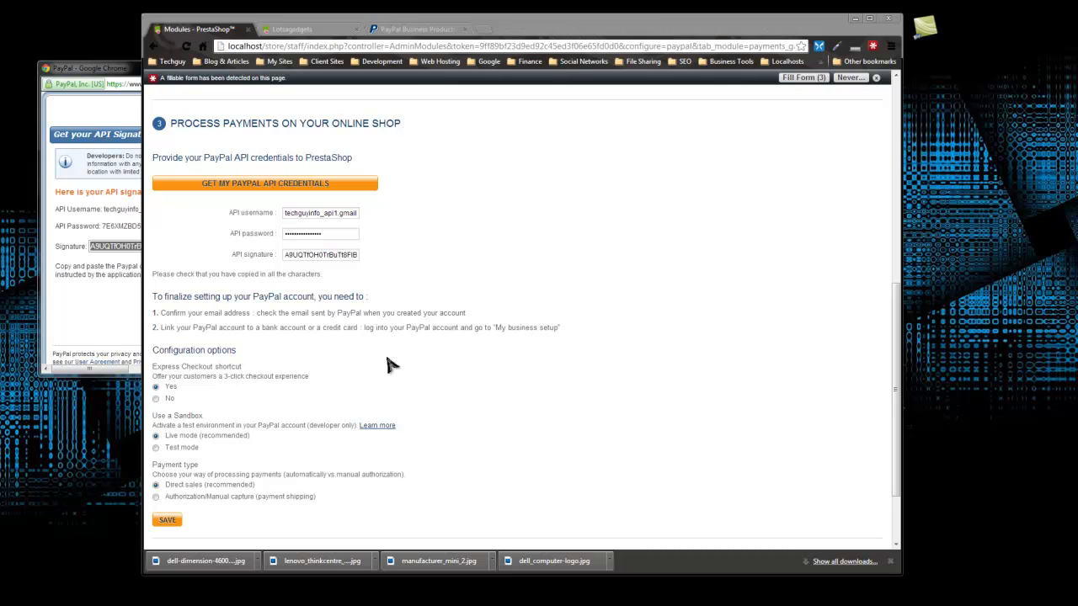
{"action": "left_click_drag", "start_coordinate": [152, 296], "coordinate": [383, 312]}
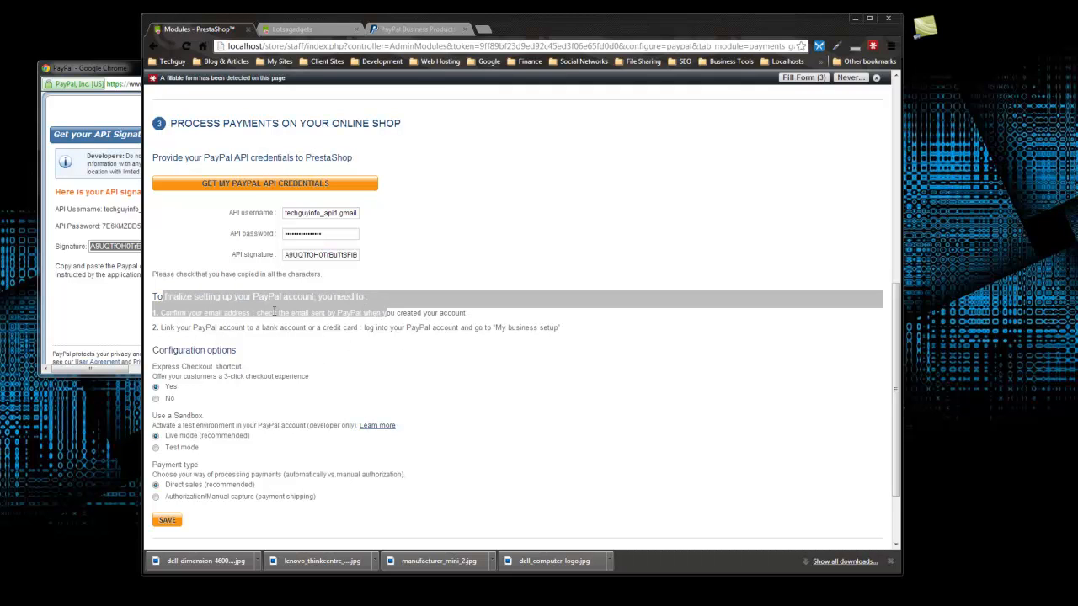
{"action": "mouse_move", "coordinate": [383, 411]}
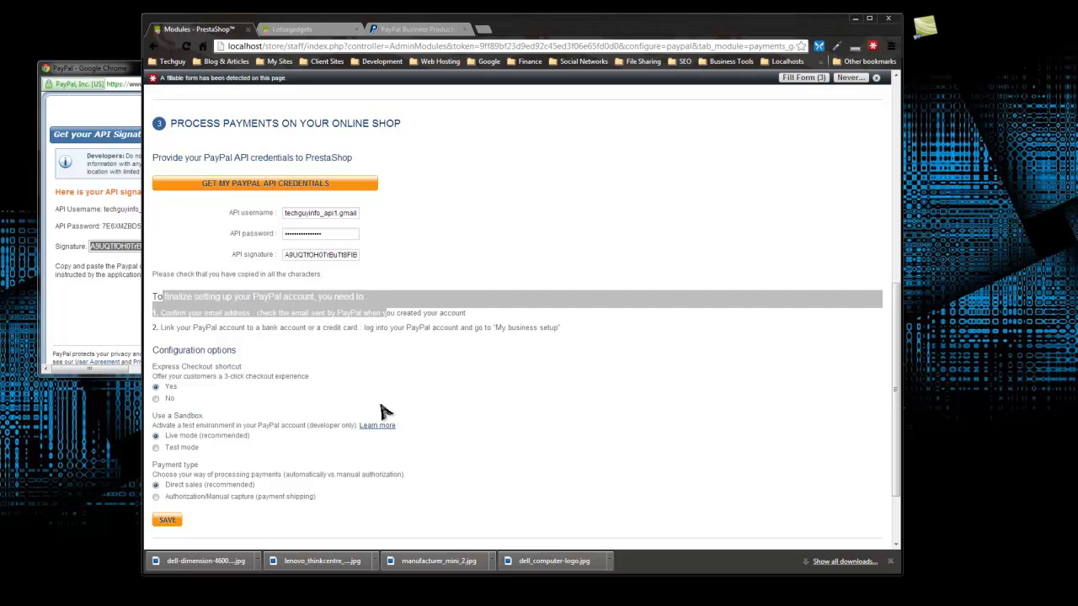
{"action": "scroll", "scroll_direction": "down", "scroll_amount": 3}
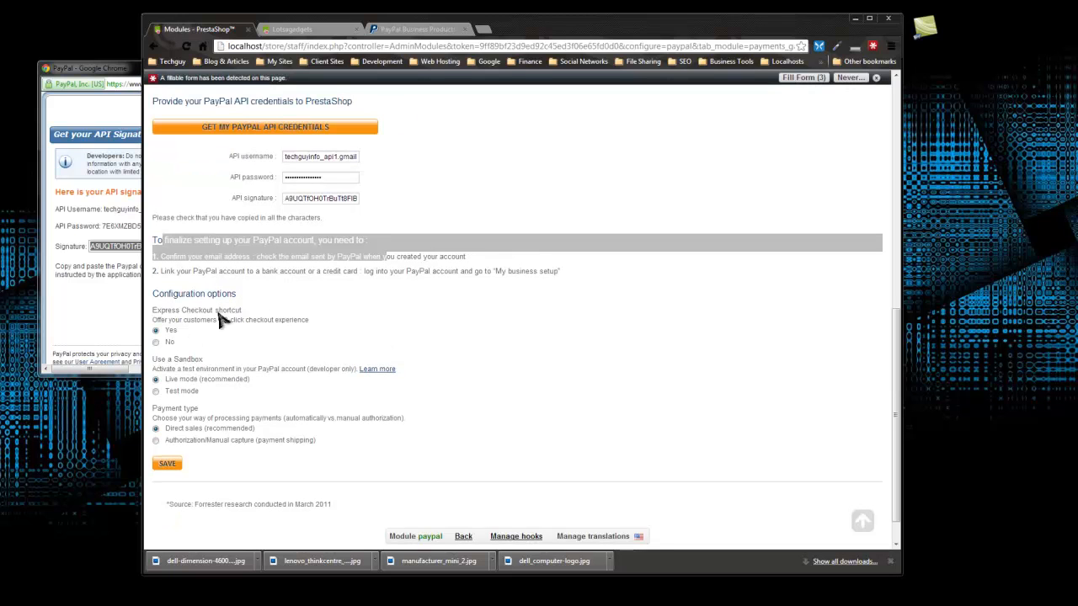
{"action": "mouse_move", "coordinate": [228, 331]}
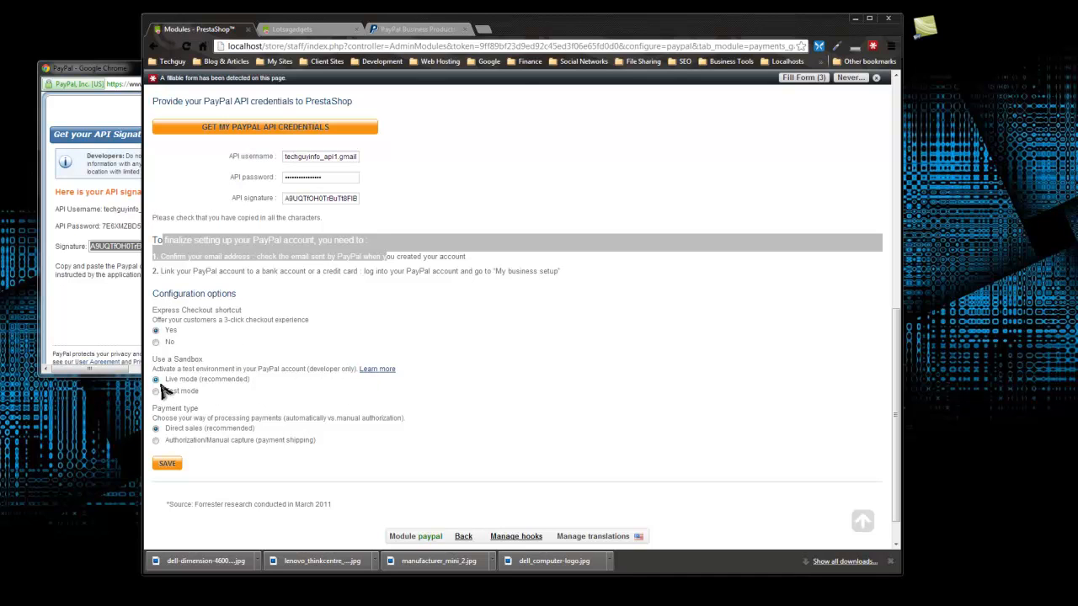
{"action": "mouse_move", "coordinate": [397, 391]}
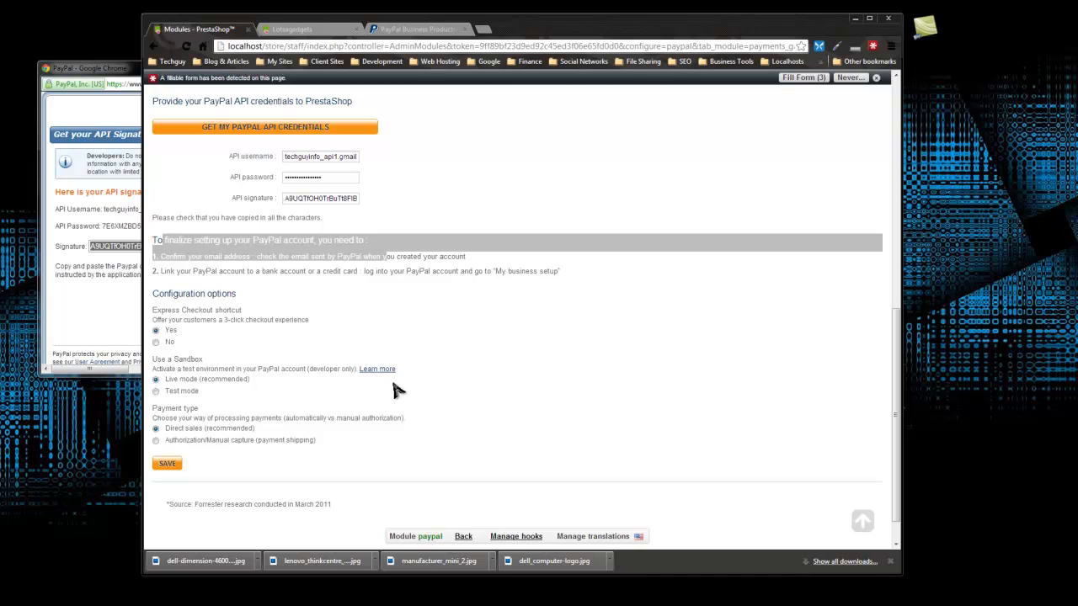
{"action": "mouse_move", "coordinate": [390, 389]}
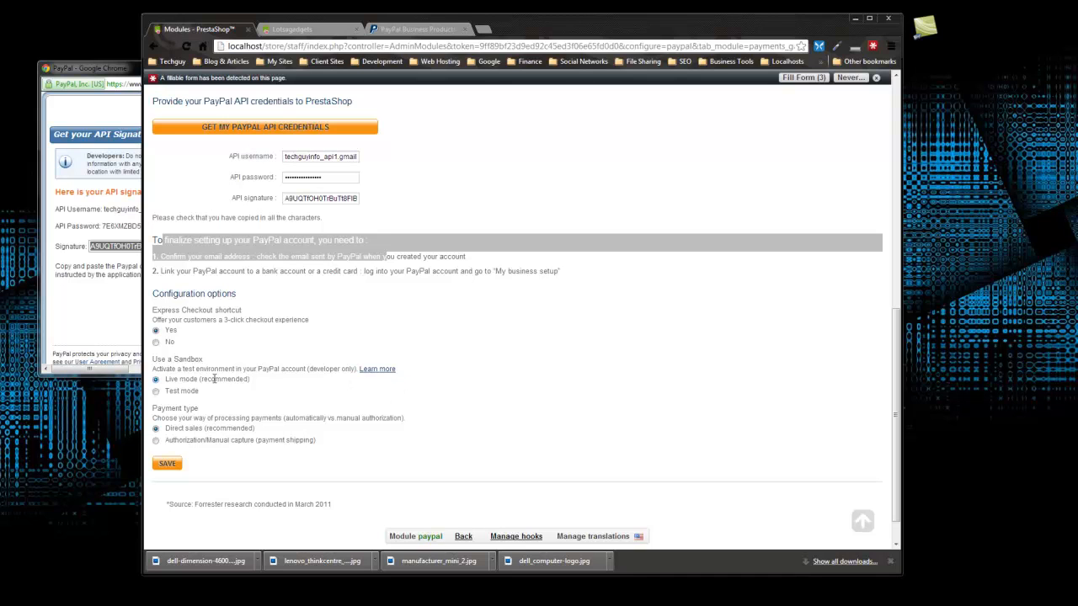
{"action": "scroll", "scroll_direction": "down", "scroll_amount": 3}
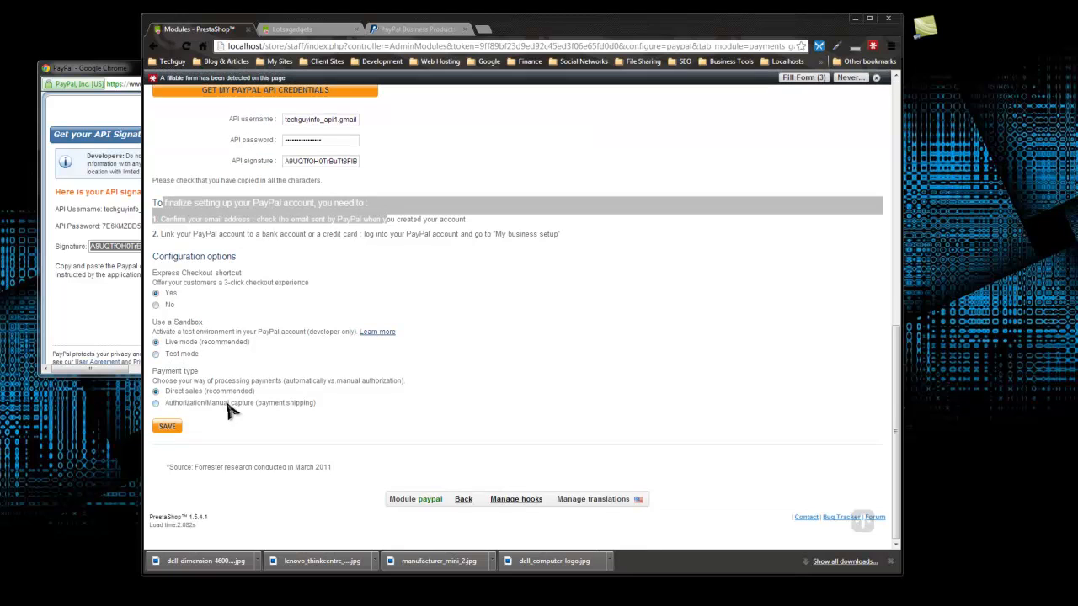
{"action": "mouse_move", "coordinate": [175, 403]}
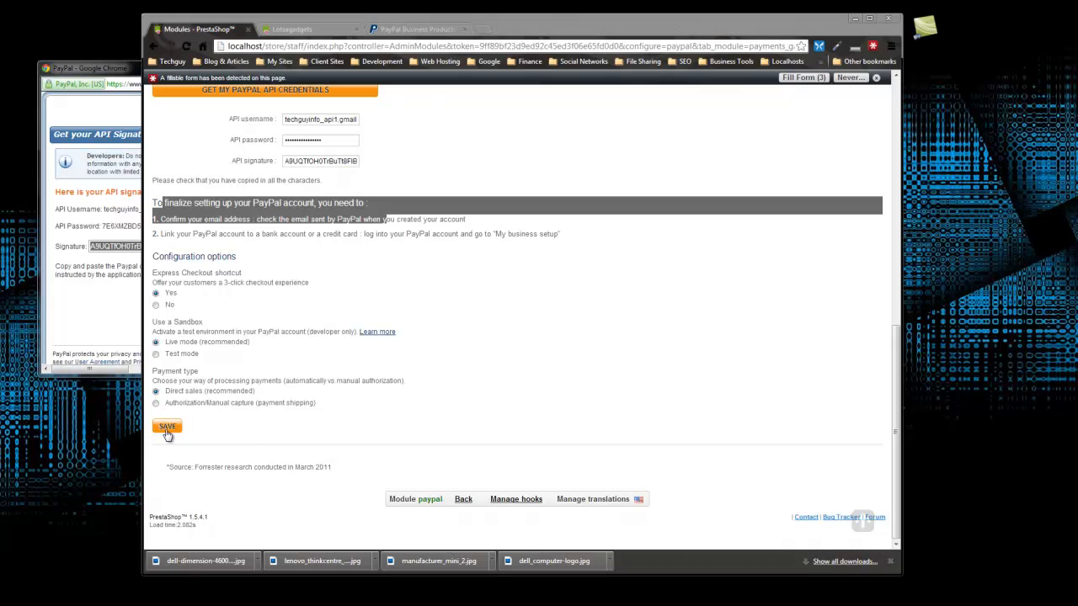
Step: Save the PayPal configuration and close the CONGRATULATION popup
{"action": "left_click", "coordinate": [167, 426]}
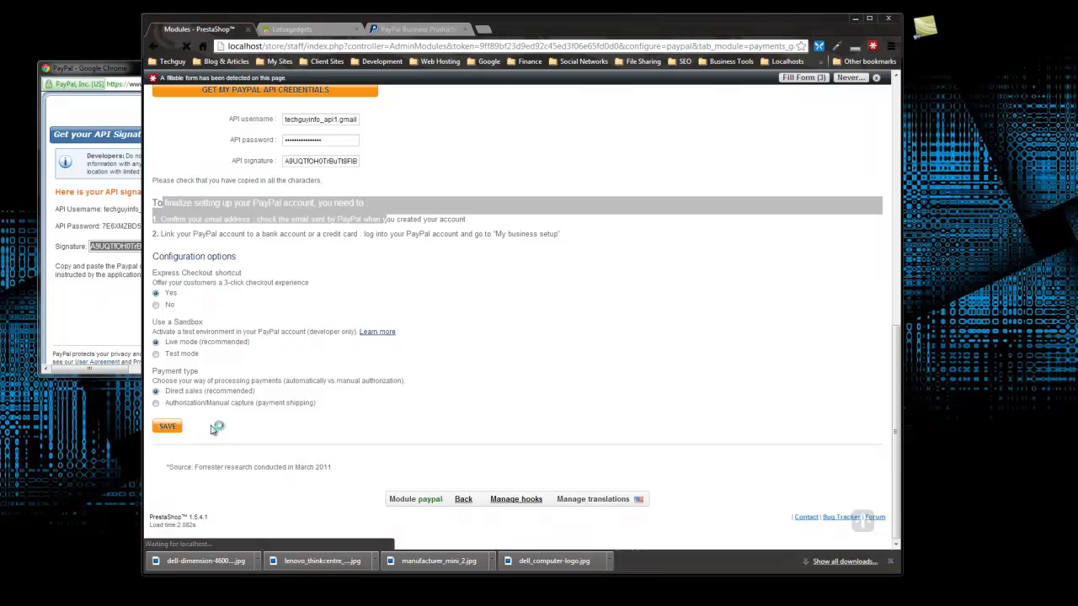
{"action": "left_click", "coordinate": [165, 425]}
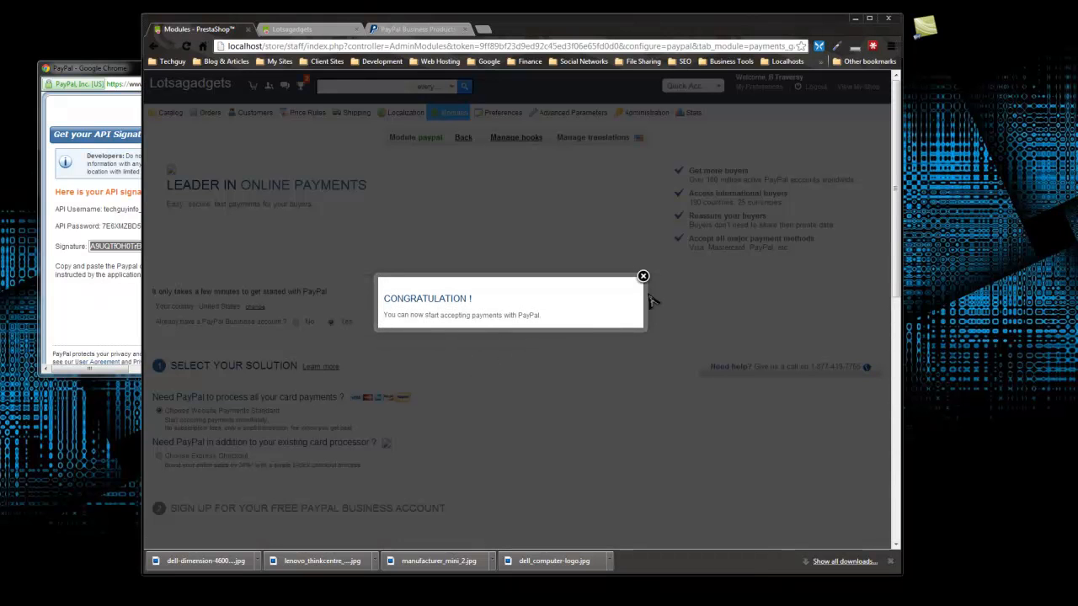
{"action": "mouse_move", "coordinate": [645, 282]}
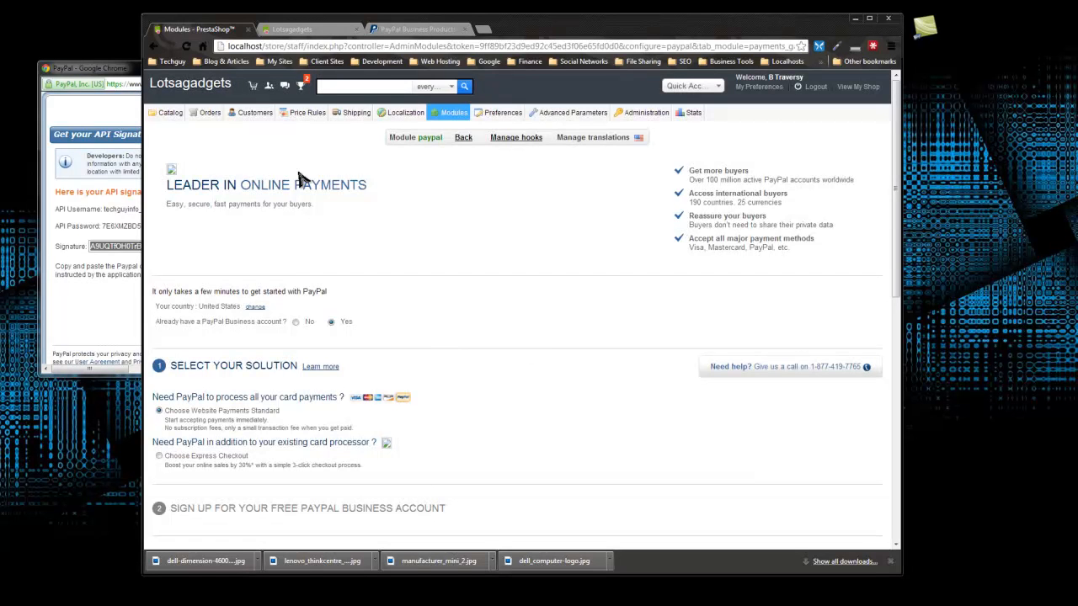
{"action": "mouse_move", "coordinate": [355, 198]}
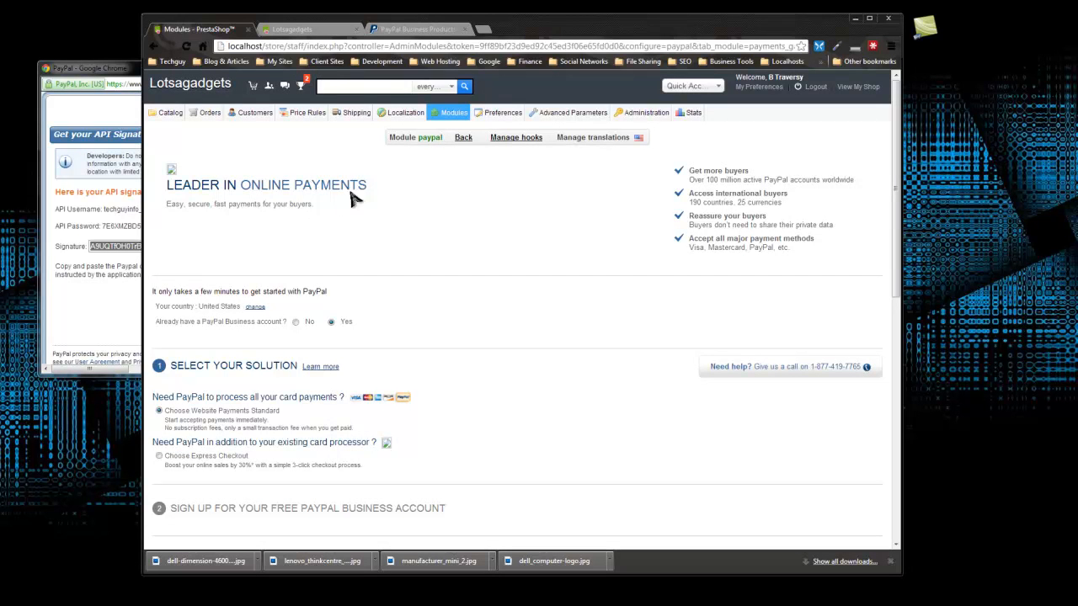
{"action": "mouse_move", "coordinate": [364, 175]}
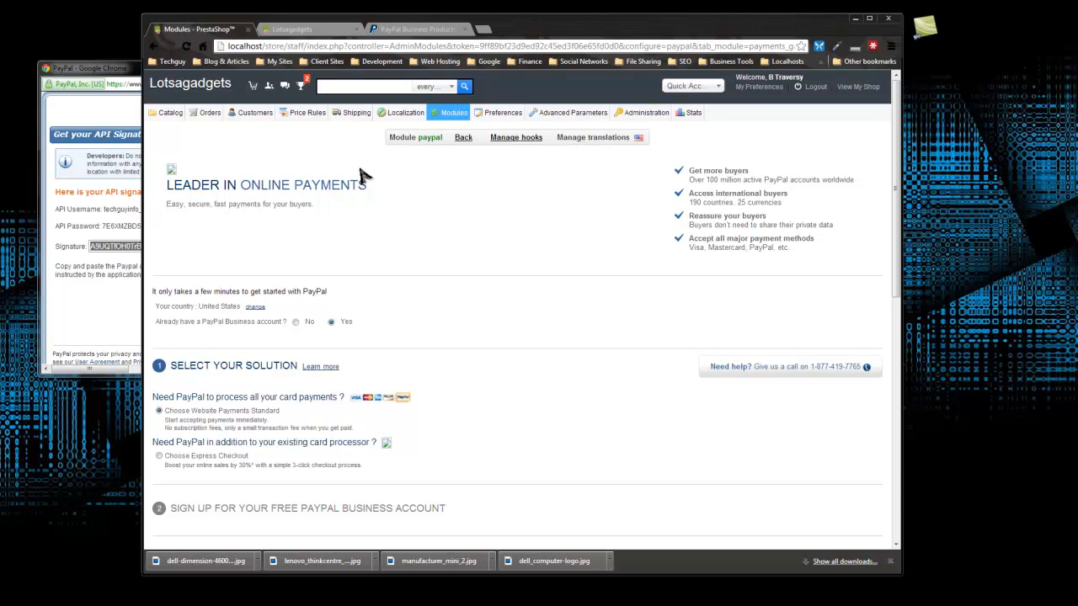
{"action": "mouse_move", "coordinate": [438, 224]}
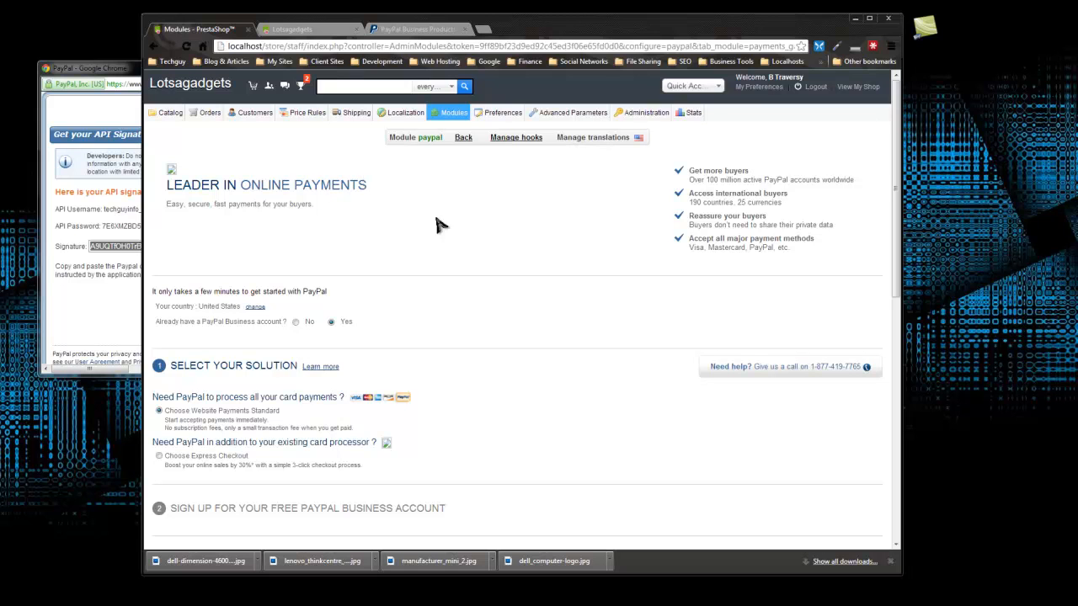
{"action": "mouse_move", "coordinate": [692, 279]}
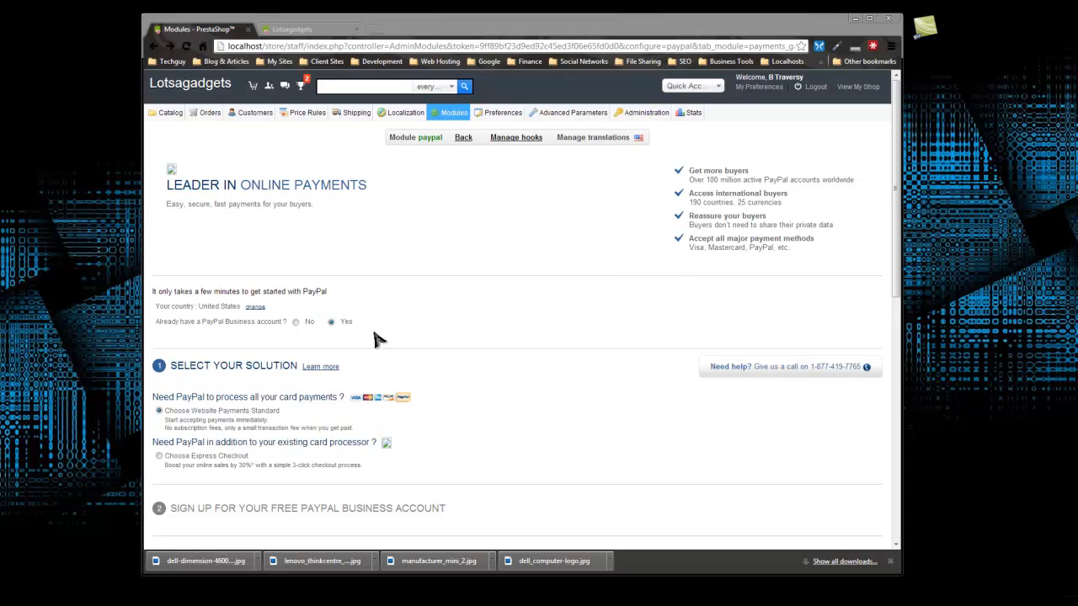
{"action": "mouse_move", "coordinate": [307, 326]}
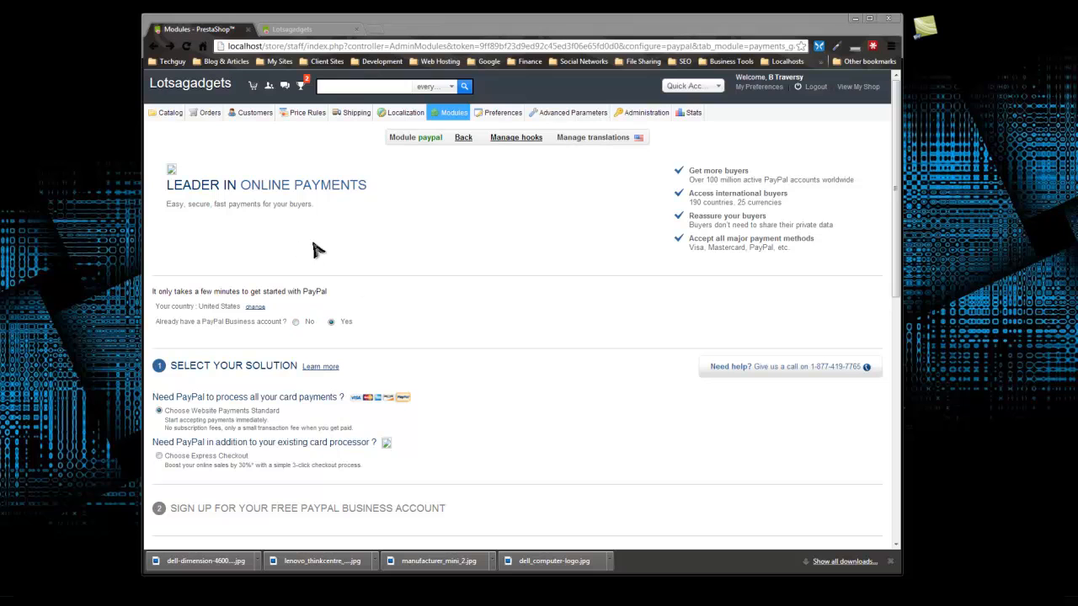
{"action": "mouse_move", "coordinate": [243, 233]}
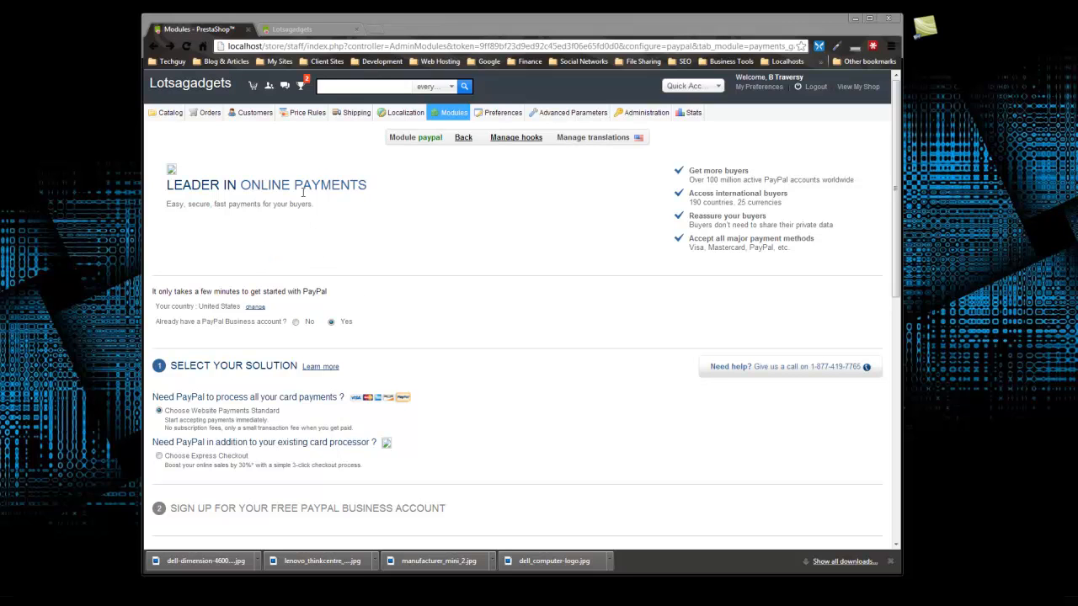
{"action": "mouse_move", "coordinate": [287, 181]}
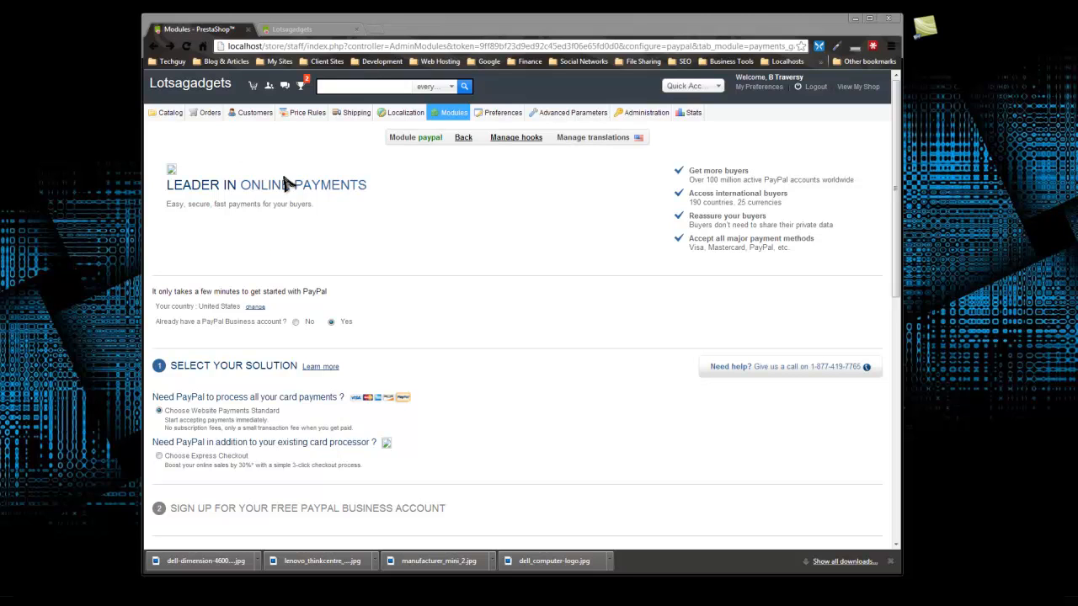
{"action": "mouse_move", "coordinate": [273, 184]}
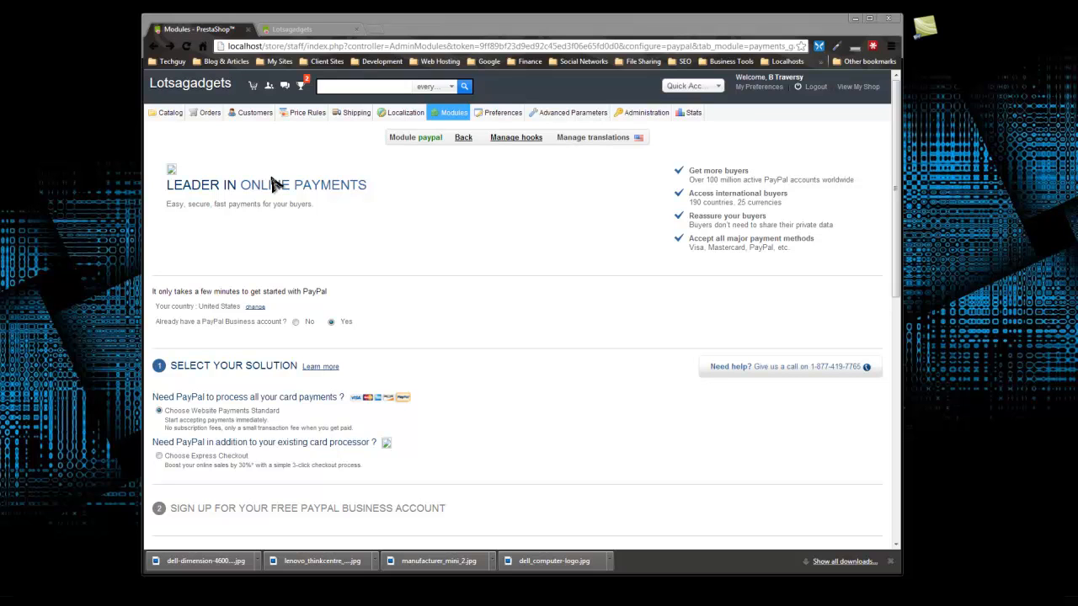
{"action": "mouse_move", "coordinate": [282, 156]}
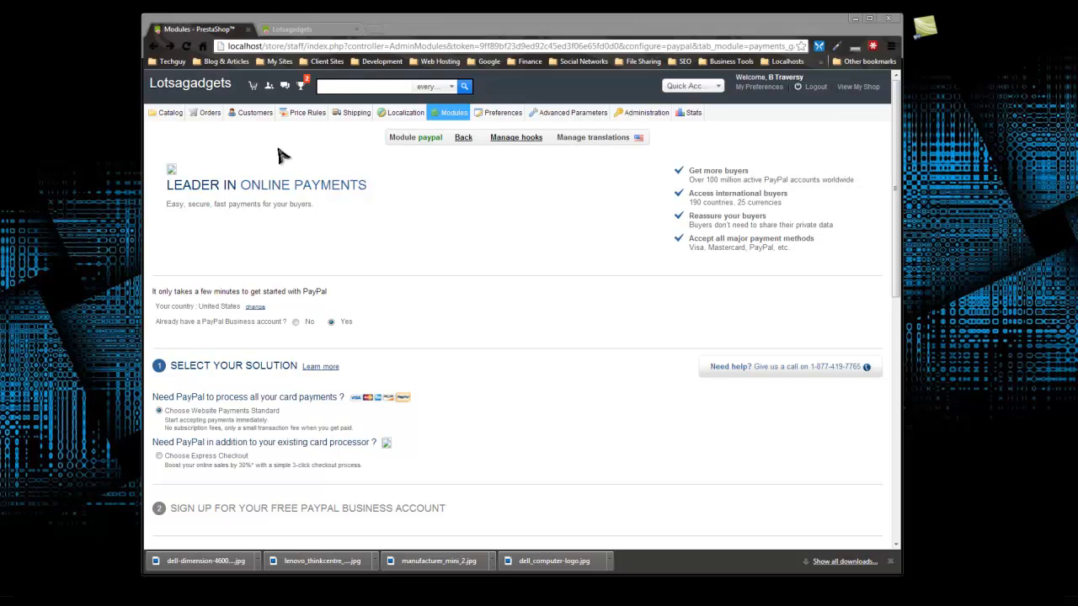
Step: Review the saved PayPal setup with Business account Yes and Website Payments Standard chosen
{"action": "left_click", "coordinate": [449, 112]}
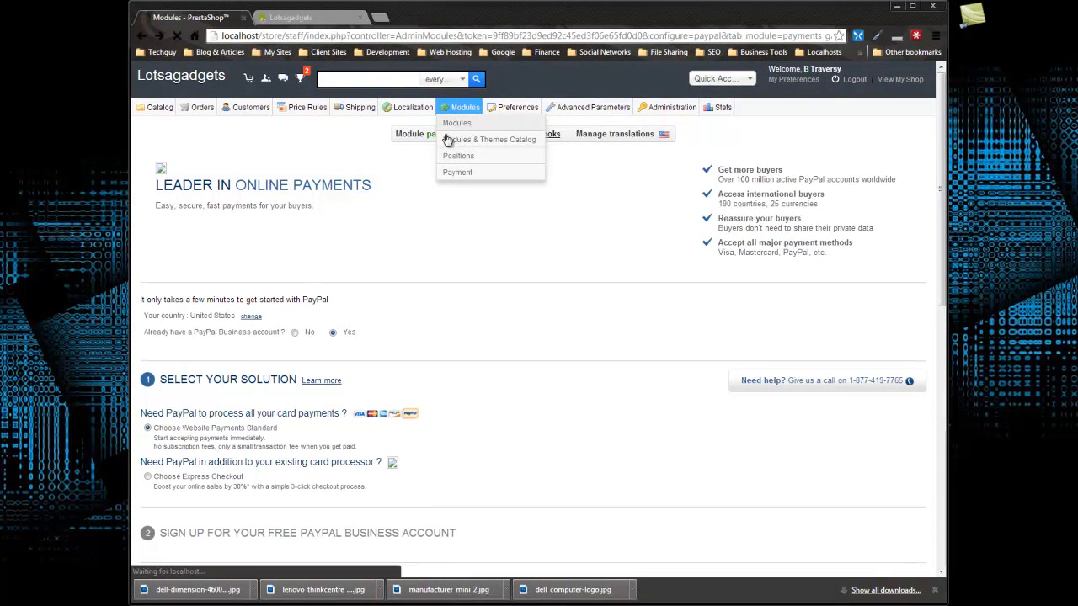
Step: Search modules for 'auth', install Authorize.net AIM, and open its settings page
{"action": "left_click", "coordinate": [456, 123]}
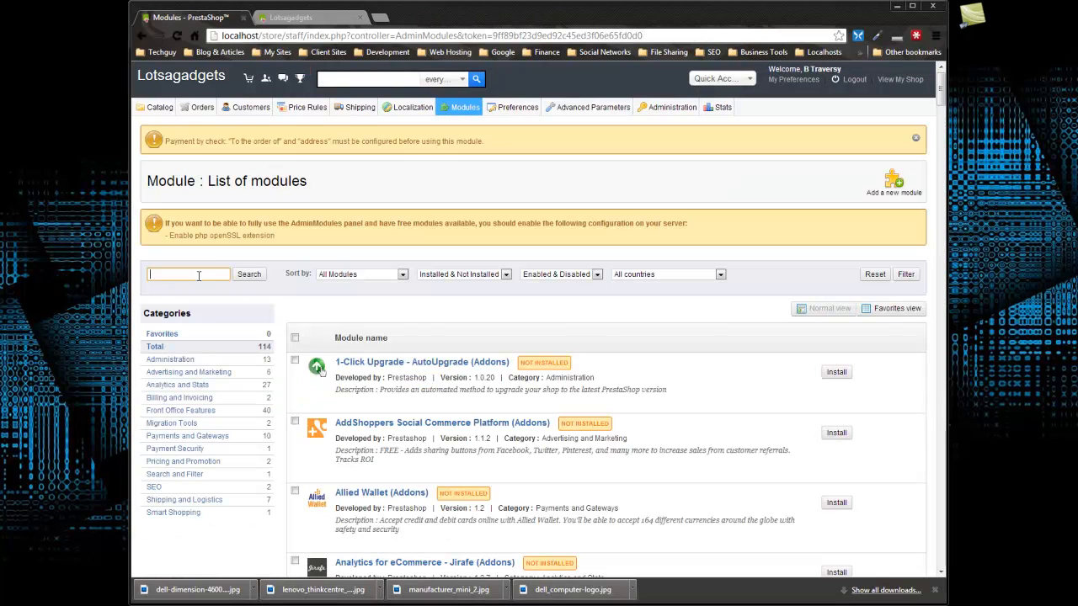
{"action": "type", "text": "auth"}
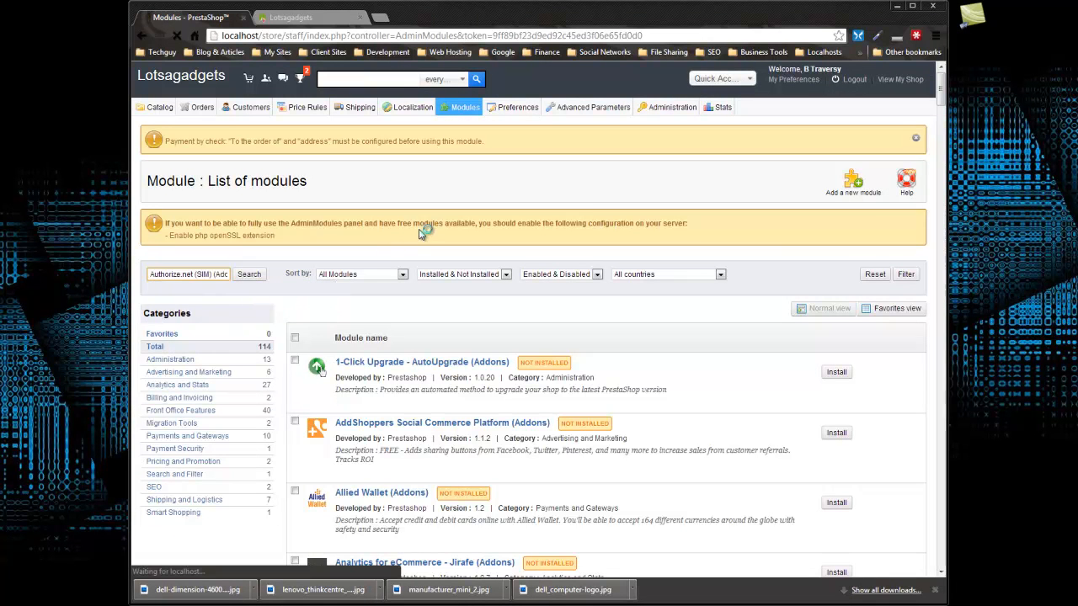
{"action": "left_click", "coordinate": [248, 274]}
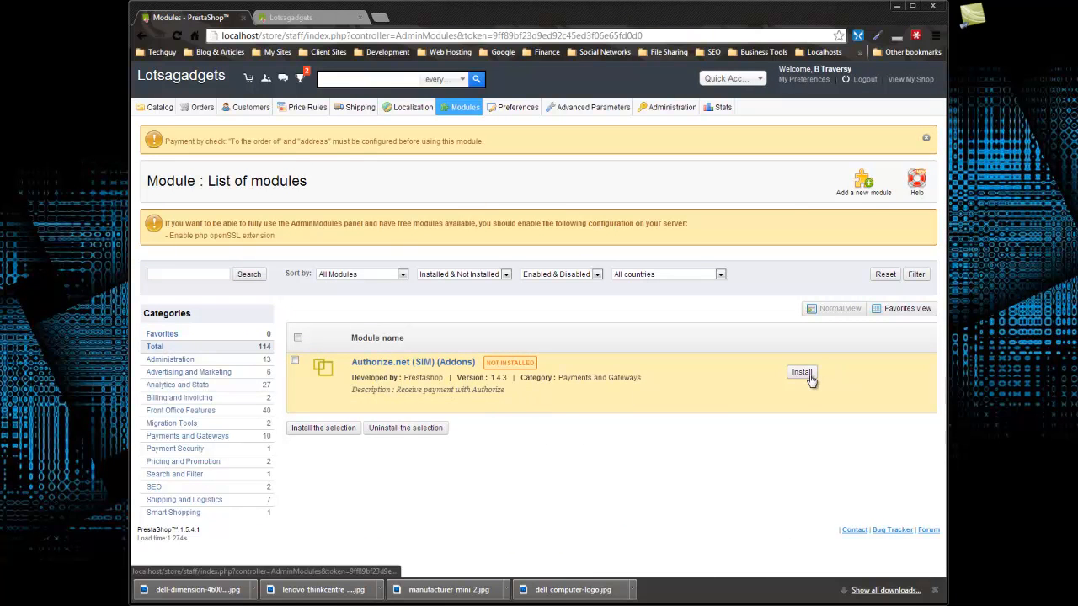
{"action": "left_click", "coordinate": [801, 371]}
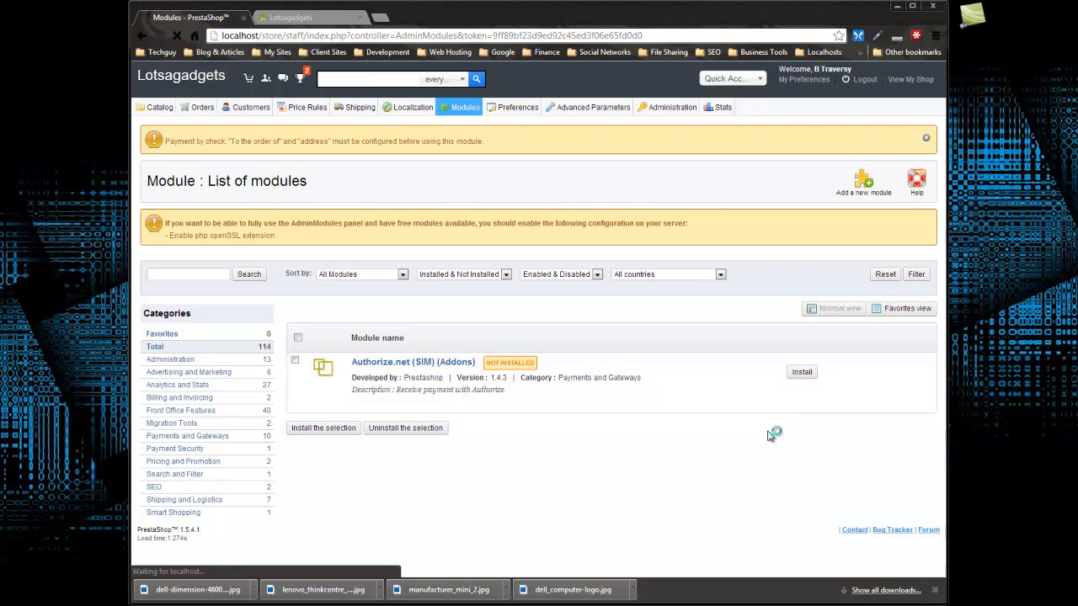
{"action": "mouse_move", "coordinate": [760, 420]}
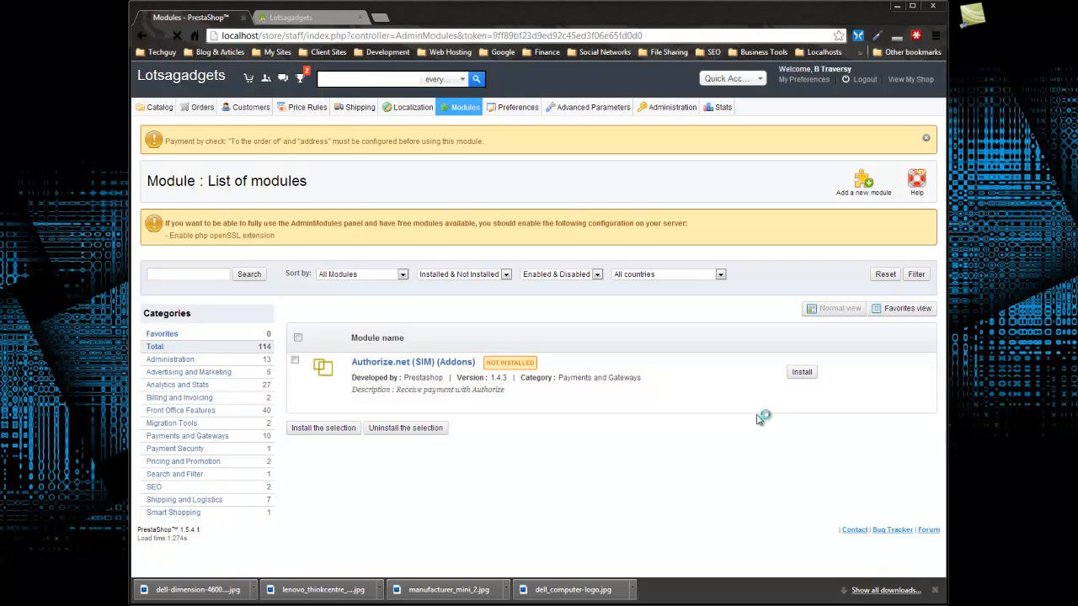
{"action": "left_click", "coordinate": [802, 372]}
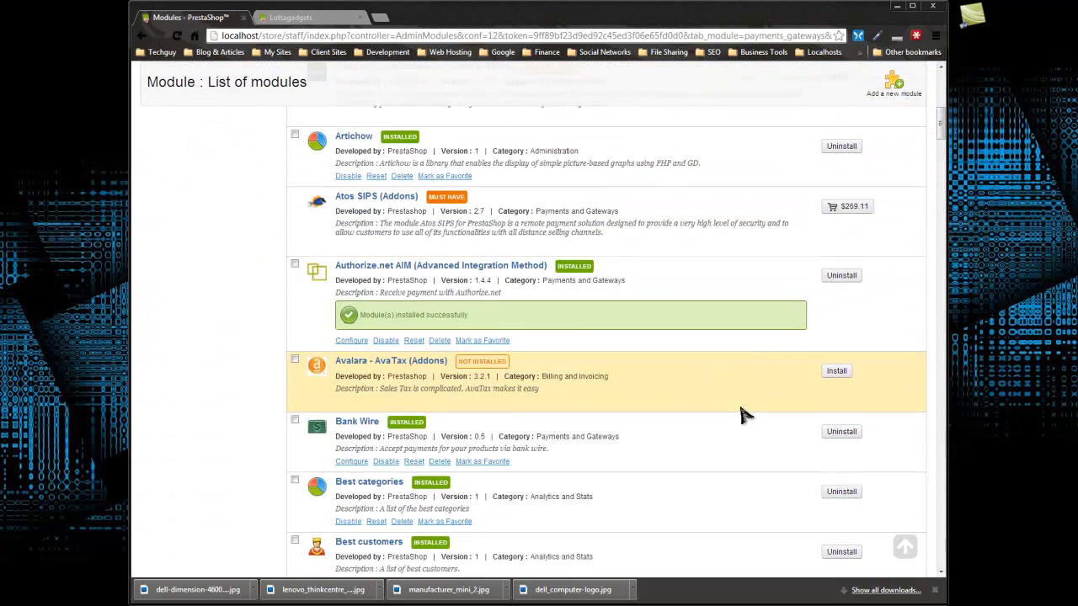
{"action": "scroll", "scroll_direction": "down", "scroll_amount": 3}
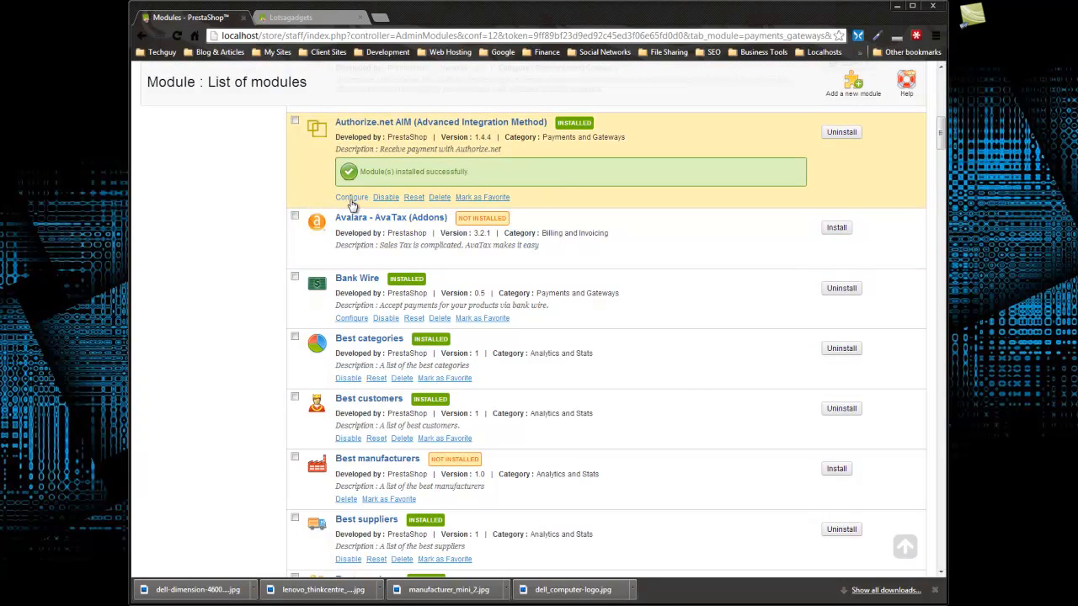
{"action": "left_click", "coordinate": [351, 197]}
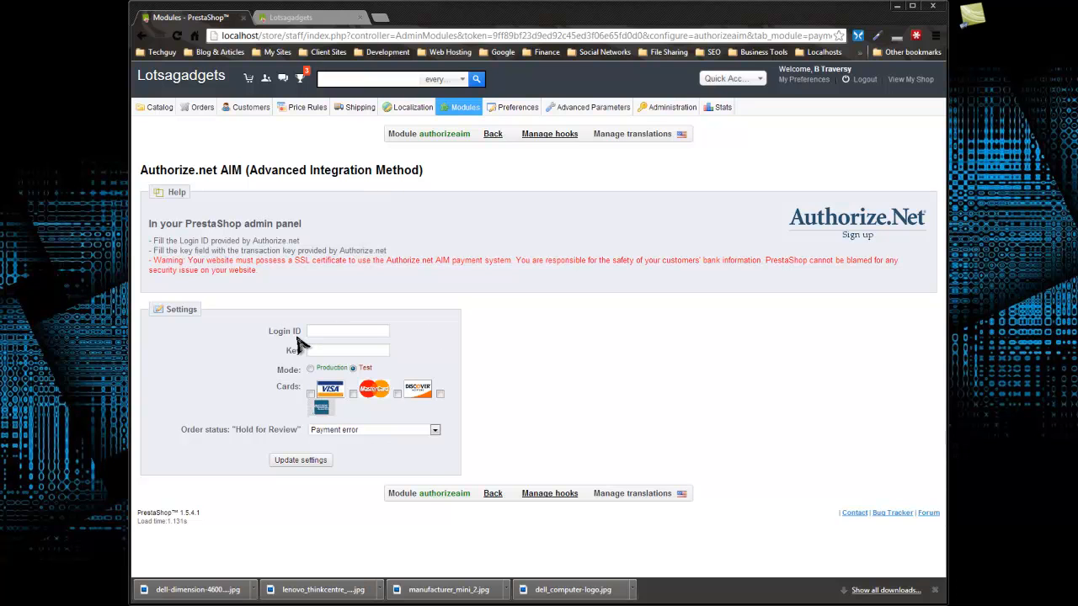
{"action": "mouse_move", "coordinate": [293, 379]}
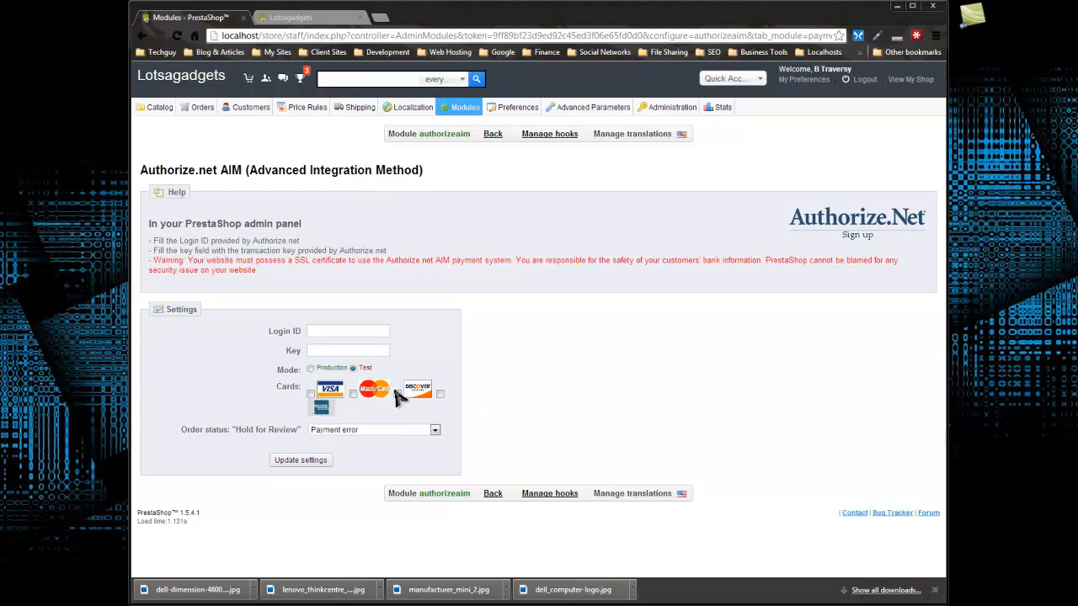
{"action": "mouse_move", "coordinate": [213, 439]}
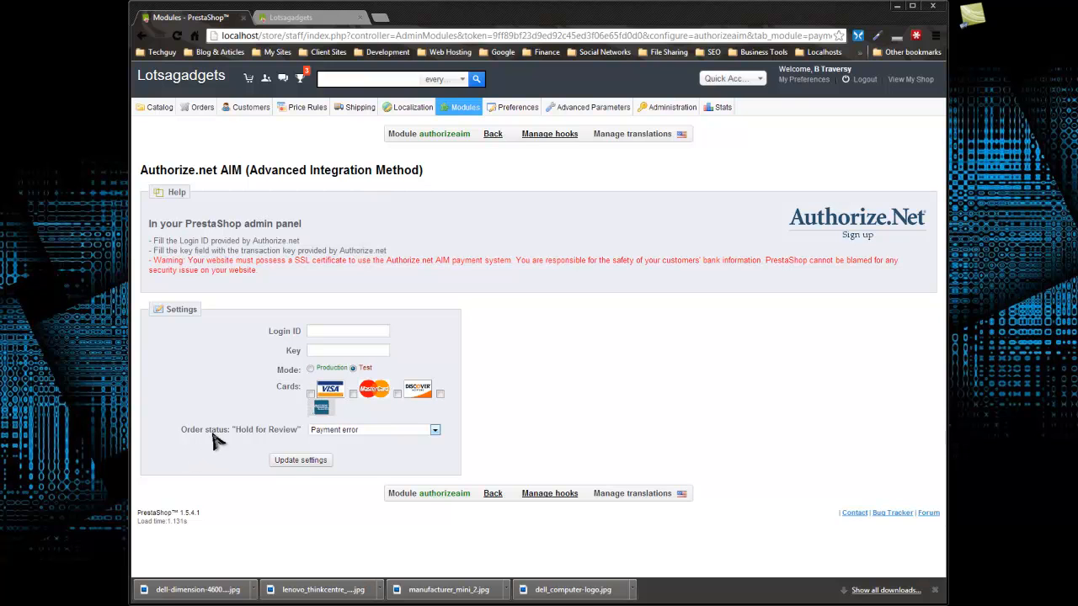
{"action": "mouse_move", "coordinate": [263, 436]}
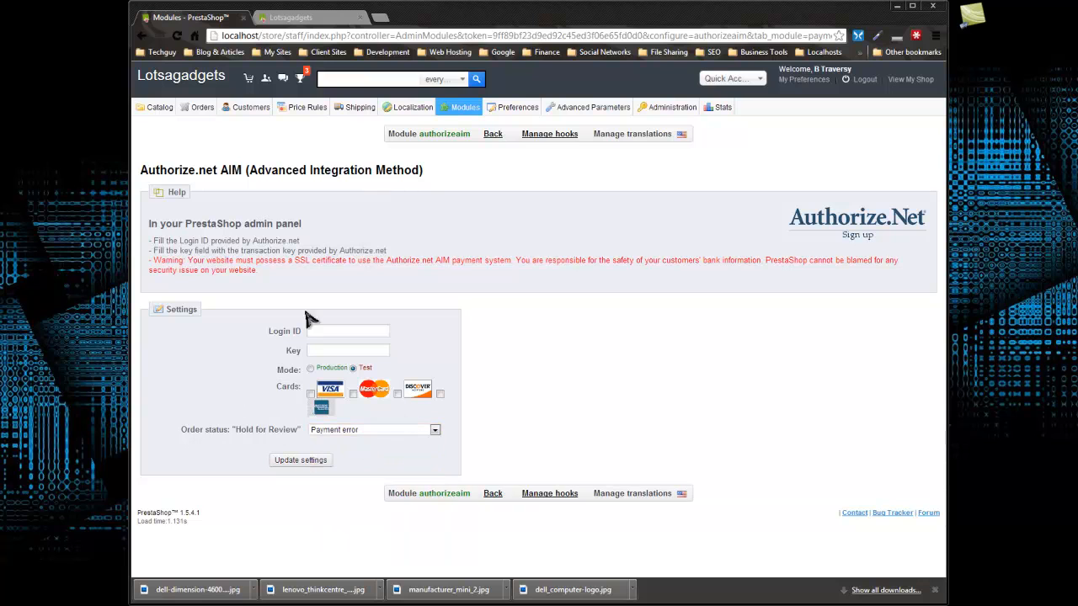
{"action": "mouse_move", "coordinate": [284, 351]}
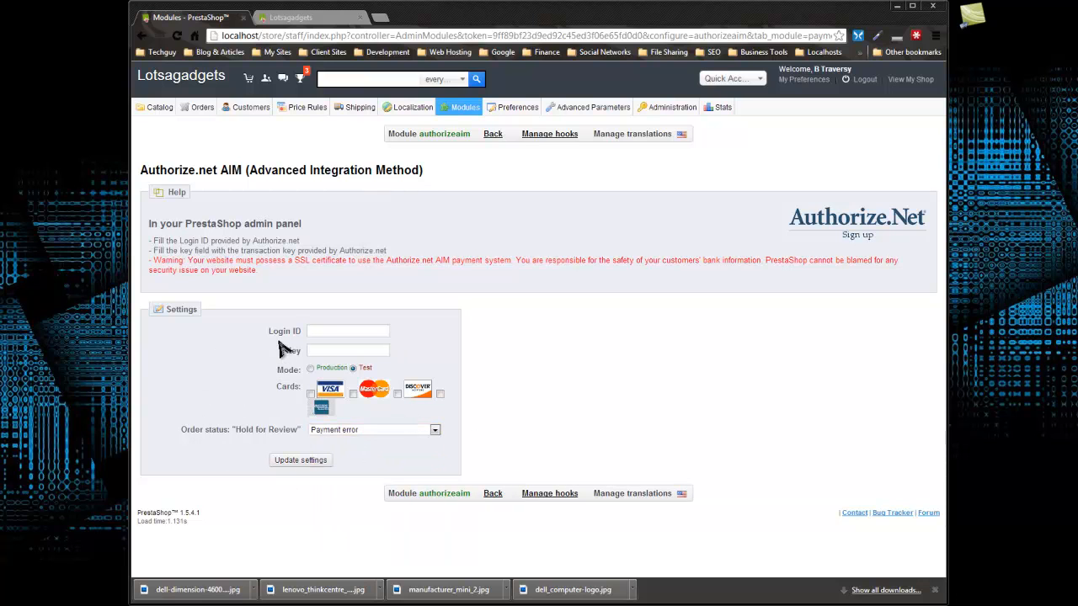
{"action": "mouse_move", "coordinate": [303, 331]}
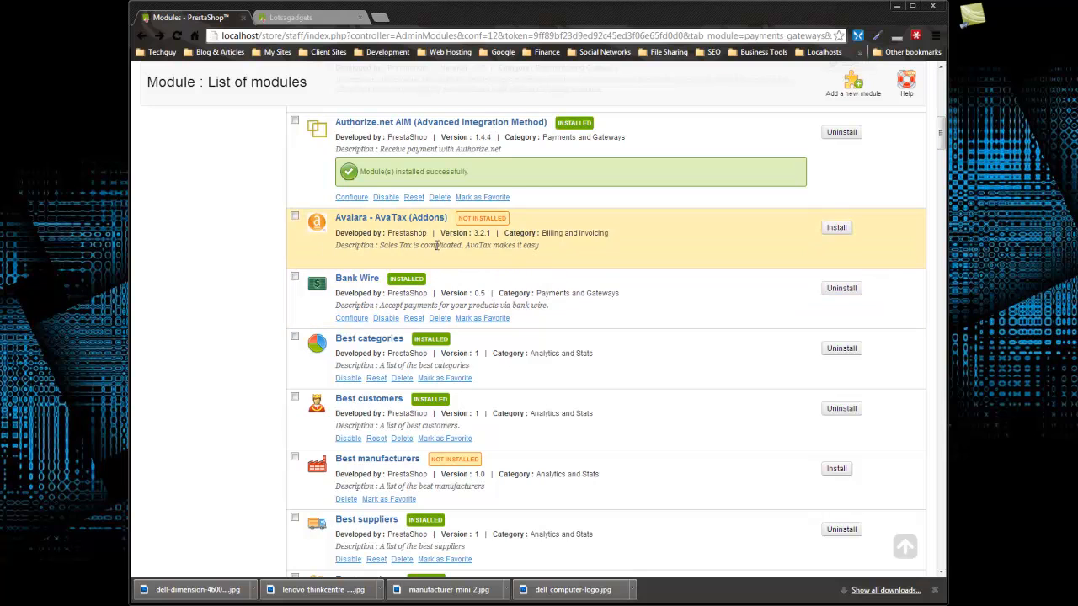
{"action": "mouse_move", "coordinate": [230, 245]}
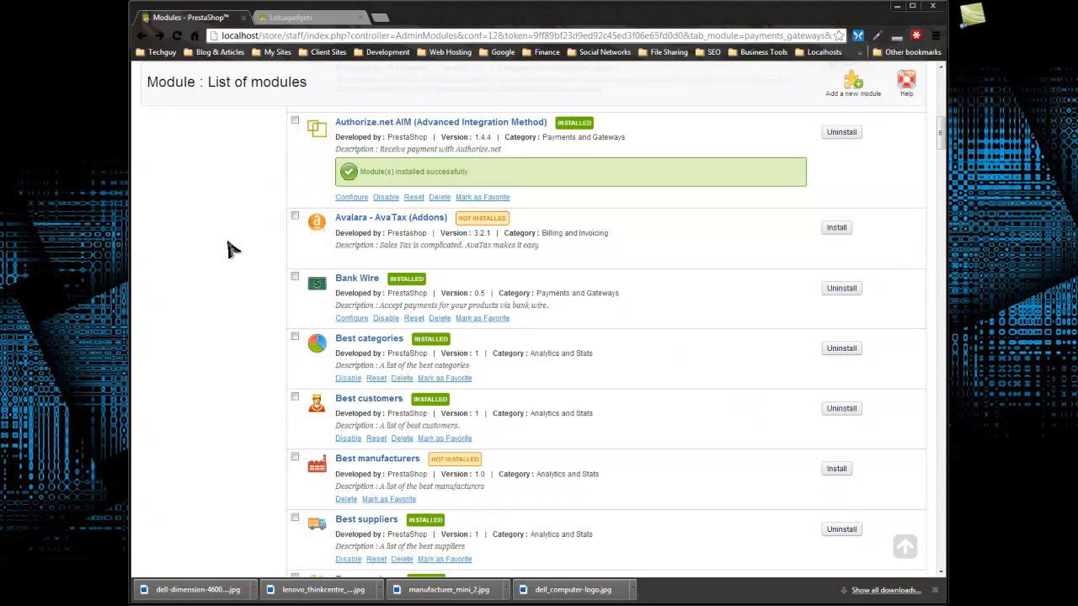
{"action": "mouse_move", "coordinate": [200, 241]}
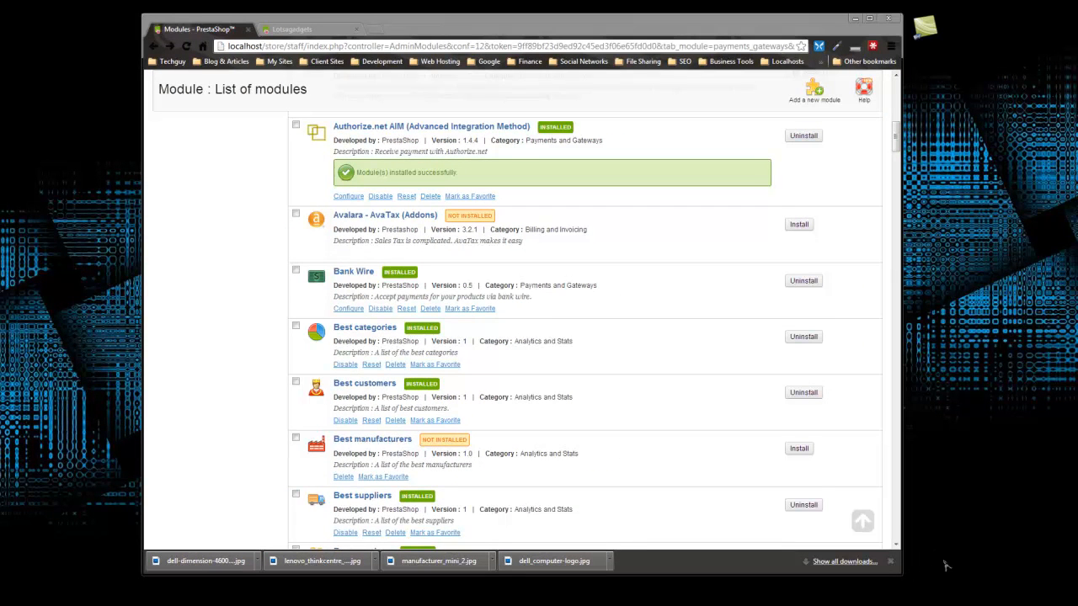
{"action": "mouse_move", "coordinate": [886, 502]}
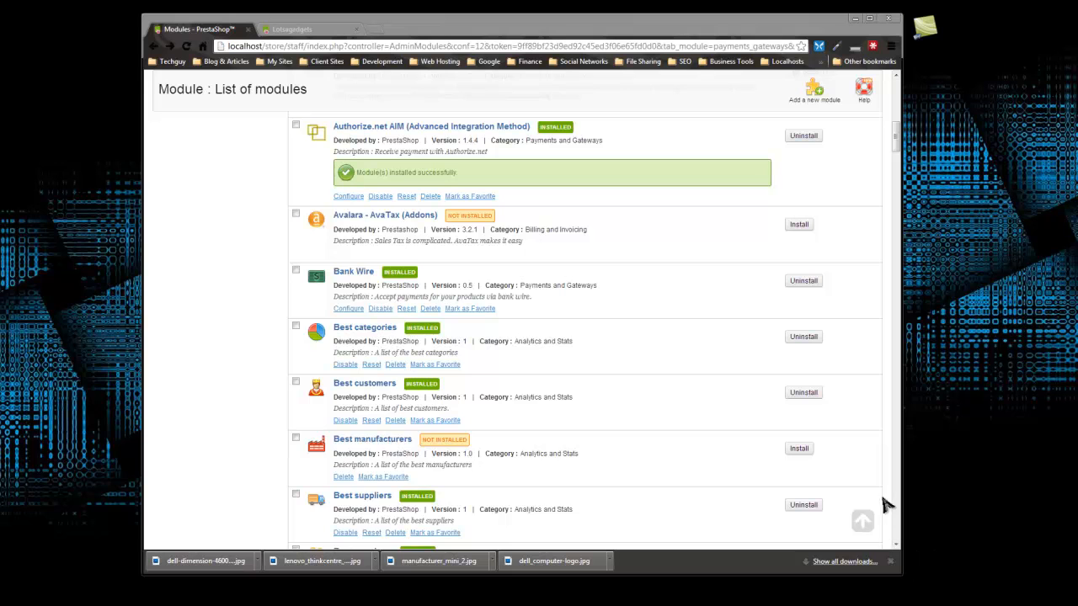
{"action": "mouse_move", "coordinate": [637, 303]}
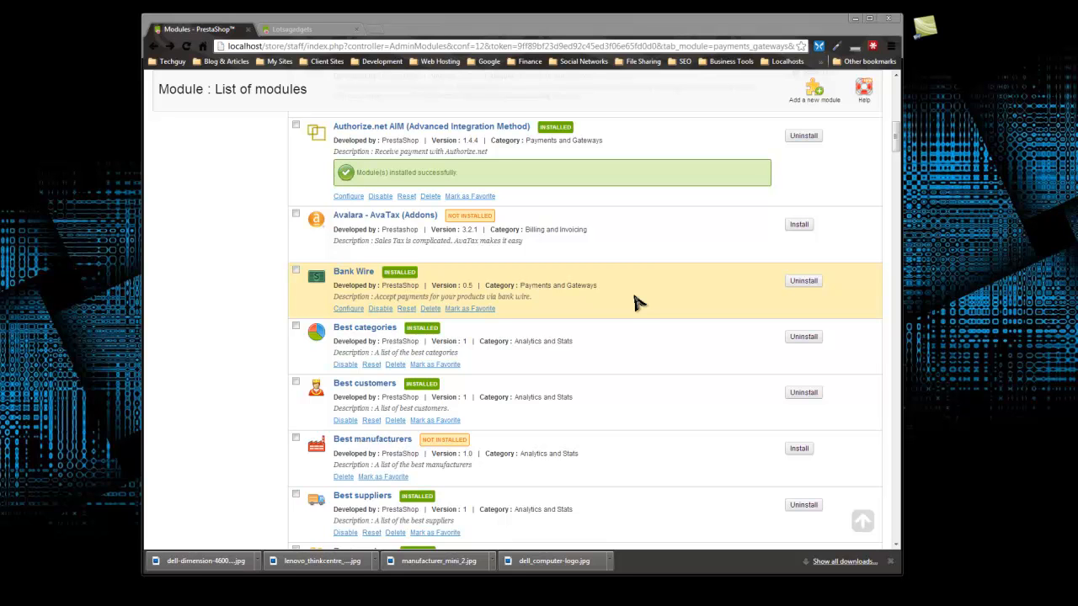
{"action": "mouse_move", "coordinate": [644, 286]}
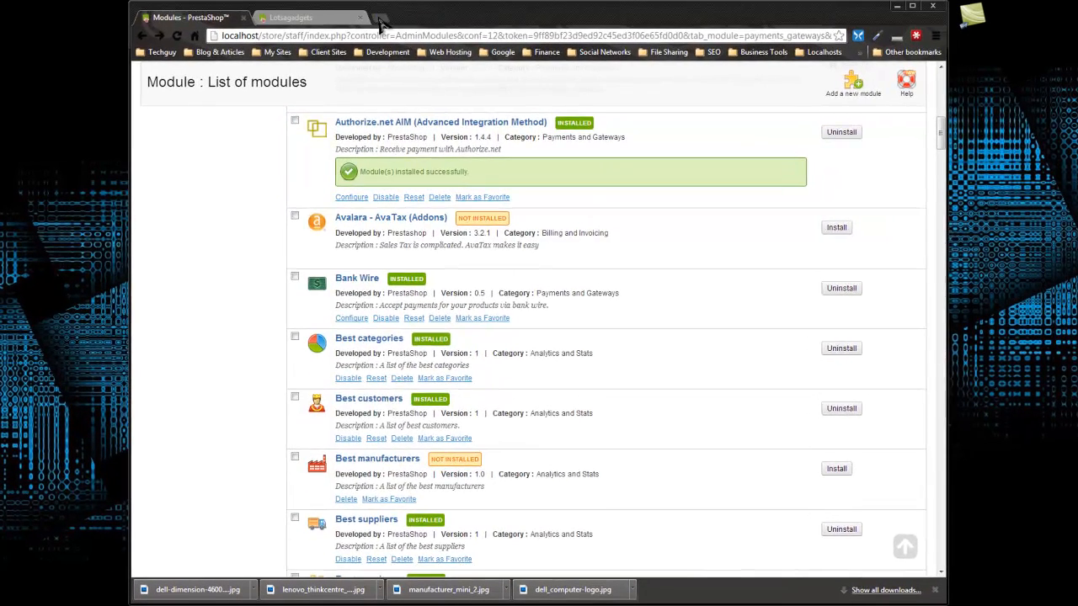
Step: Load namecheap.com in a new tab, dismiss LastPass, and show the SSL certificates menu
{"action": "left_click", "coordinate": [377, 17]}
{"action": "type", "text": "namecheap.co"}
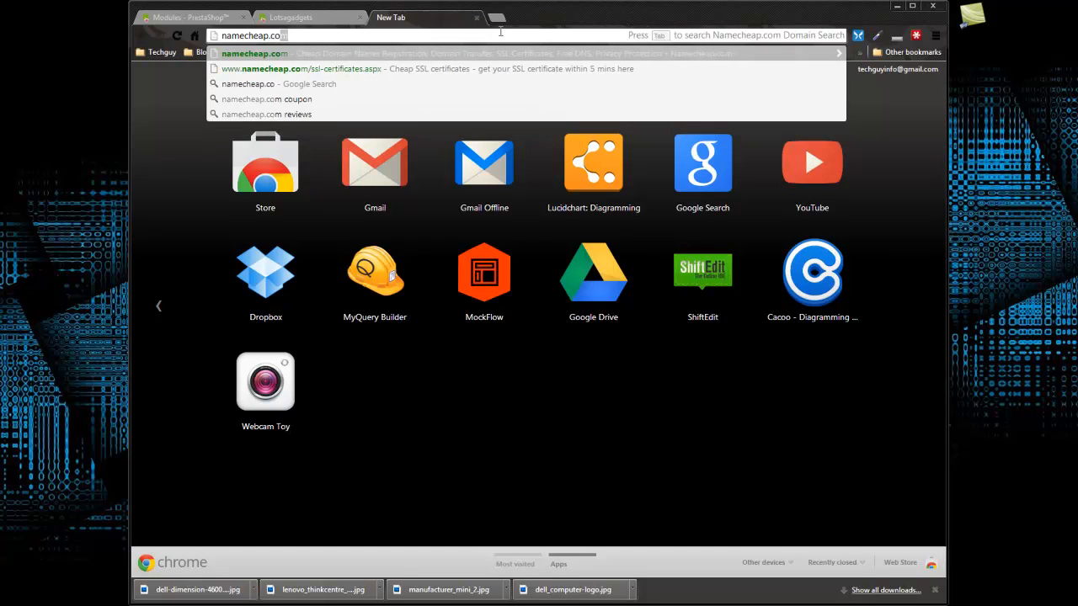
{"action": "key", "text": "Enter"}
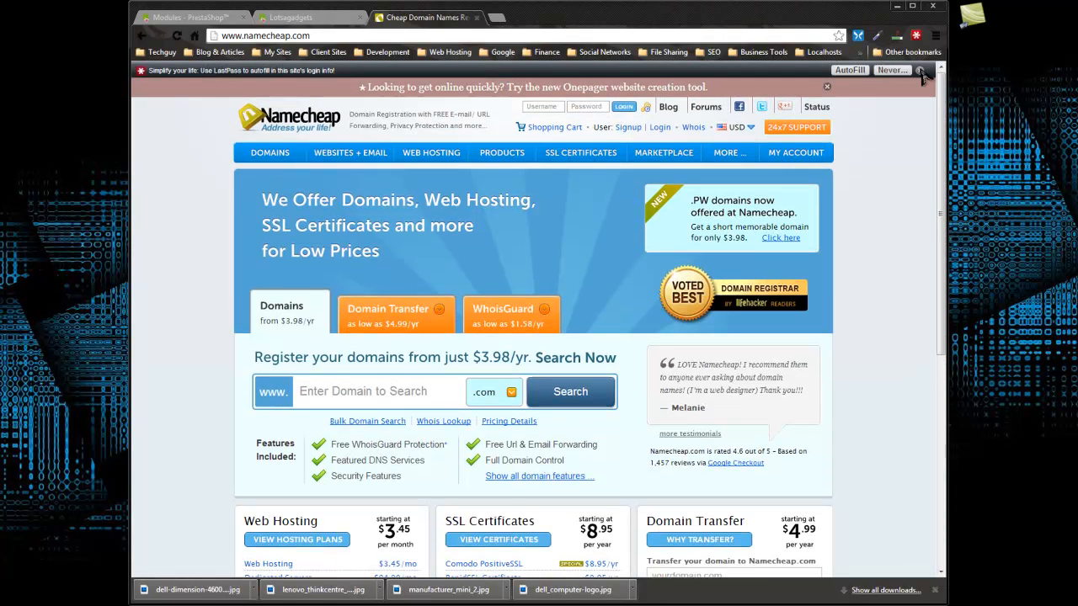
{"action": "left_click", "coordinate": [918, 70]}
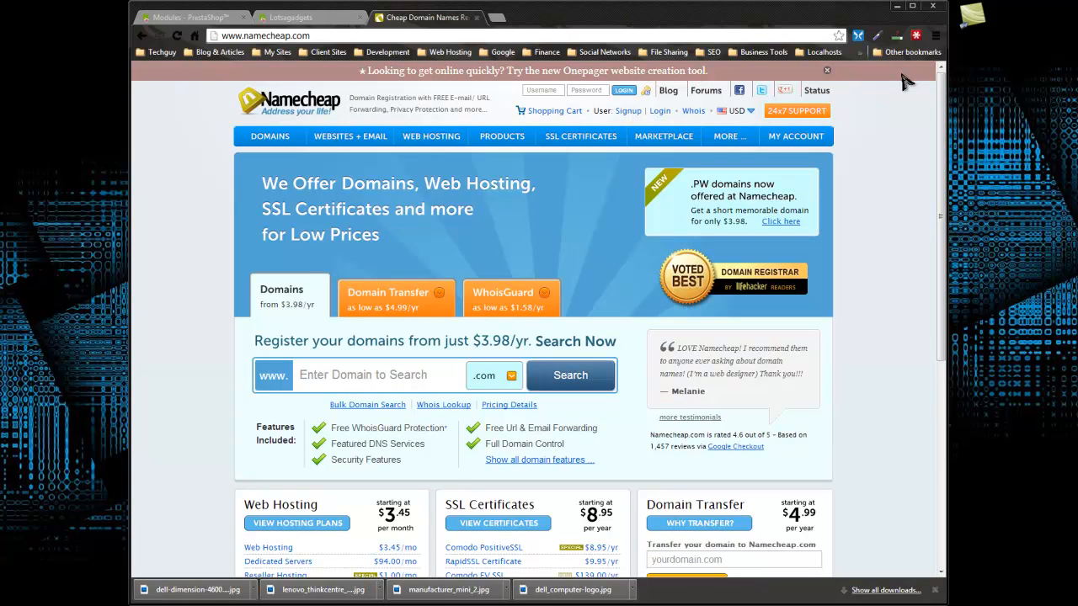
{"action": "mouse_move", "coordinate": [894, 92]}
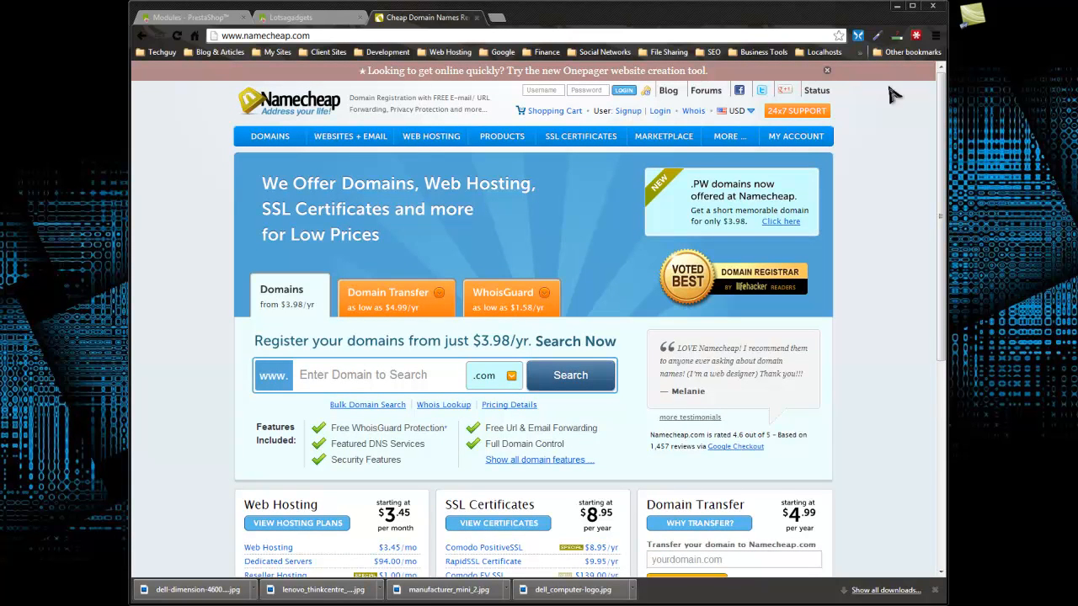
{"action": "mouse_move", "coordinate": [570, 144]}
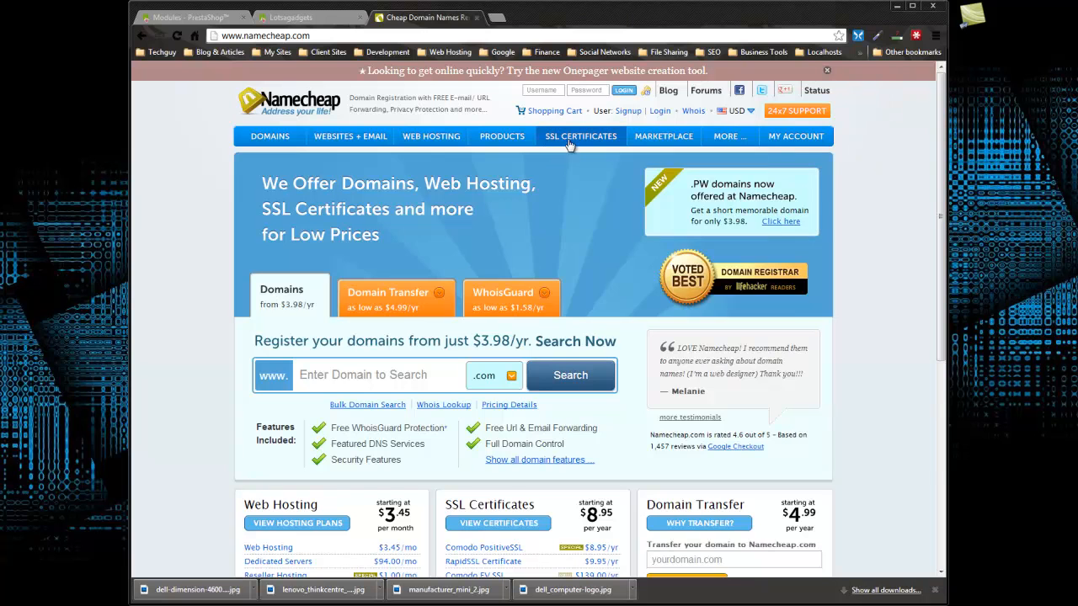
{"action": "left_click", "coordinate": [580, 136]}
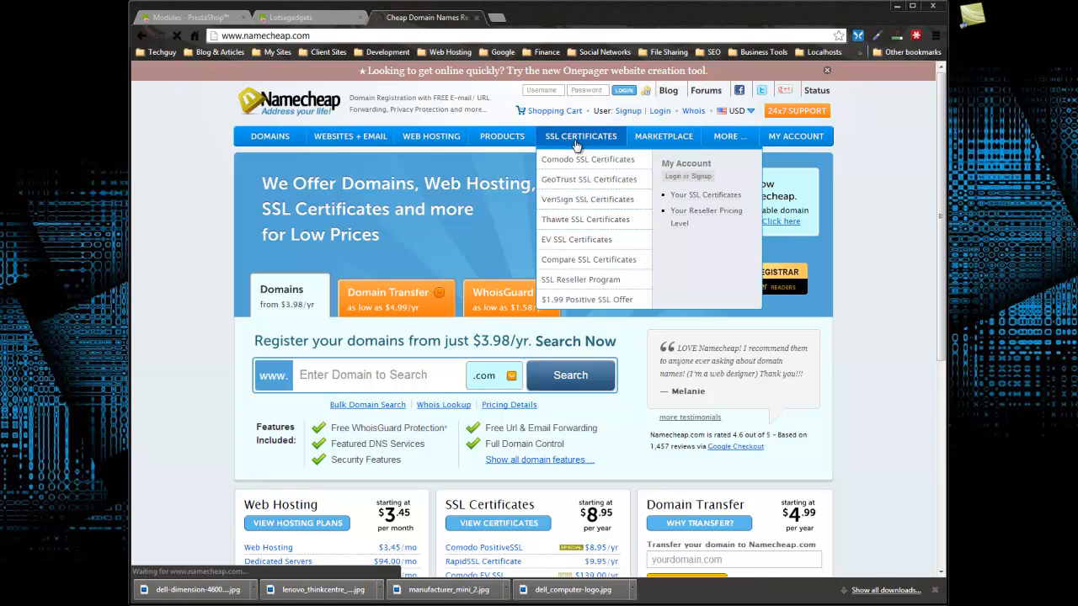
{"action": "left_click", "coordinate": [580, 135]}
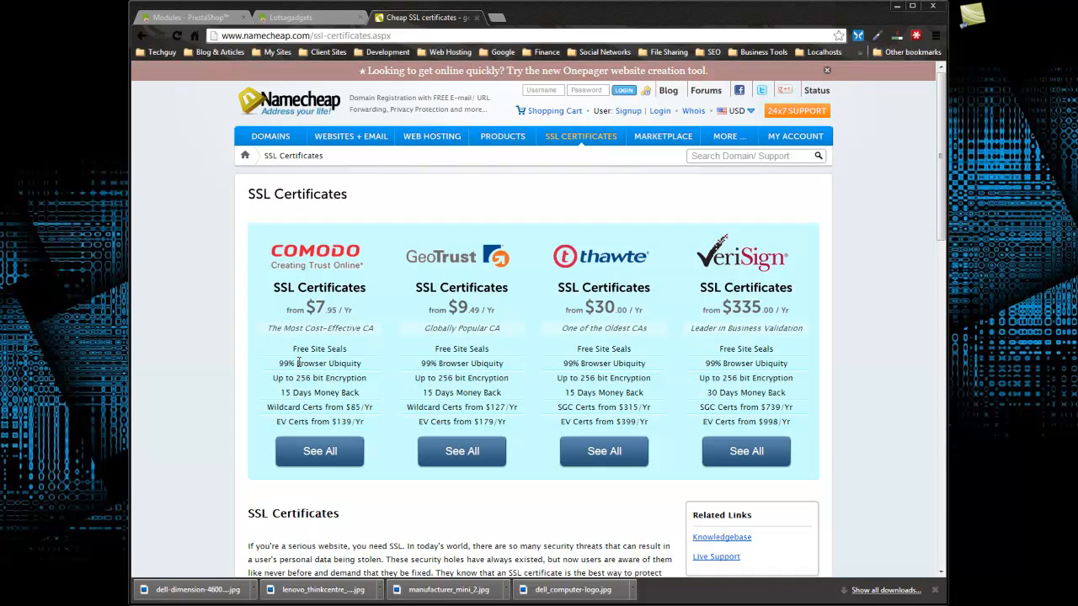
{"action": "mouse_move", "coordinate": [302, 314]}
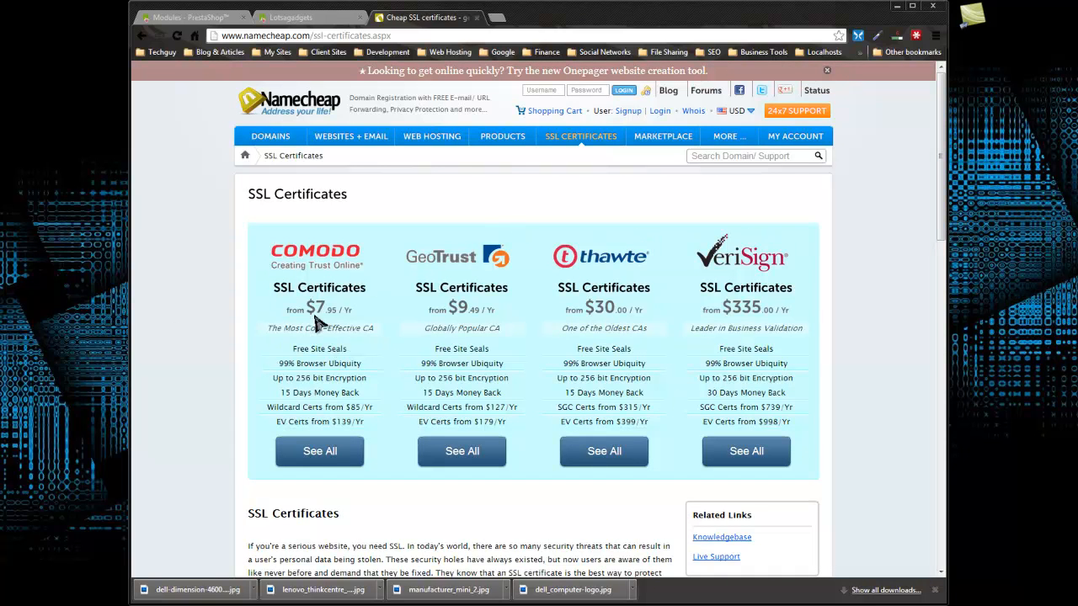
{"action": "mouse_move", "coordinate": [303, 313]}
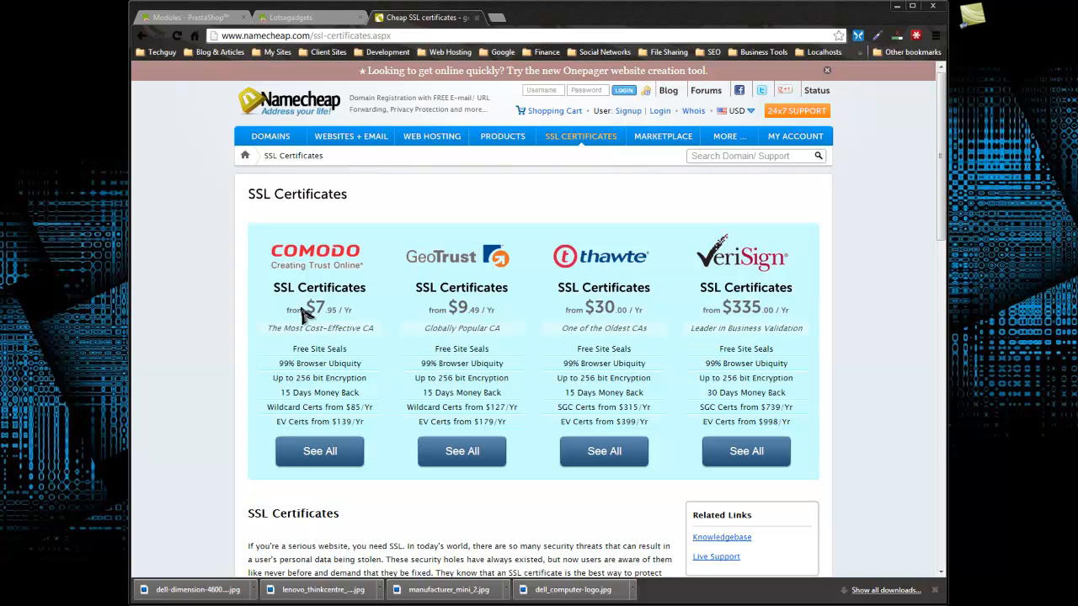
{"action": "mouse_move", "coordinate": [322, 320]}
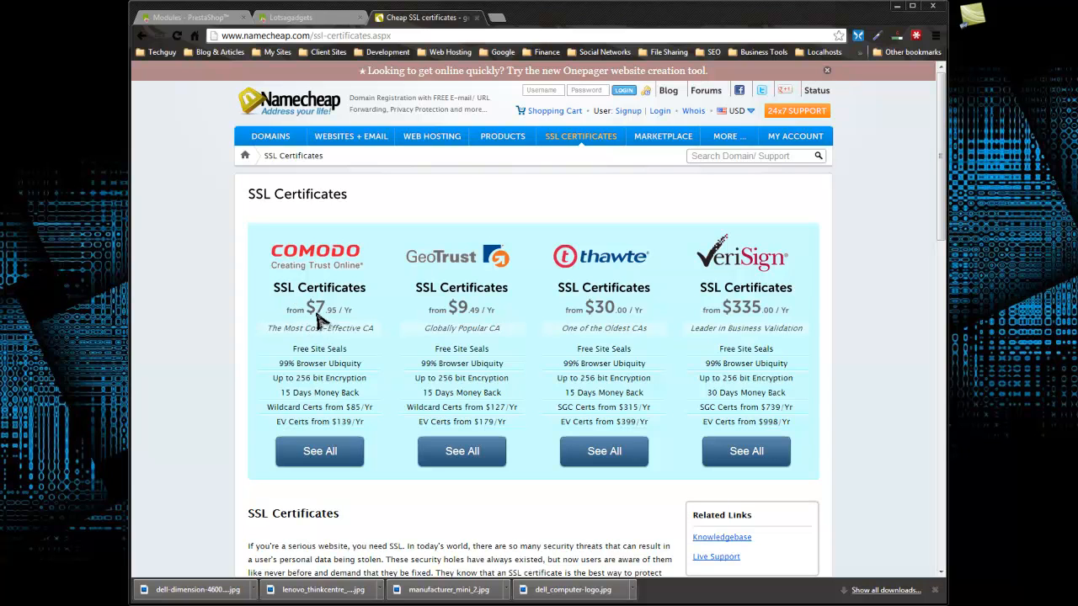
{"action": "mouse_move", "coordinate": [756, 363]}
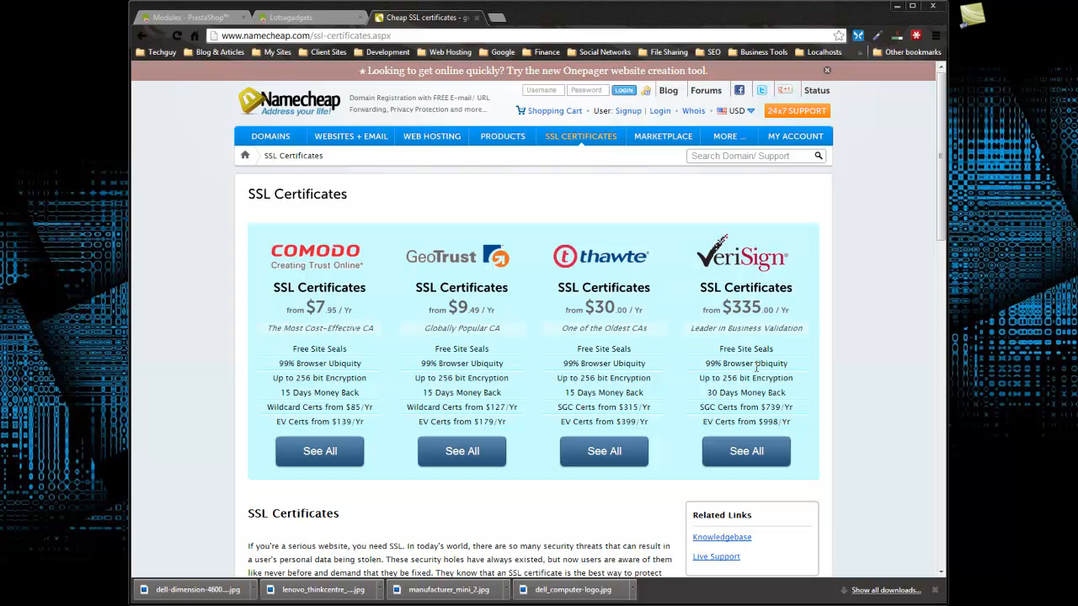
{"action": "mouse_move", "coordinate": [718, 286]}
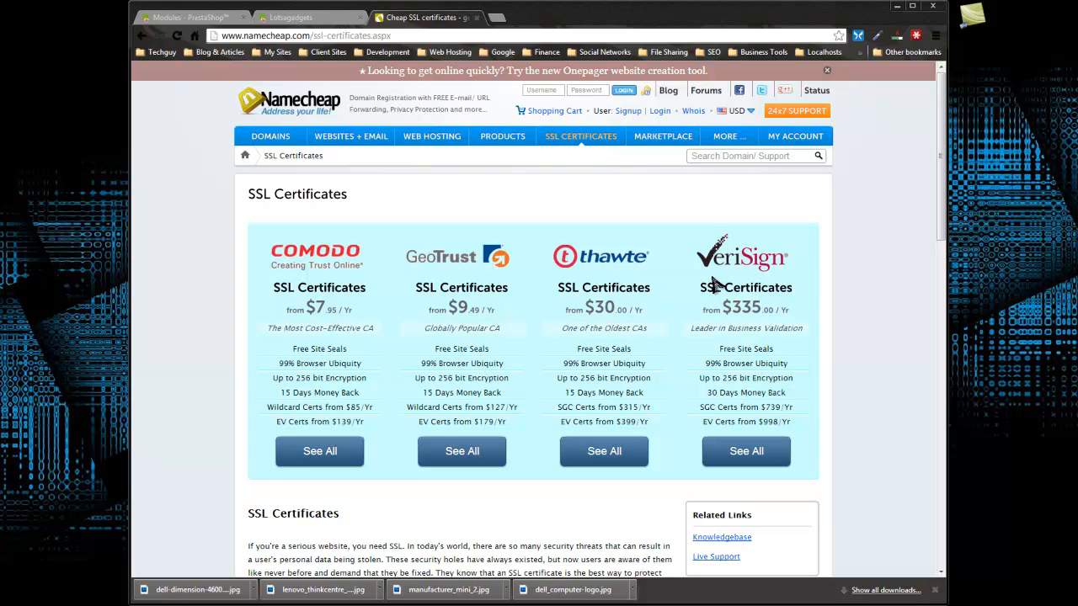
{"action": "mouse_move", "coordinate": [767, 280]}
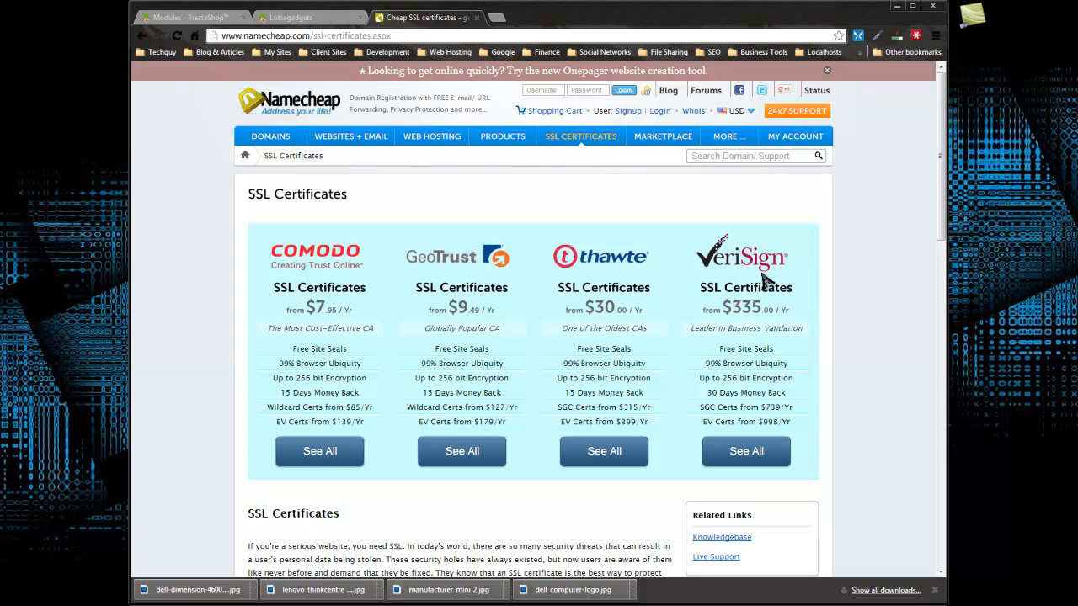
{"action": "mouse_move", "coordinate": [875, 320]}
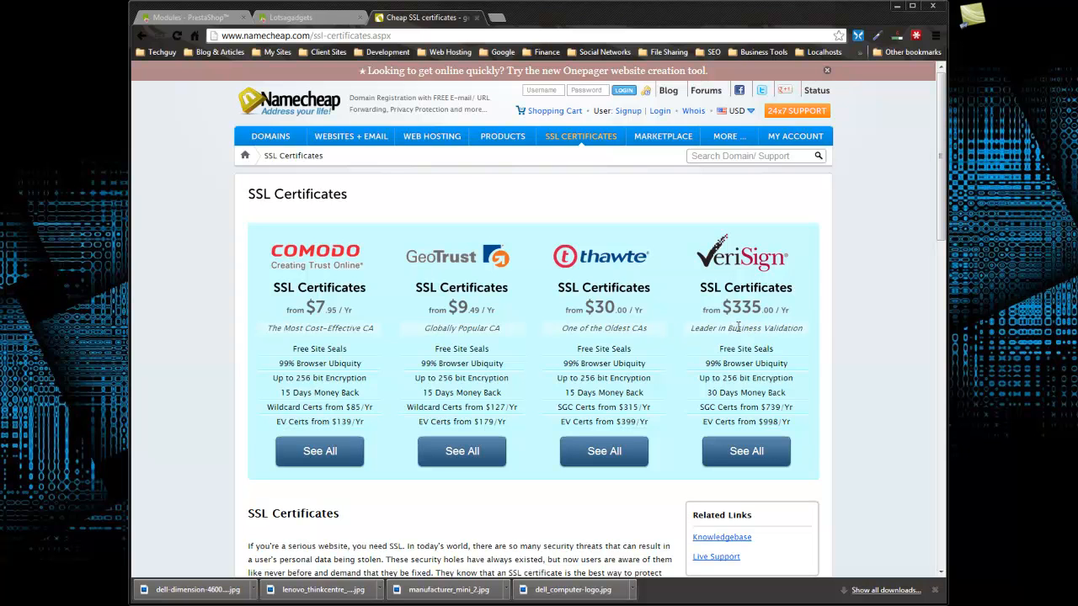
{"action": "mouse_move", "coordinate": [546, 303]}
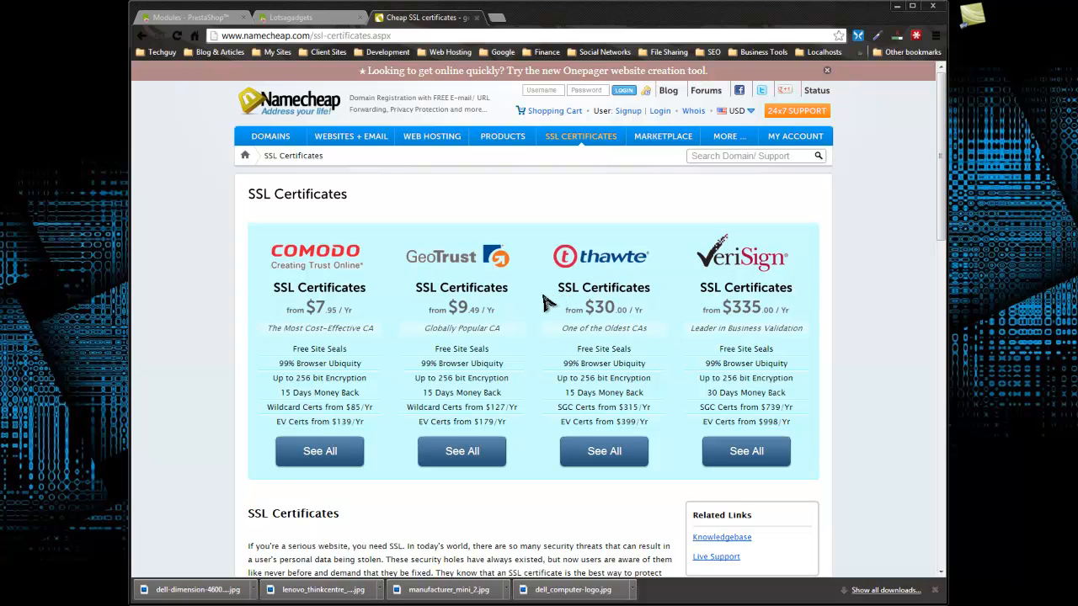
{"action": "mouse_move", "coordinate": [520, 308]}
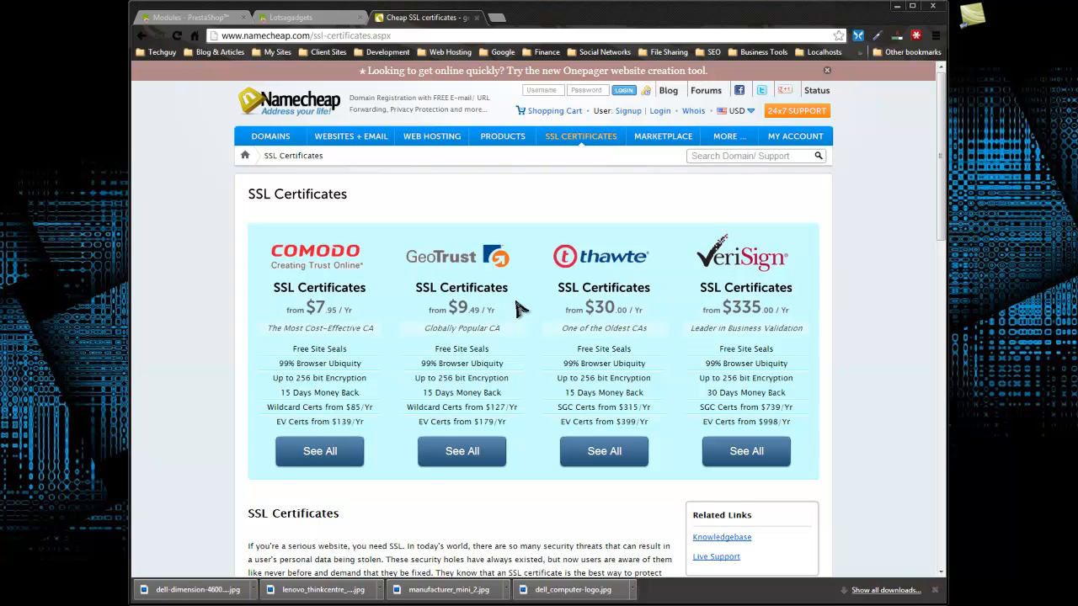
{"action": "mouse_move", "coordinate": [956, 295]}
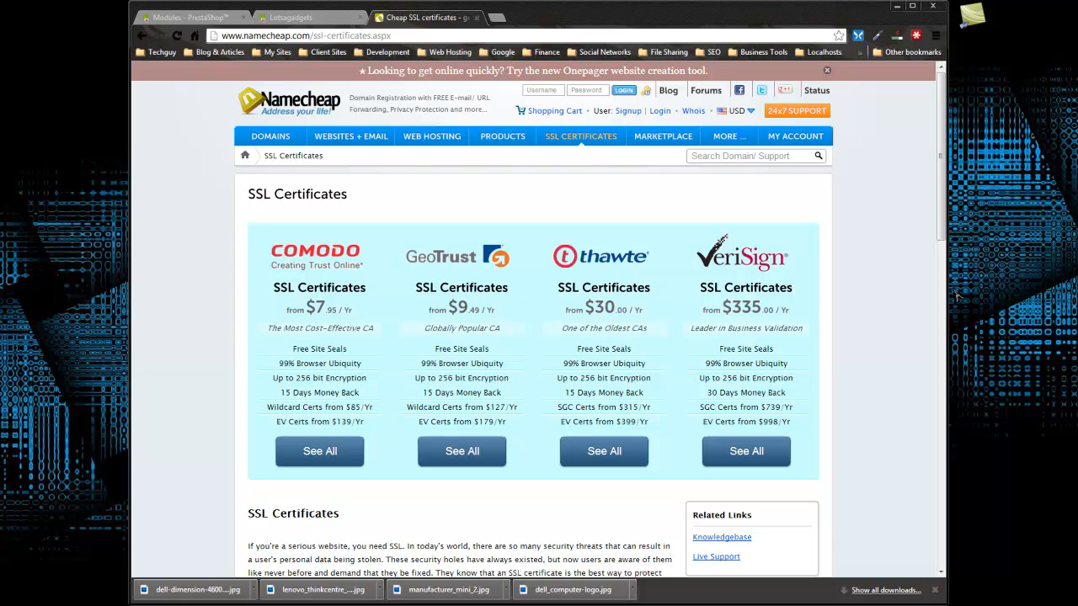
{"action": "mouse_move", "coordinate": [818, 257]}
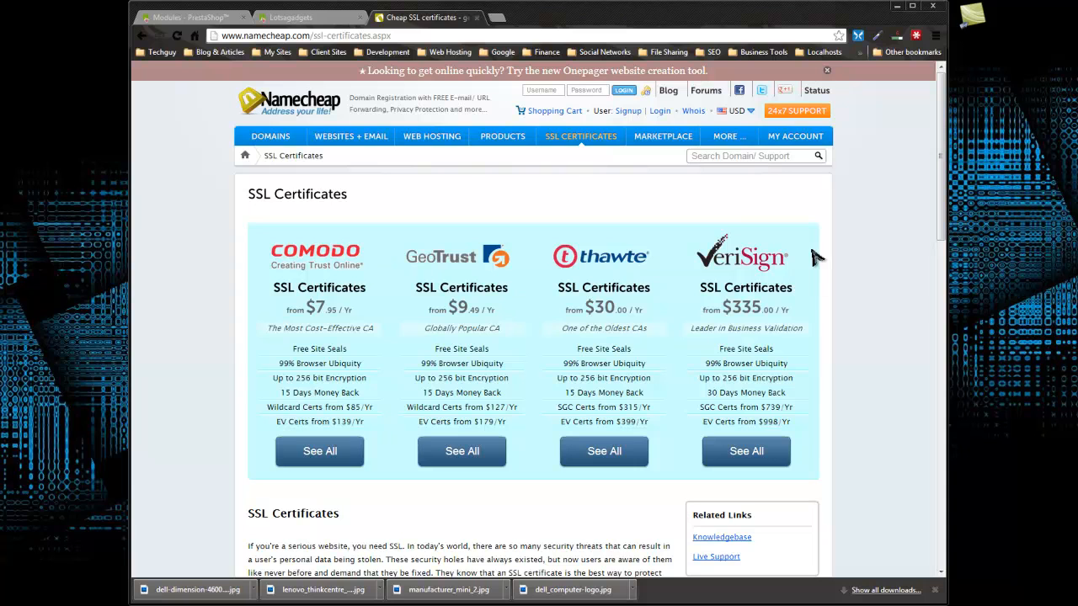
{"action": "mouse_move", "coordinate": [395, 203]}
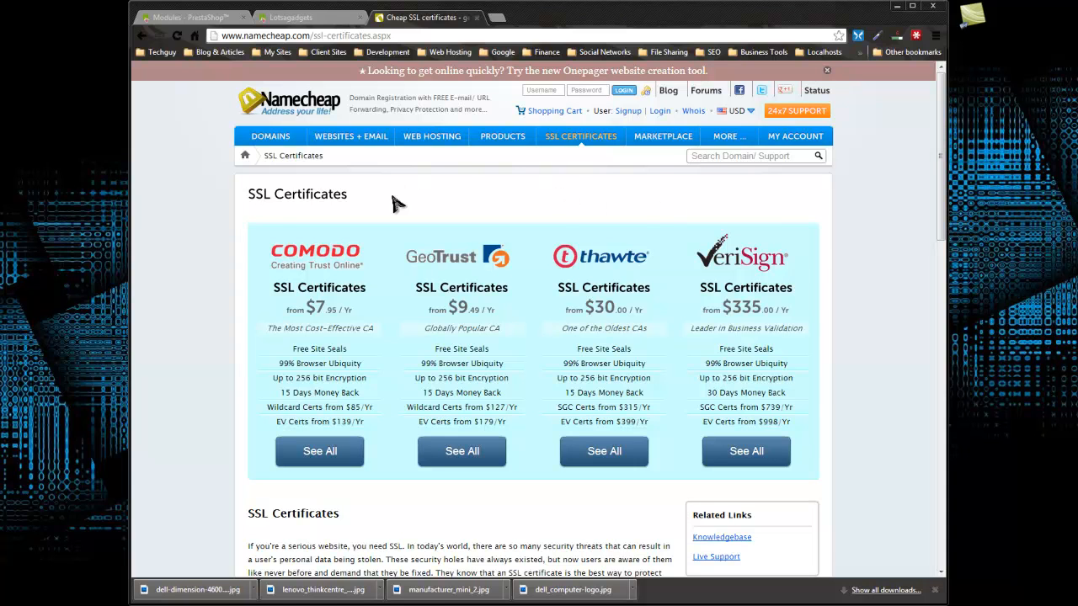
{"action": "mouse_move", "coordinate": [236, 202]}
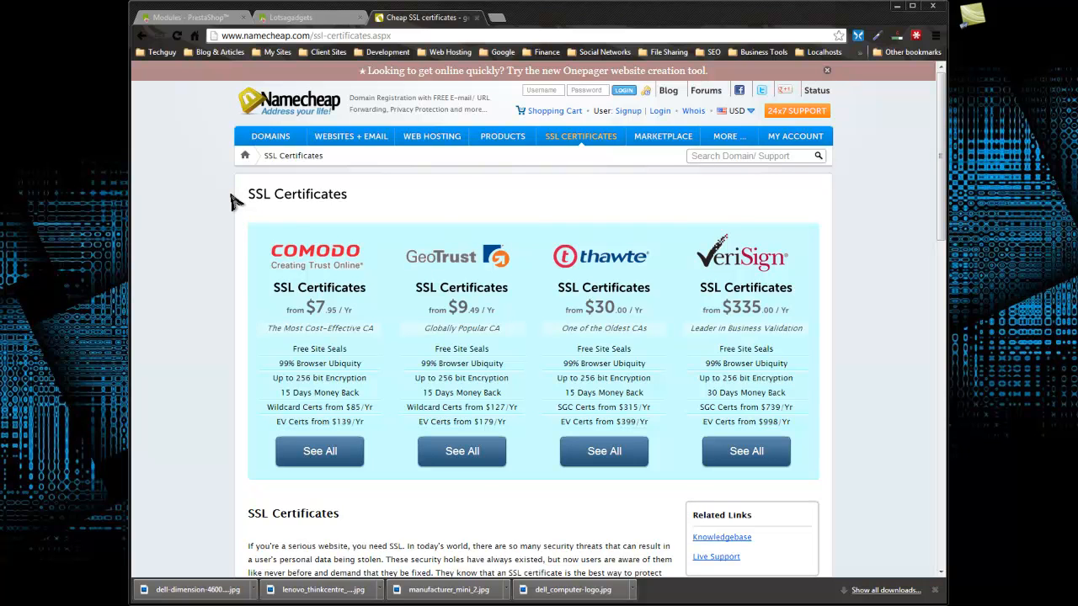
{"action": "mouse_move", "coordinate": [328, 209]}
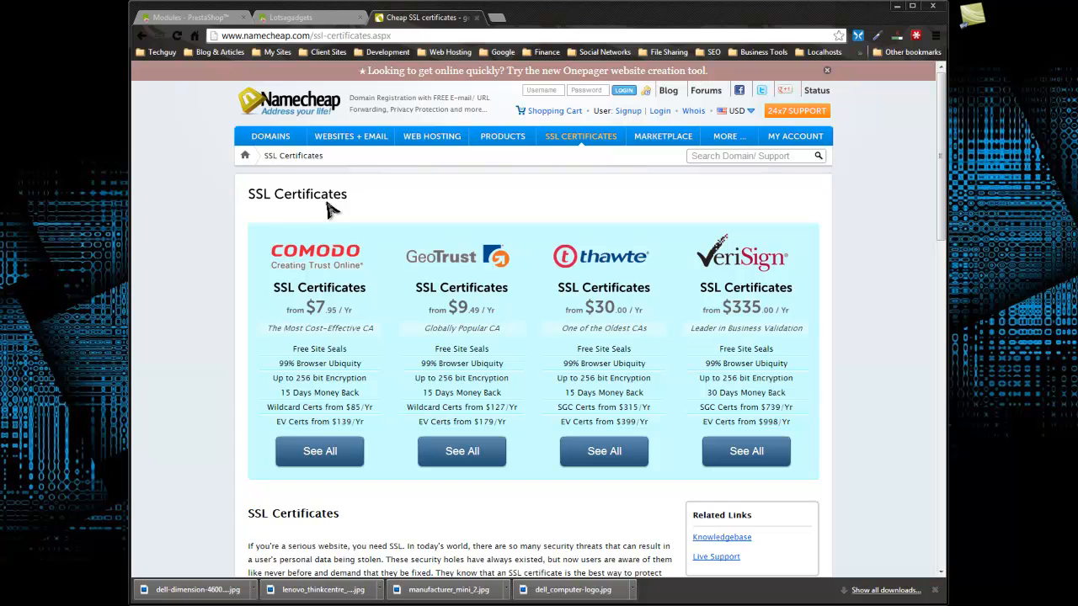
{"action": "mouse_move", "coordinate": [621, 269]}
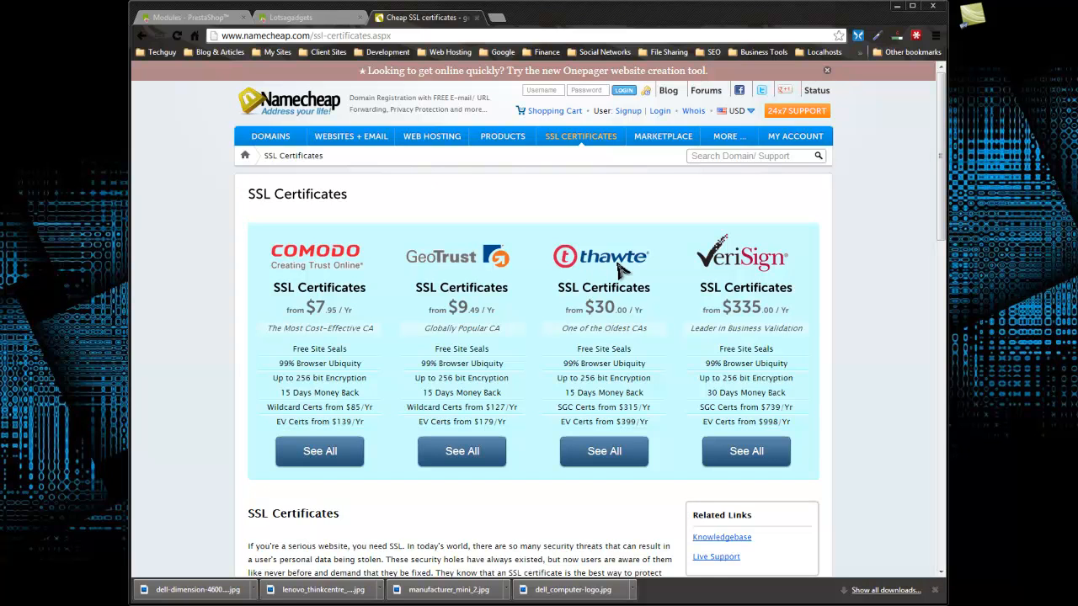
{"action": "mouse_move", "coordinate": [561, 327]}
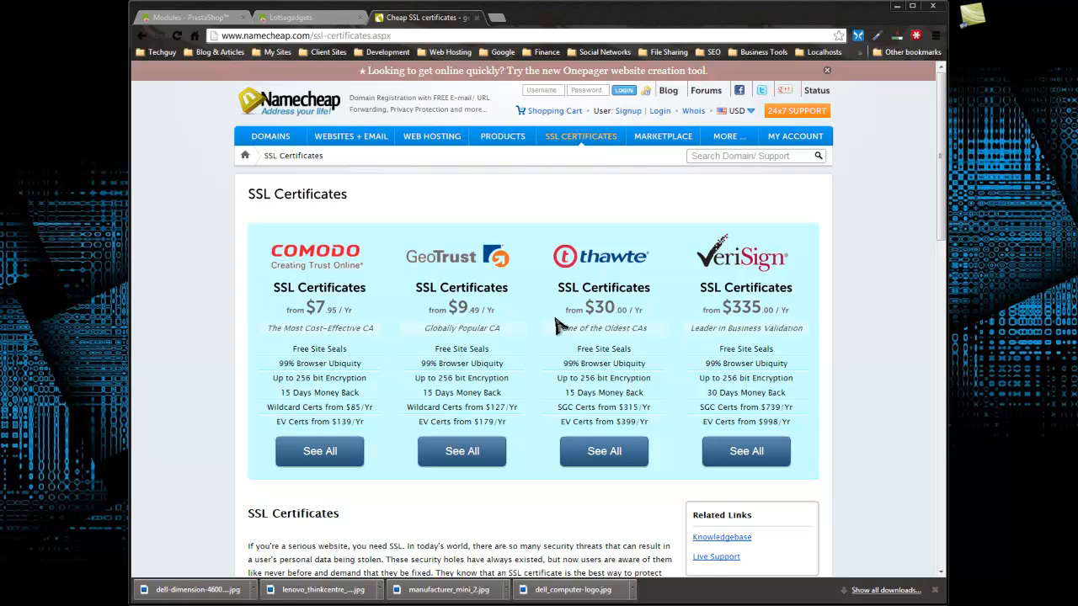
{"action": "mouse_move", "coordinate": [534, 337]}
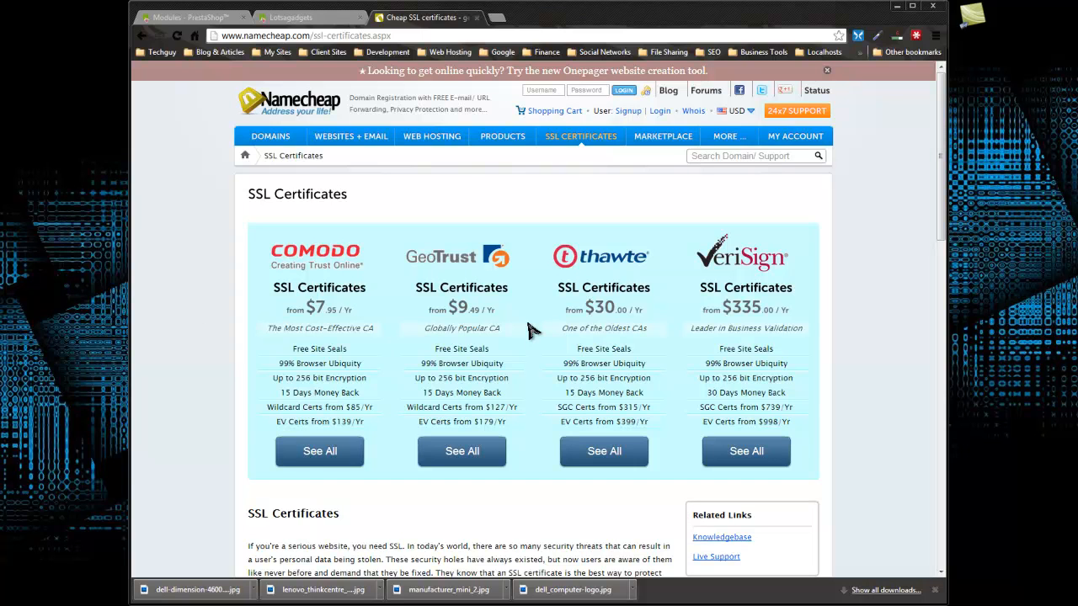
{"action": "mouse_move", "coordinate": [898, 263]}
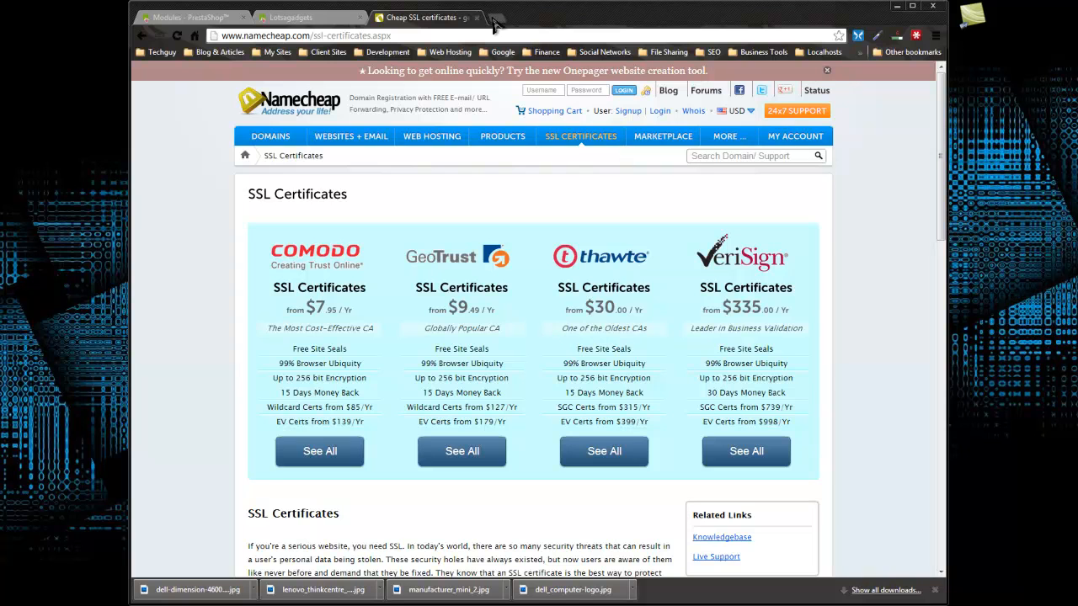
Step: Open eNom in a new tab and browse GoDaddy's SSL Certificates page, Standard SSL at $49.99/year
{"action": "left_click", "coordinate": [495, 15]}
{"action": "type", "text": "godaddy.com"}
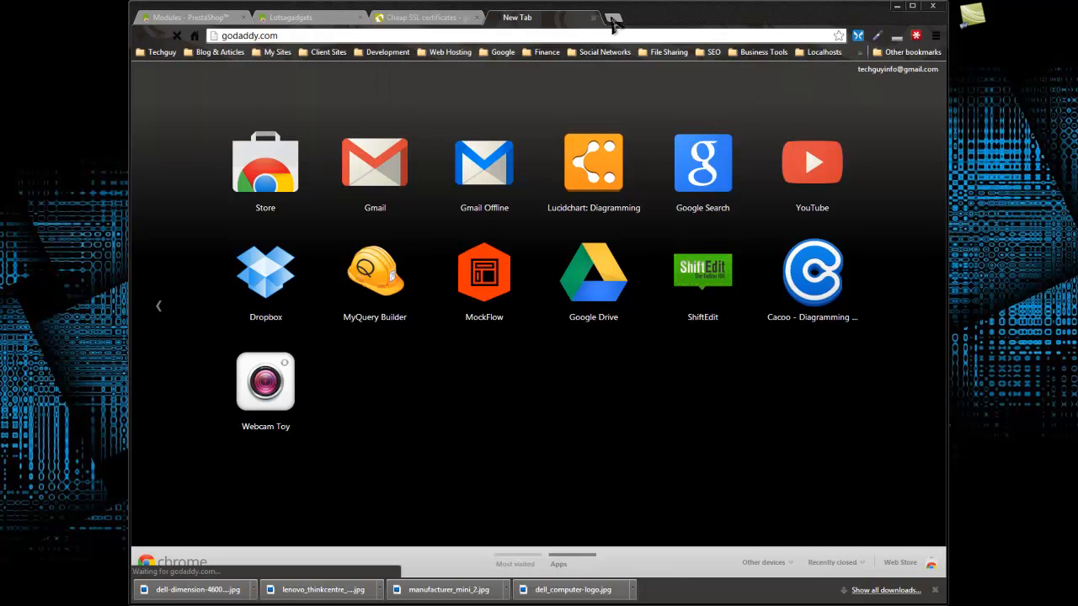
{"action": "type", "text": "enom.com"}
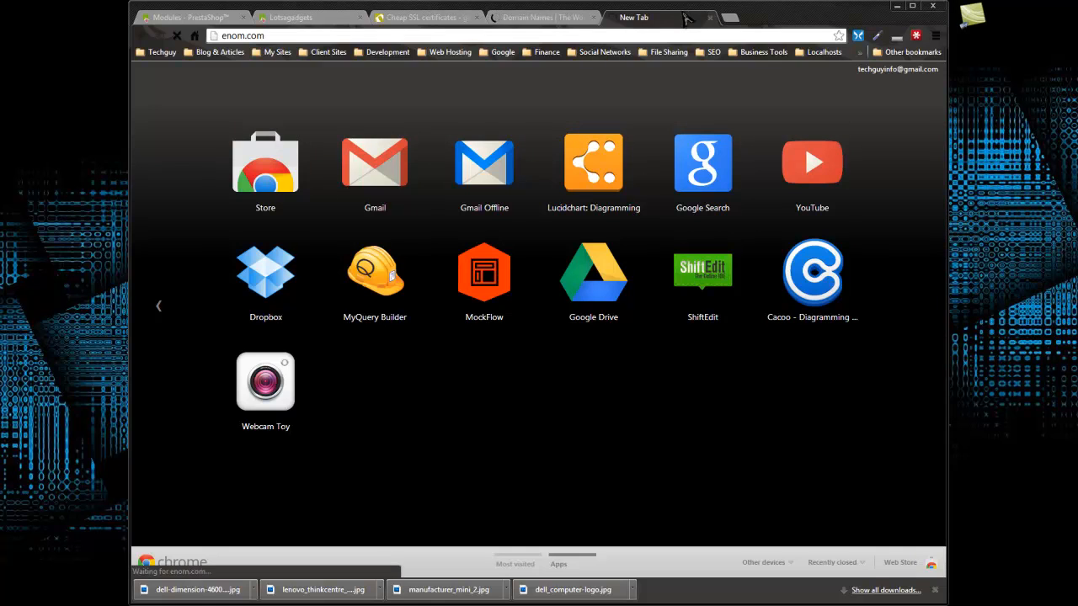
{"action": "left_click", "coordinate": [551, 17]}
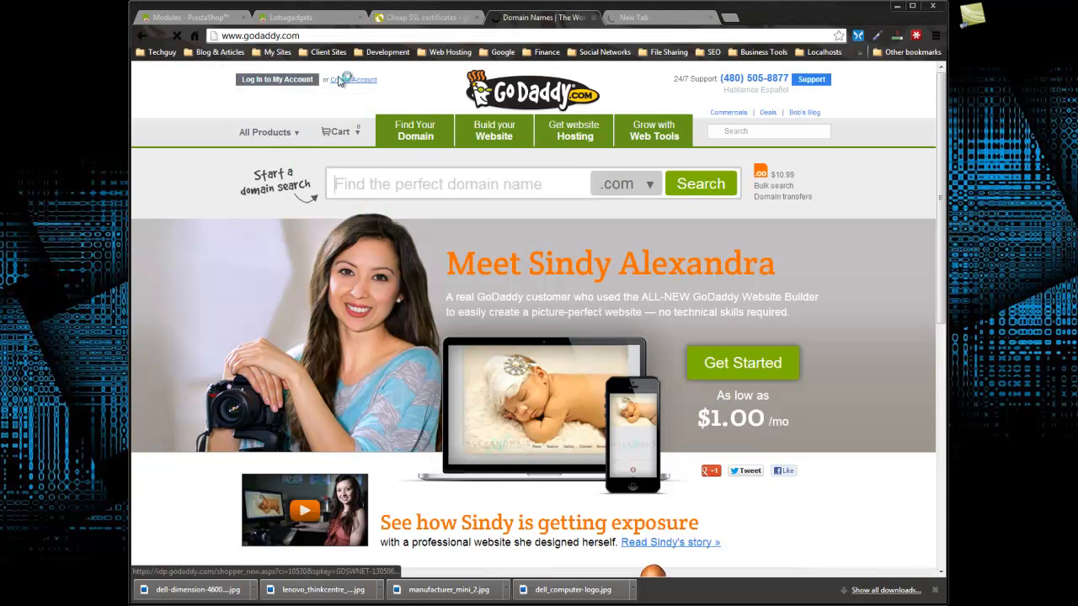
{"action": "left_click", "coordinate": [268, 148]}
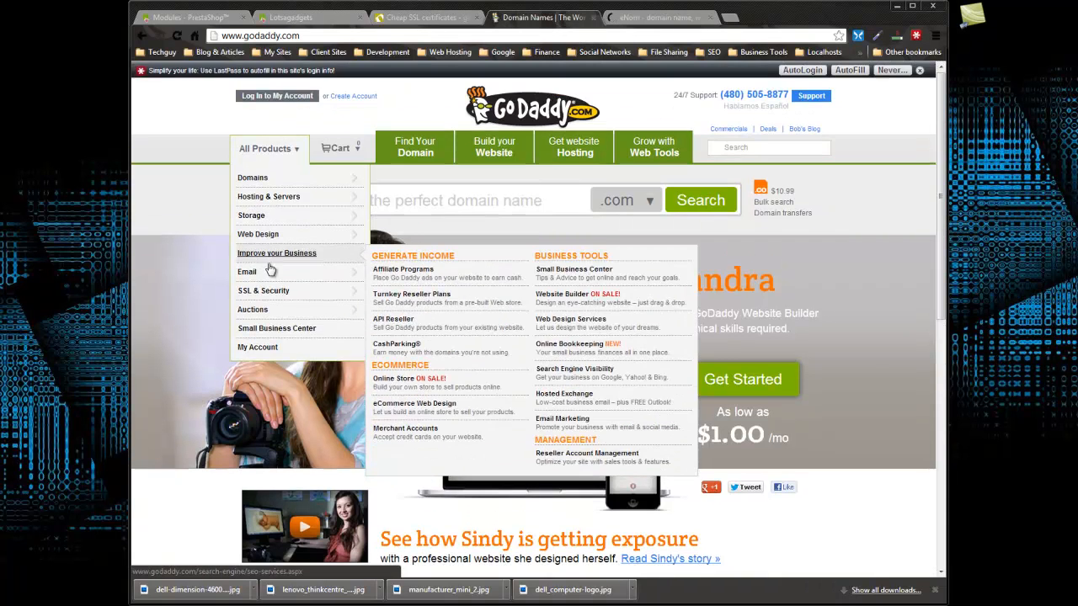
{"action": "mouse_move", "coordinate": [264, 290]}
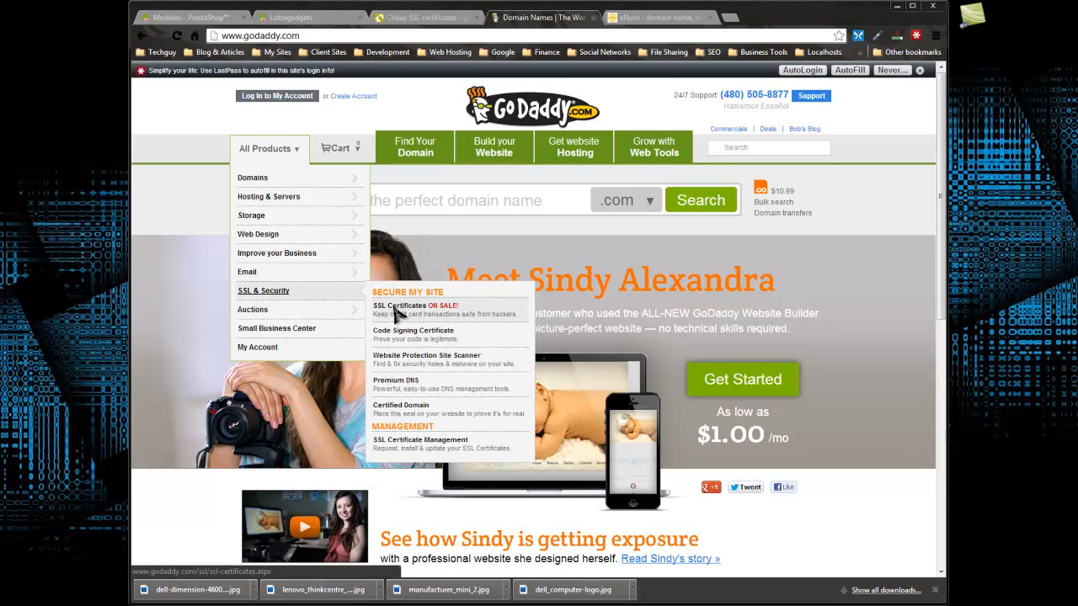
{"action": "left_click", "coordinate": [396, 305]}
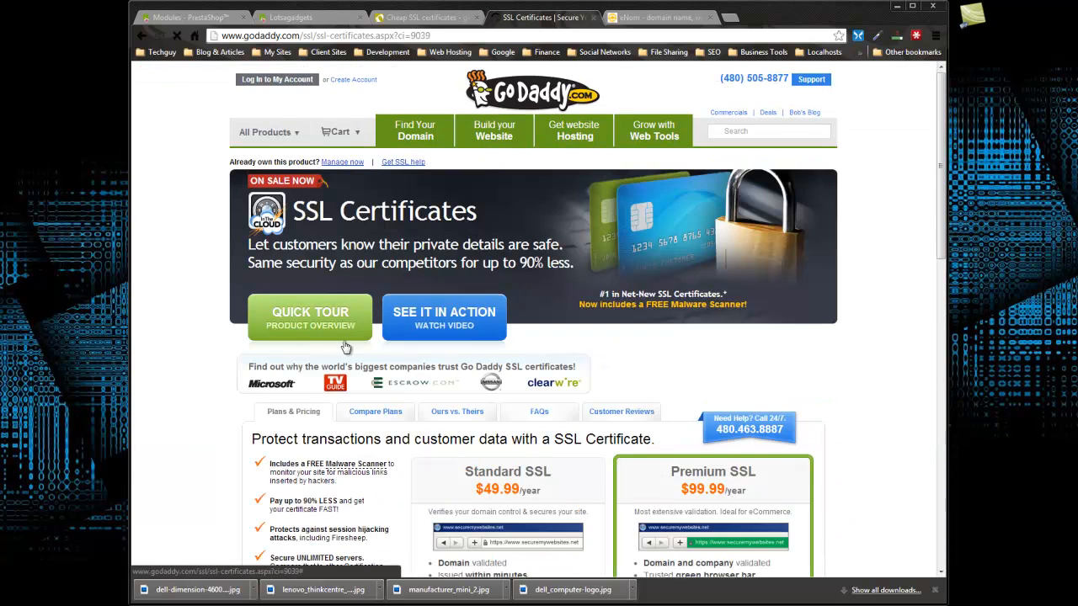
{"action": "scroll", "scroll_direction": "down", "scroll_amount": 3}
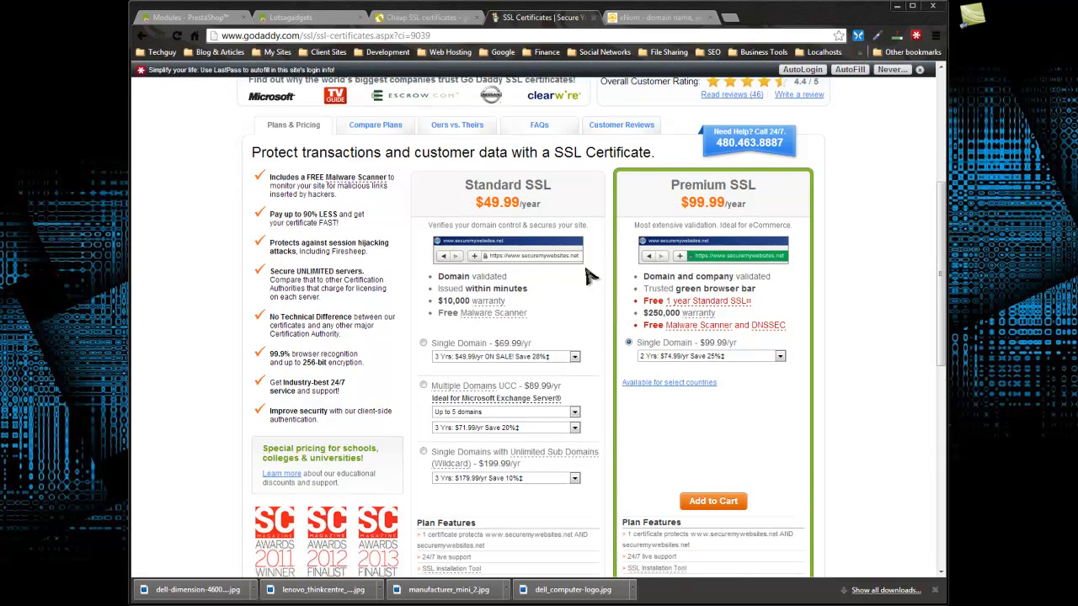
{"action": "scroll", "scroll_direction": "down", "scroll_amount": 3}
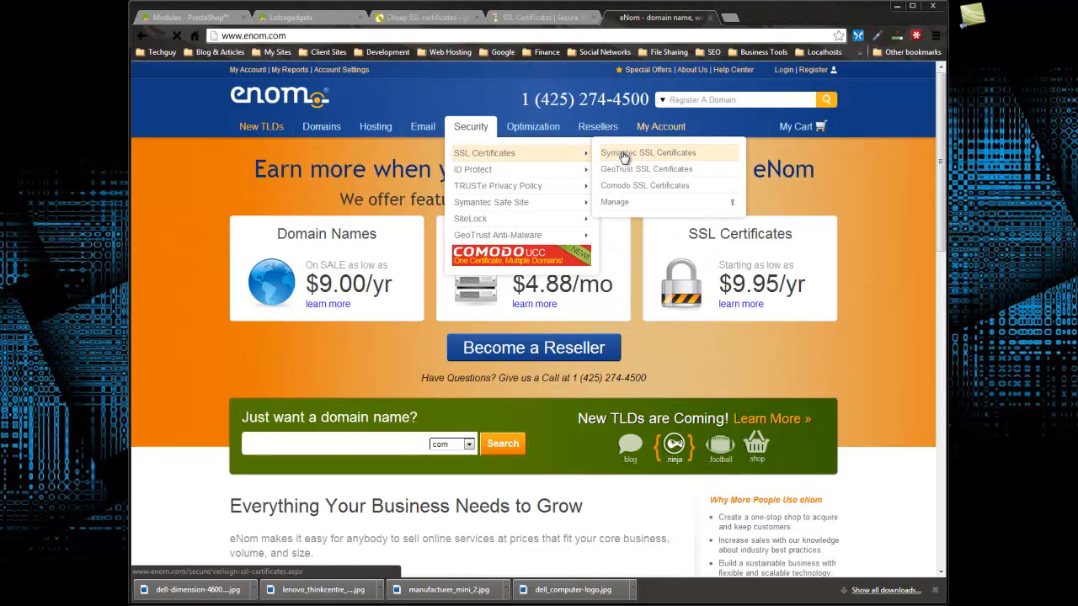
Step: Open eNom's Symantec SSL Certificates page and scroll to the $299–$1199 Secure Site plans
{"action": "left_click", "coordinate": [655, 153]}
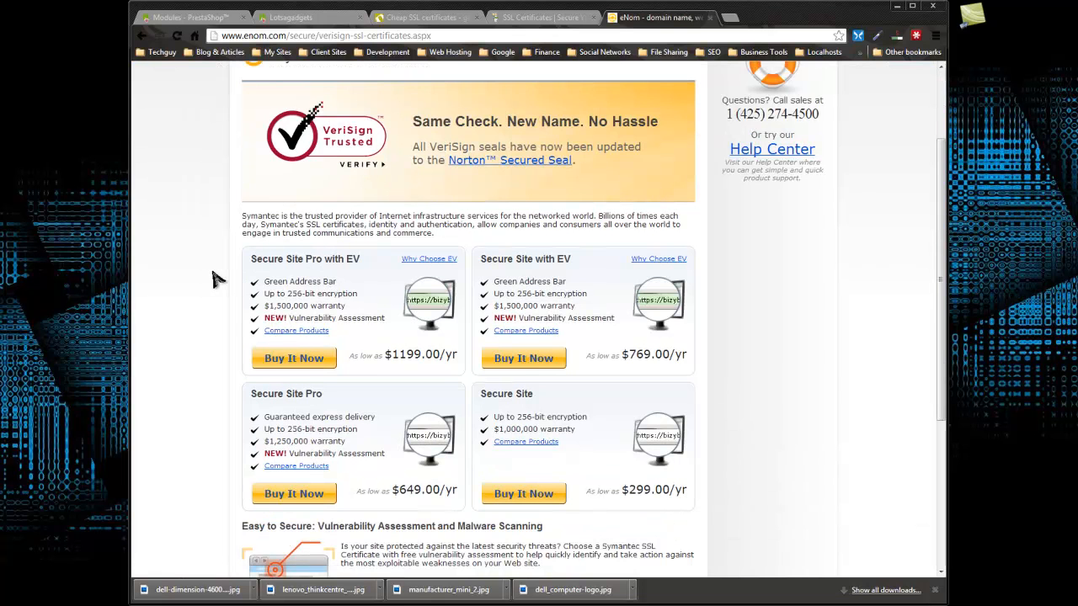
{"action": "scroll", "scroll_direction": "down", "scroll_amount": 3}
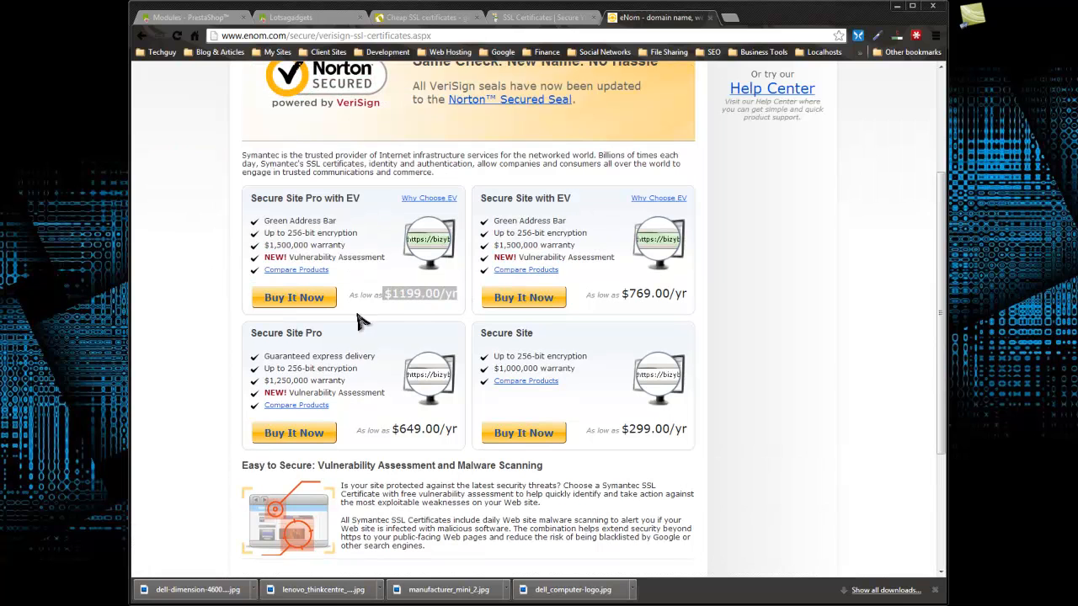
{"action": "mouse_move", "coordinate": [215, 320]}
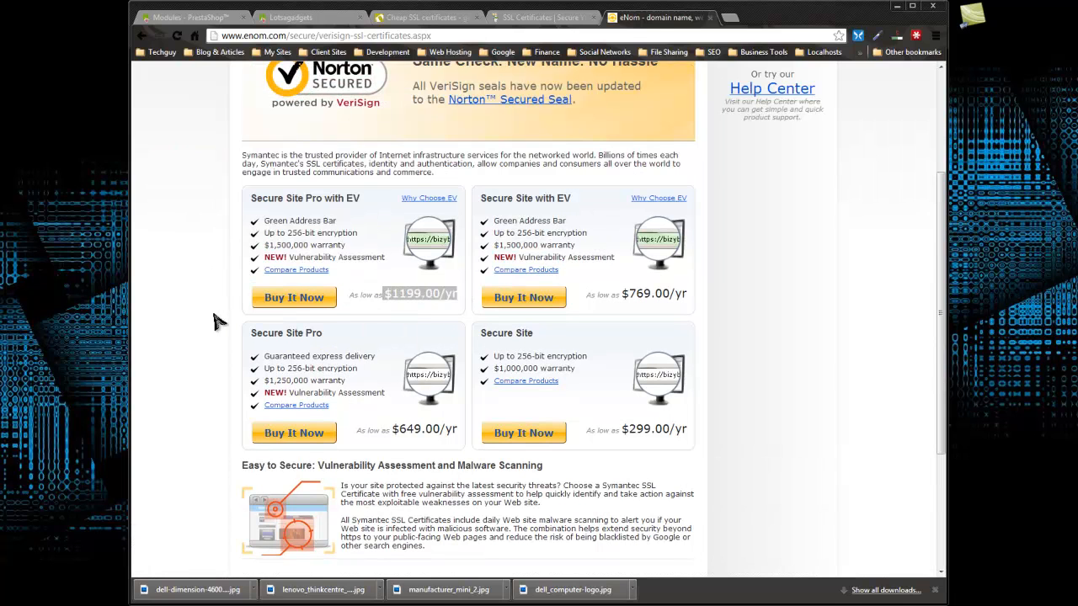
{"action": "mouse_move", "coordinate": [192, 303]}
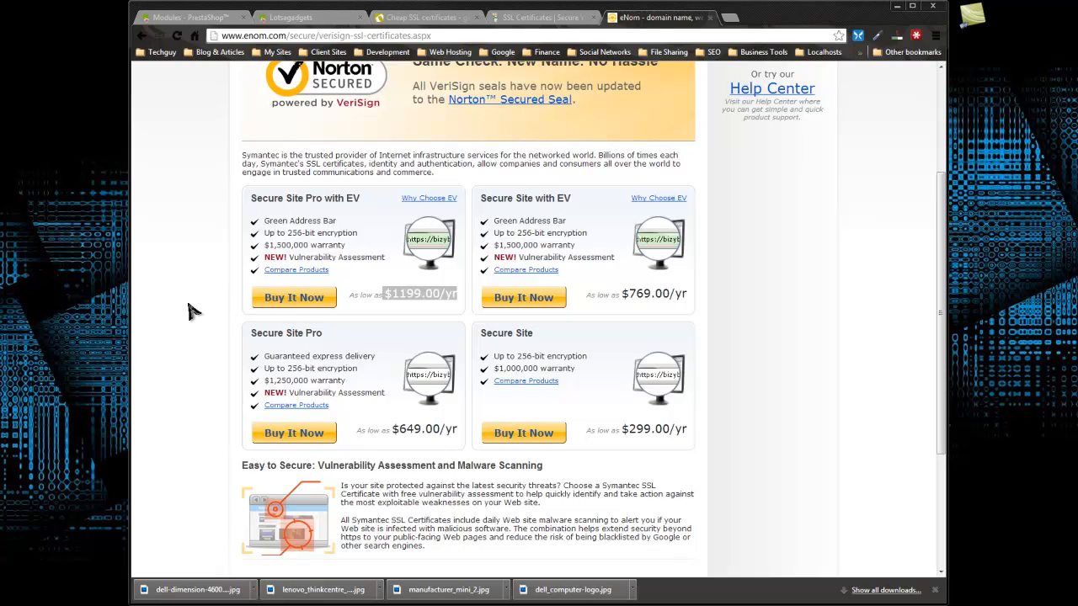
{"action": "mouse_move", "coordinate": [173, 302]}
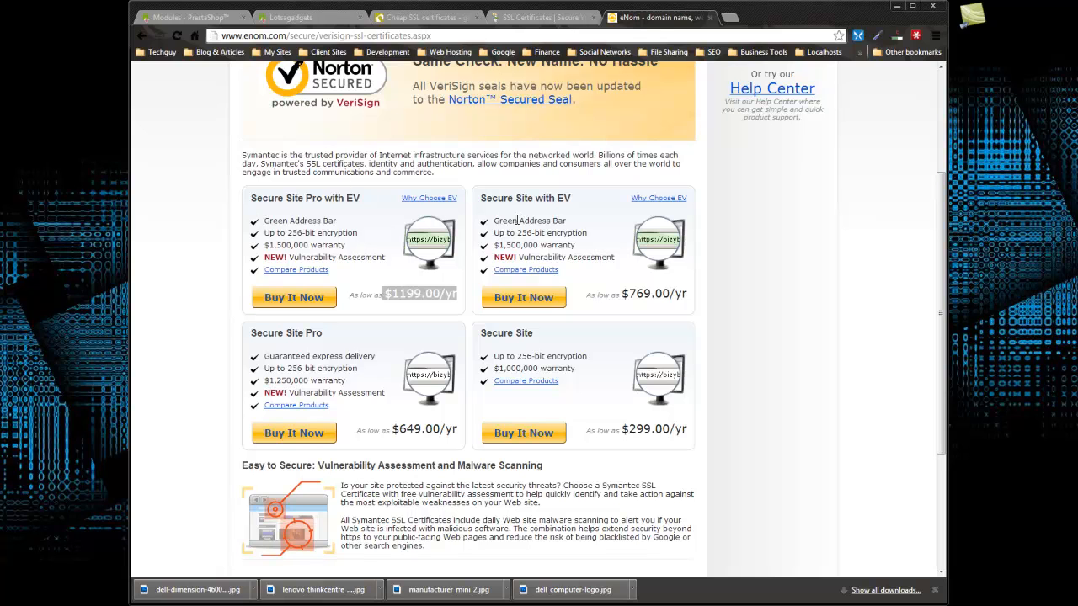
{"action": "mouse_move", "coordinate": [727, 276]}
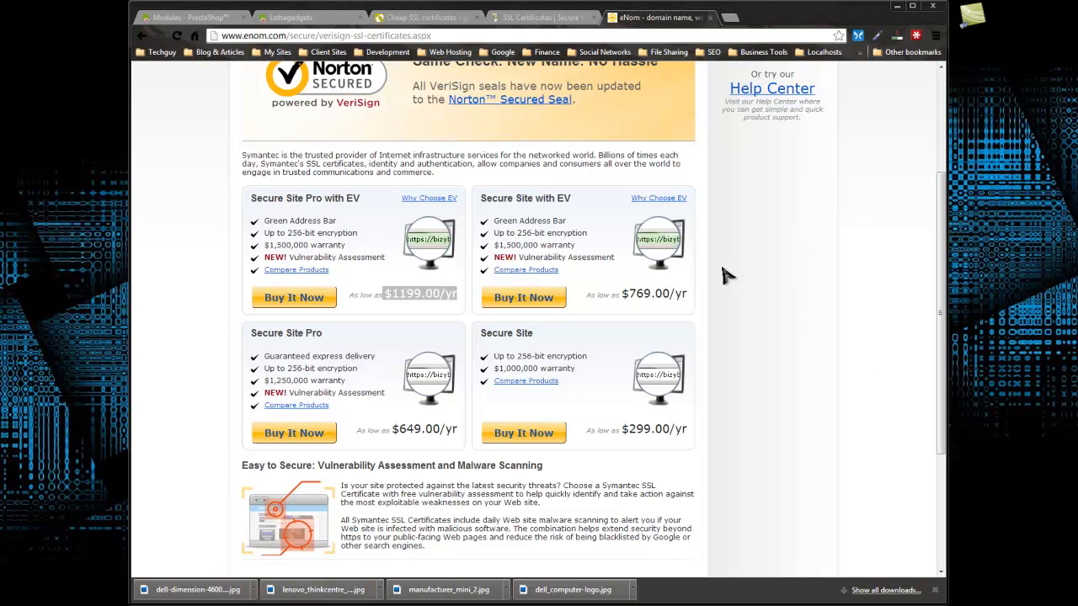
{"action": "mouse_move", "coordinate": [791, 295]}
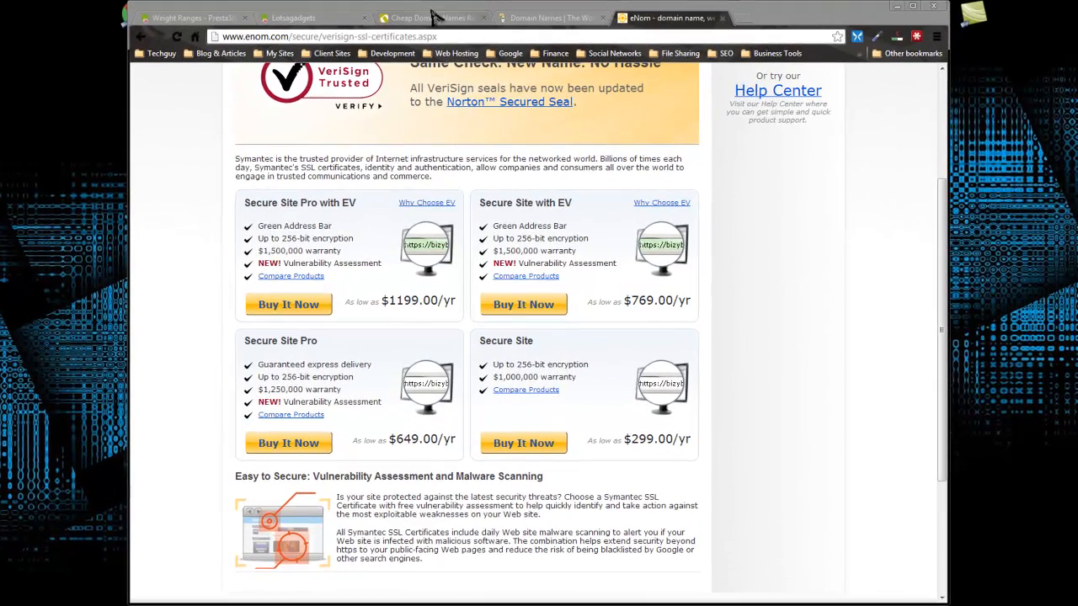
Step: From the Lotsagadgets iPod shuffle product page, start Check out with PayPal
{"action": "left_click", "coordinate": [293, 17]}
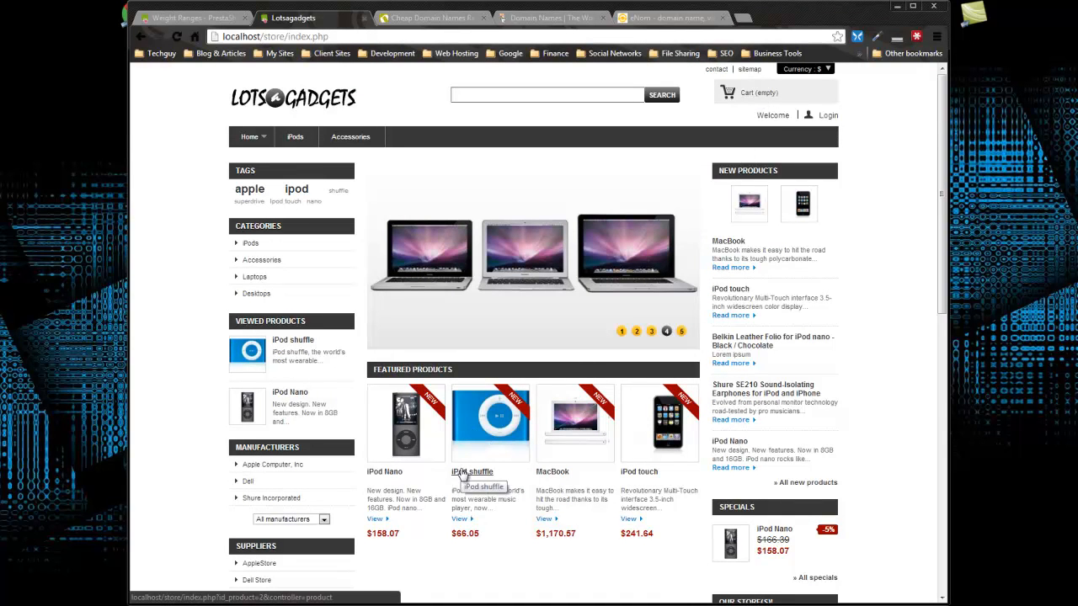
{"action": "left_click", "coordinate": [680, 331]}
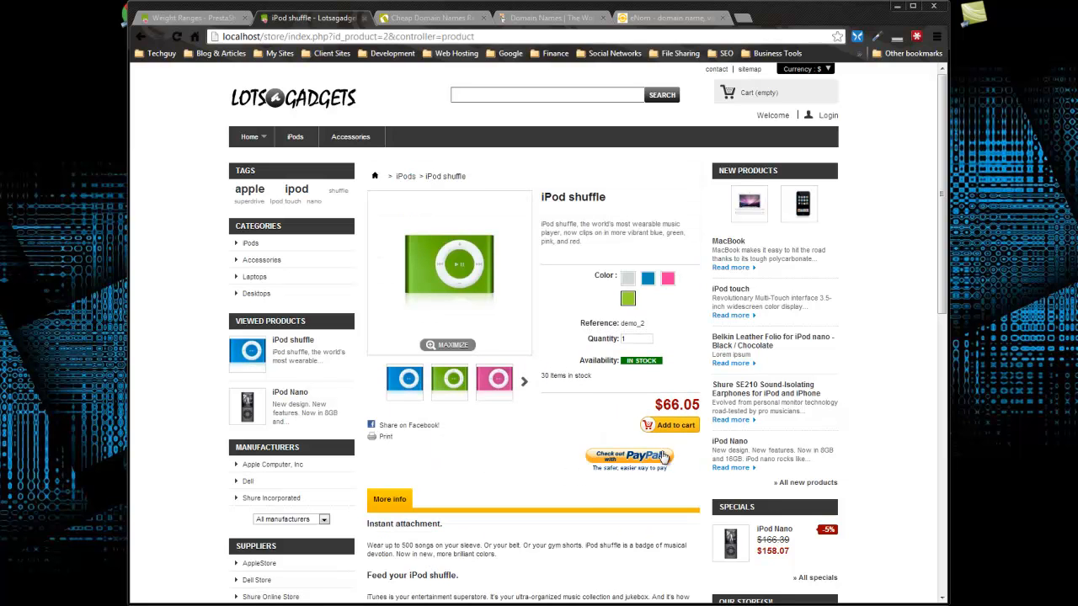
{"action": "mouse_move", "coordinate": [671, 466]}
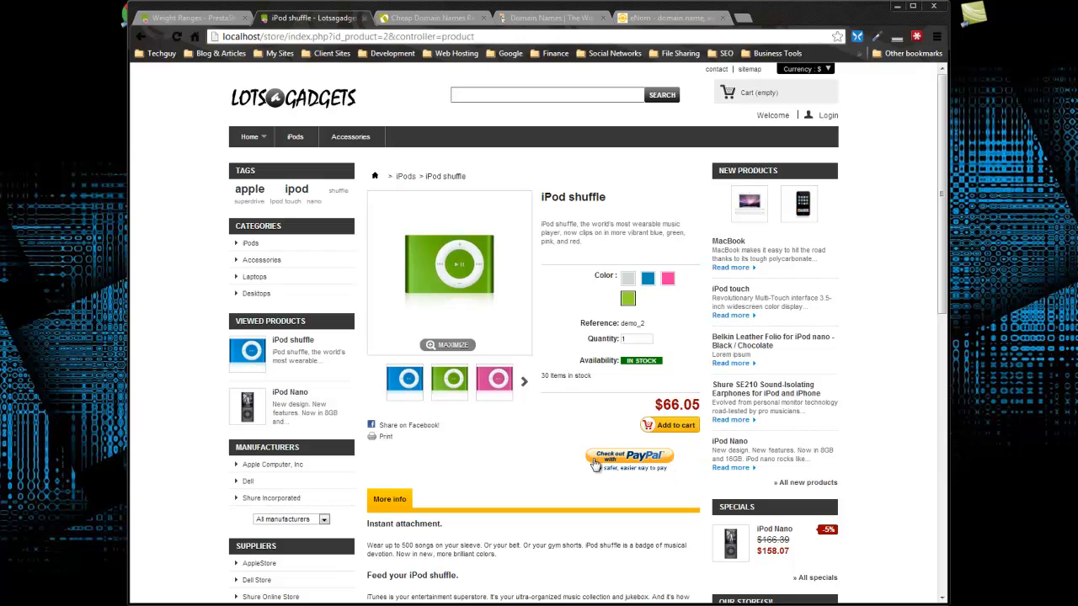
{"action": "mouse_move", "coordinate": [662, 454]}
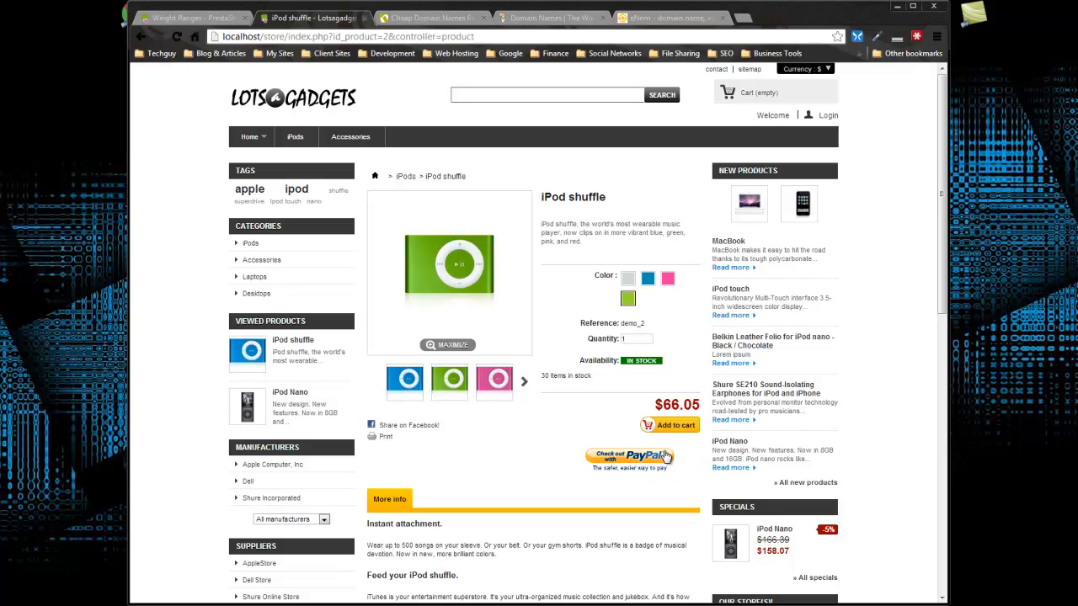
{"action": "mouse_move", "coordinate": [749, 190]}
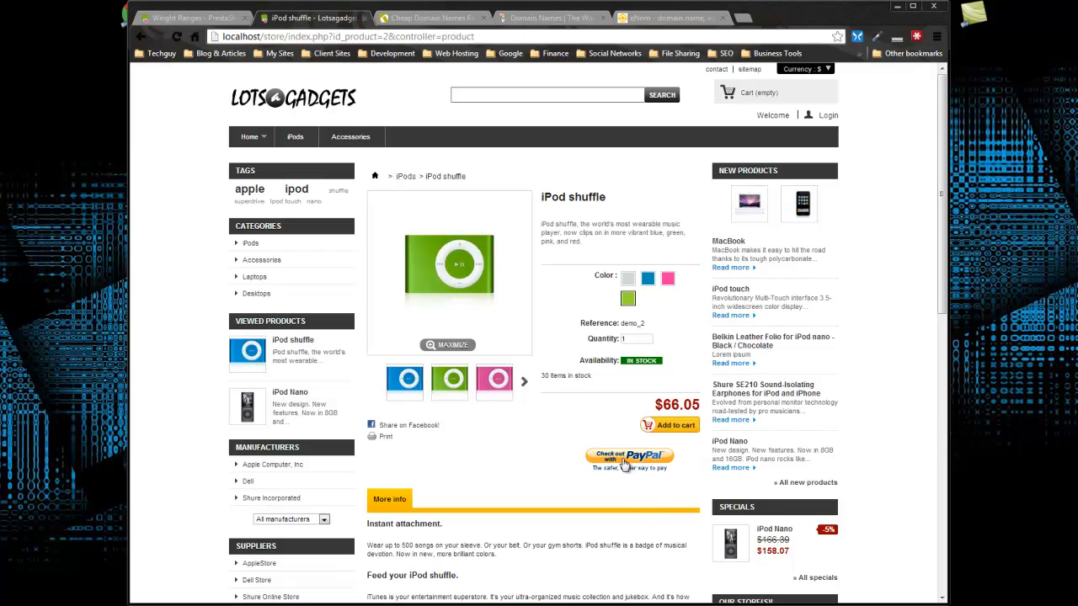
{"action": "left_click", "coordinate": [629, 459]}
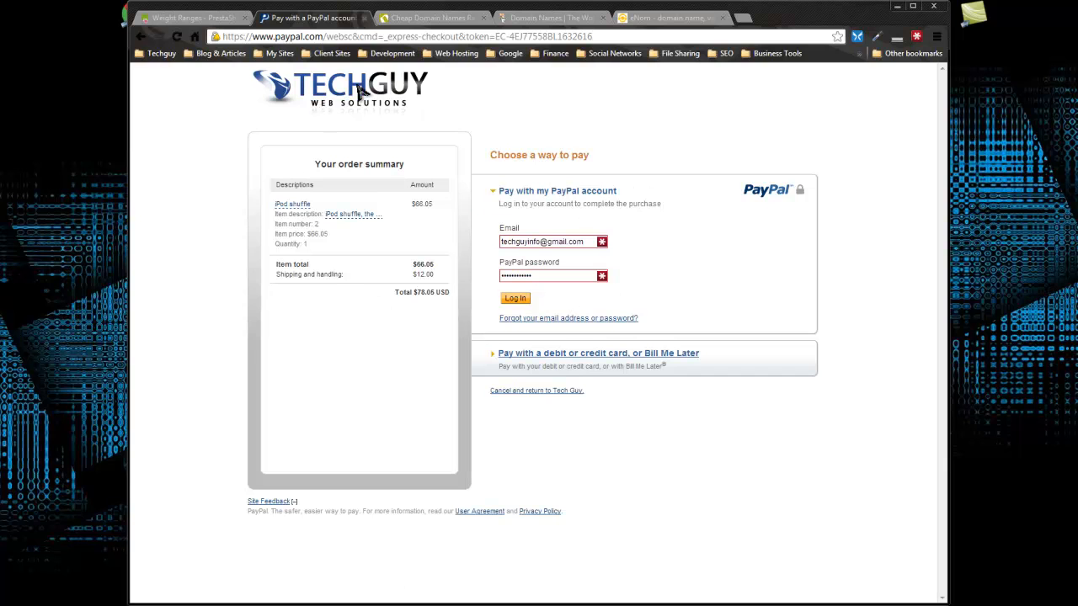
{"action": "mouse_move", "coordinate": [649, 243]}
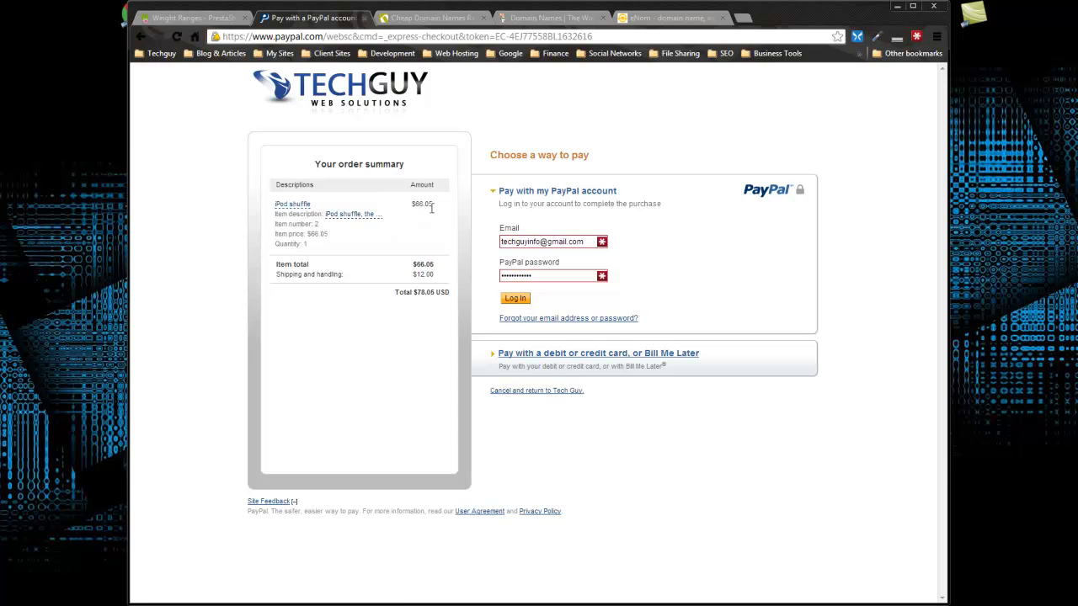
{"action": "mouse_move", "coordinate": [352, 278]}
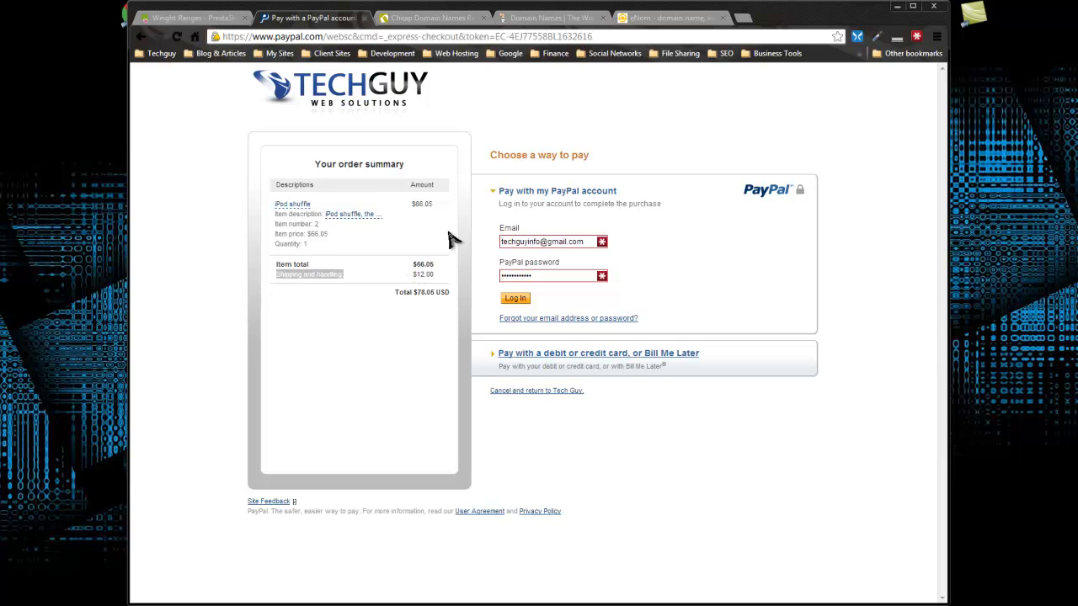
Step: Expand PayPal's 'Pay with a debit or credit card' option and scroll through the empty card form
{"action": "left_click", "coordinate": [515, 298]}
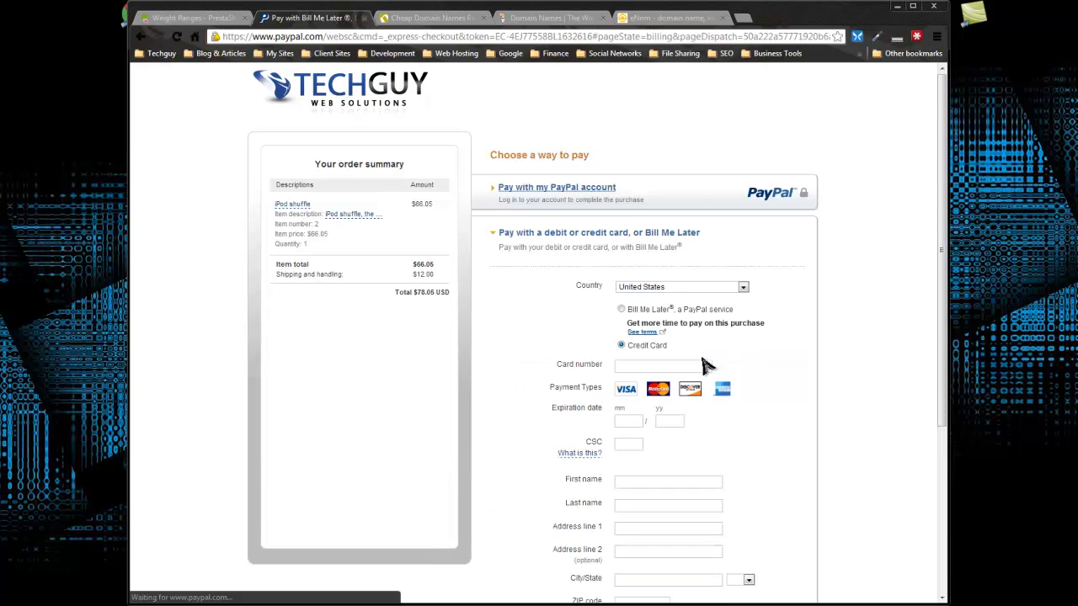
{"action": "scroll", "scroll_direction": "down", "scroll_amount": 3}
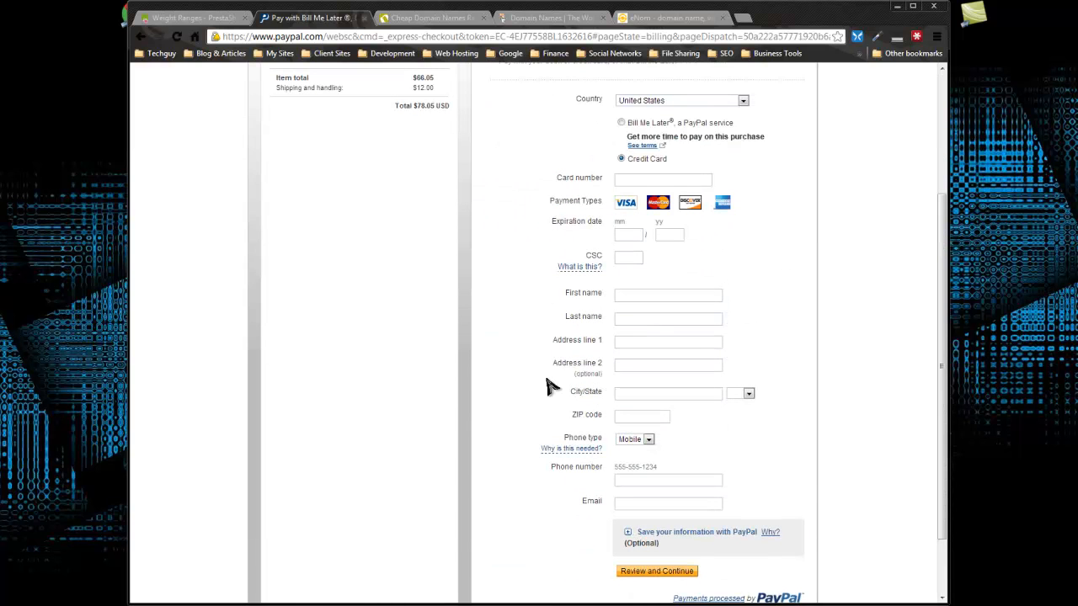
{"action": "mouse_move", "coordinate": [660, 215]}
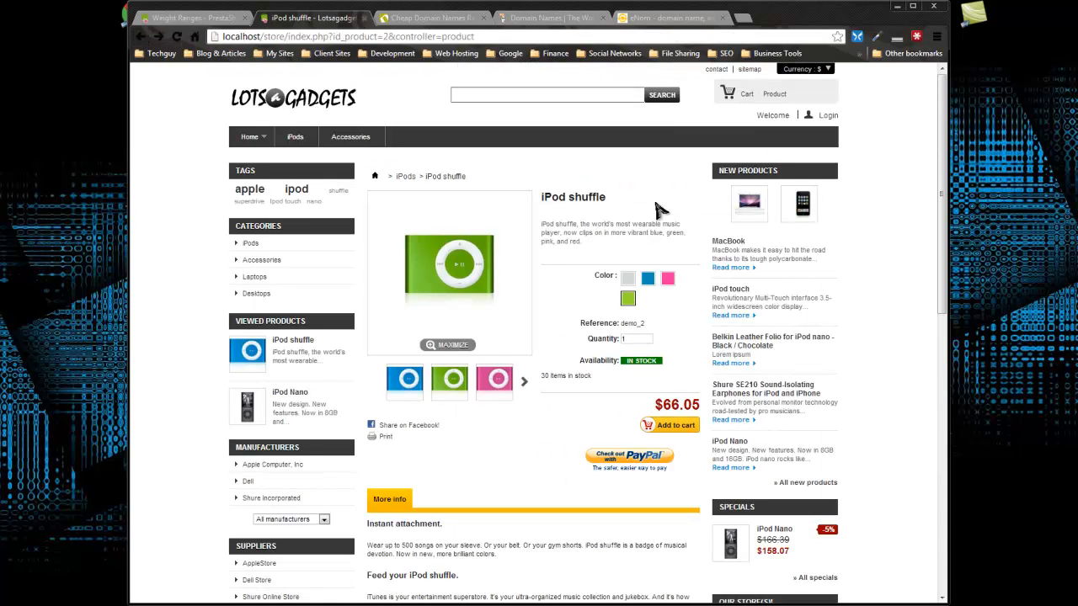
Step: Check out the cart with the green iPod shuffle ($78.05, $12 shipping) and proceed to login
{"action": "scroll", "scroll_direction": "down", "scroll_amount": 3}
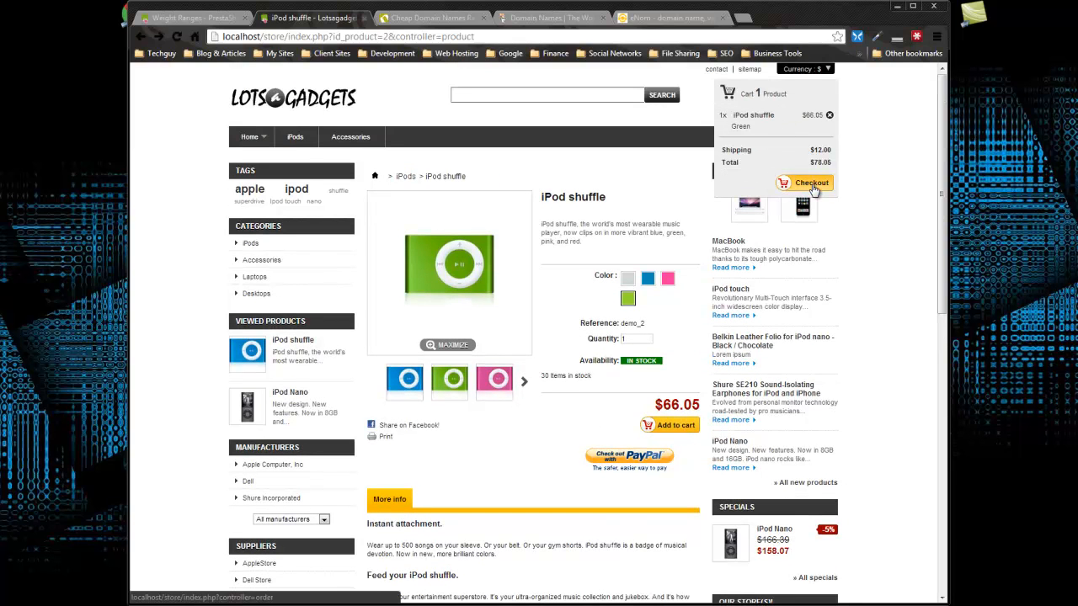
{"action": "left_click", "coordinate": [809, 183]}
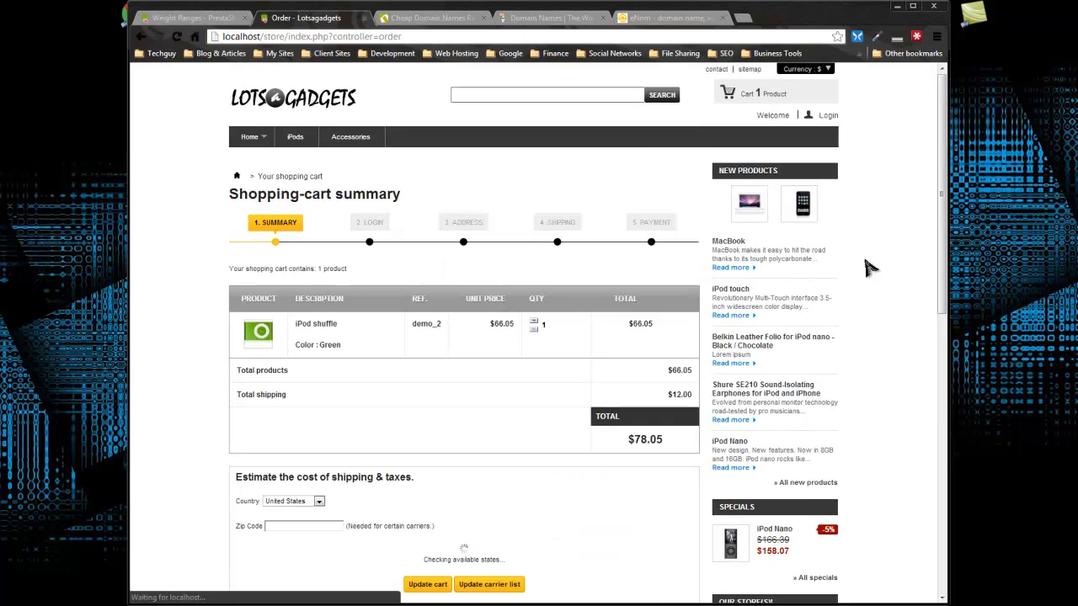
{"action": "scroll", "scroll_direction": "down", "scroll_amount": 3}
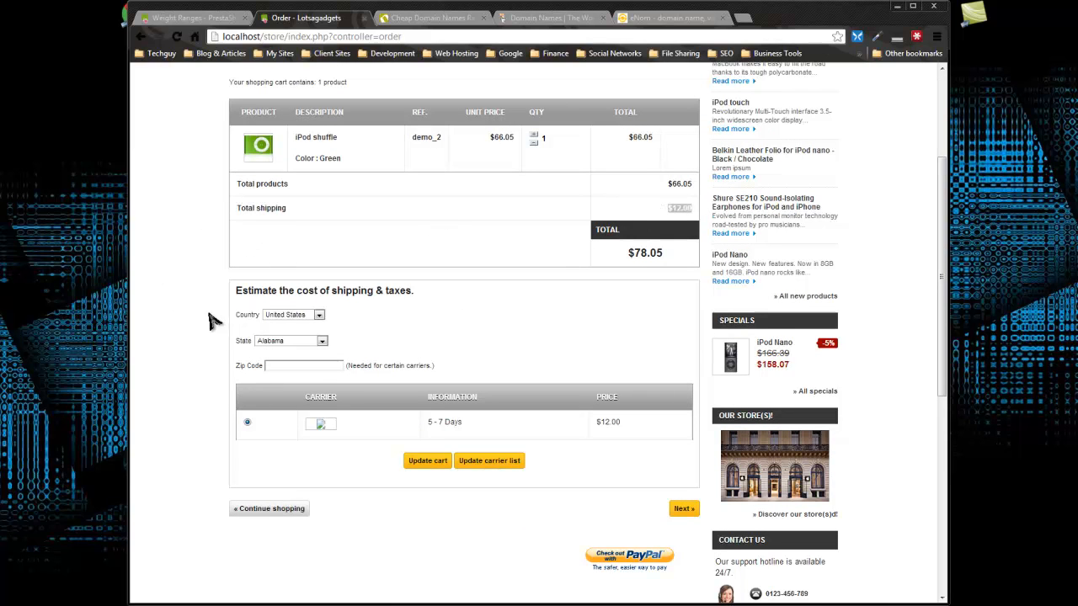
{"action": "mouse_move", "coordinate": [362, 448]}
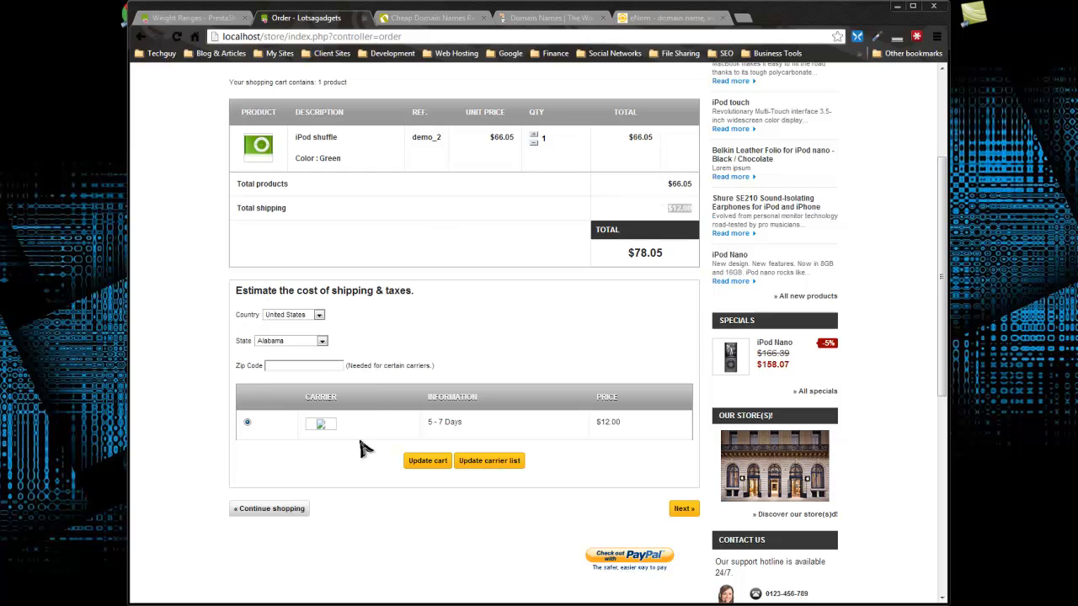
{"action": "scroll", "scroll_direction": "down", "scroll_amount": 3}
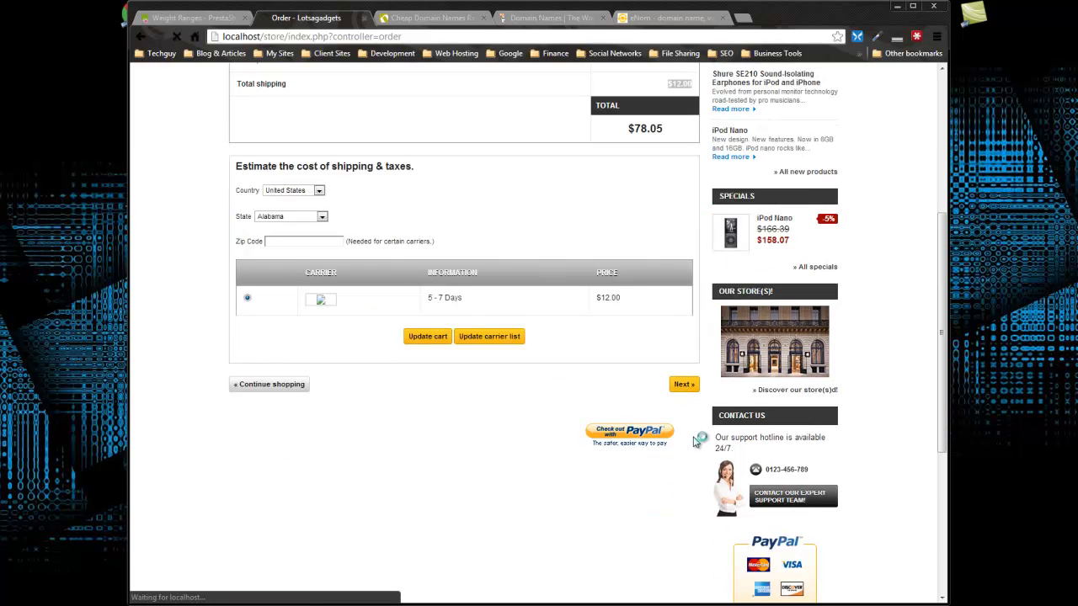
{"action": "left_click", "coordinate": [685, 384]}
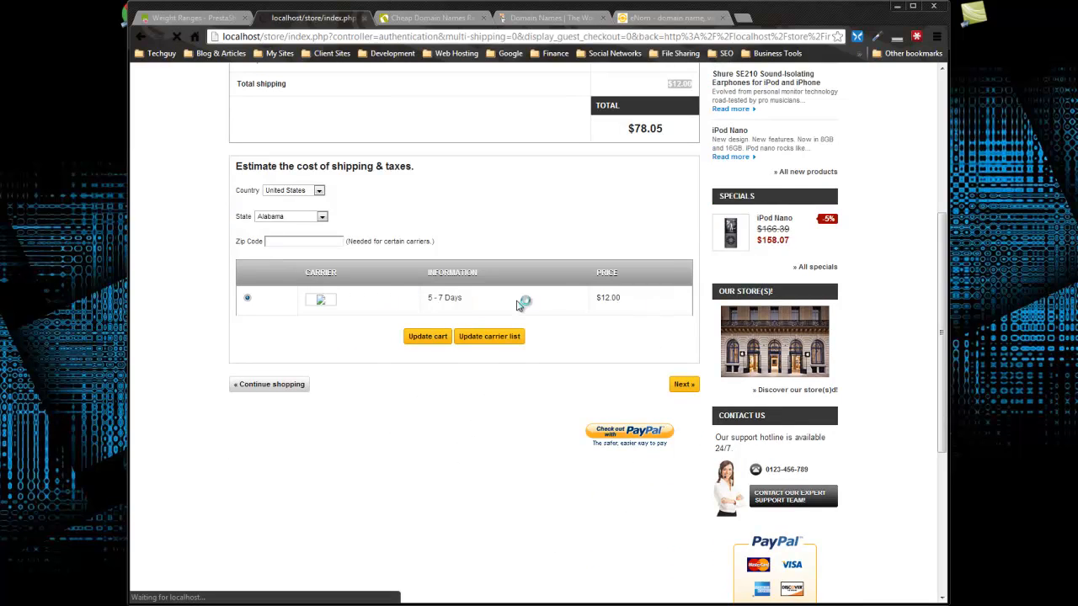
{"action": "left_click", "coordinate": [675, 383]}
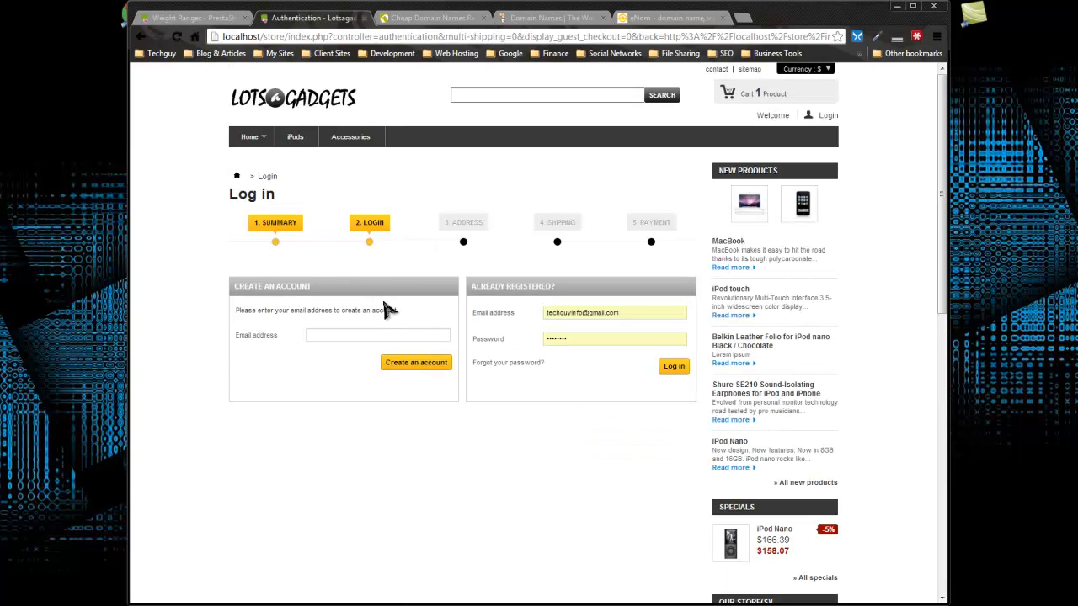
{"action": "mouse_move", "coordinate": [361, 351]}
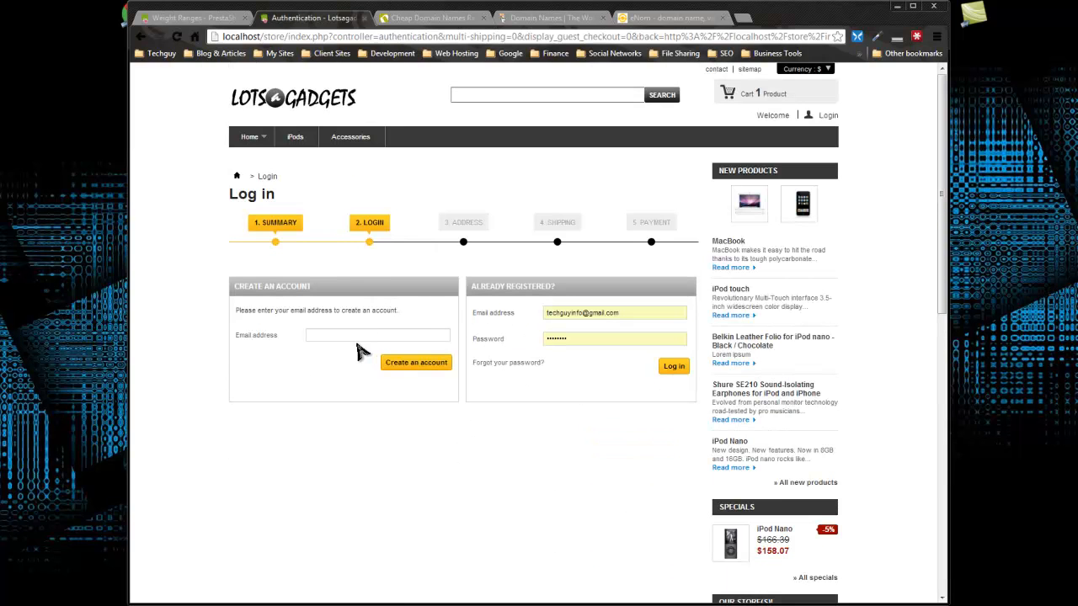
{"action": "mouse_move", "coordinate": [349, 389]}
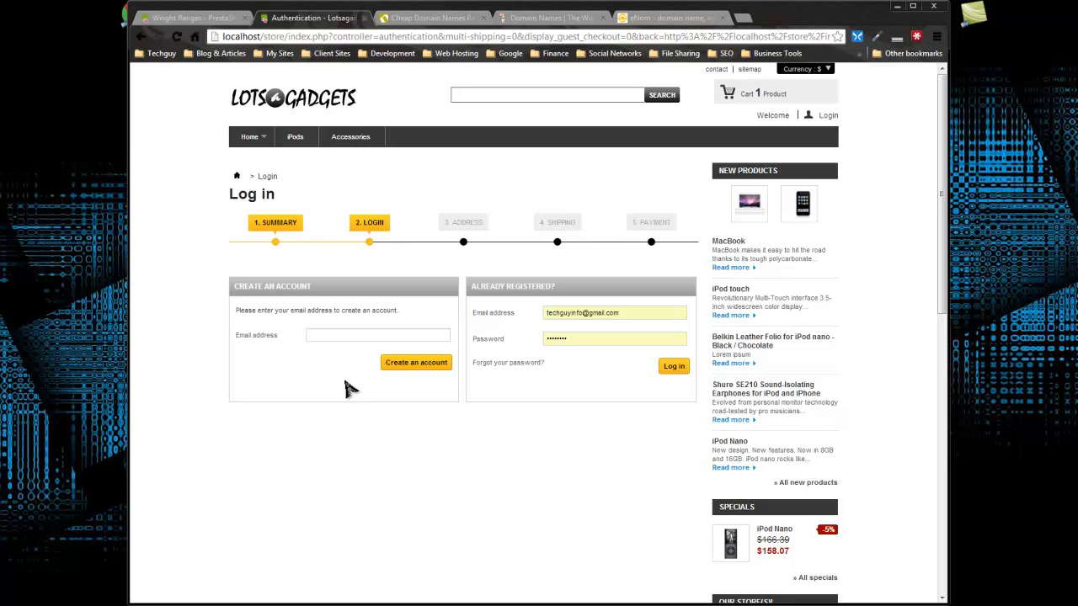
{"action": "mouse_move", "coordinate": [475, 338]}
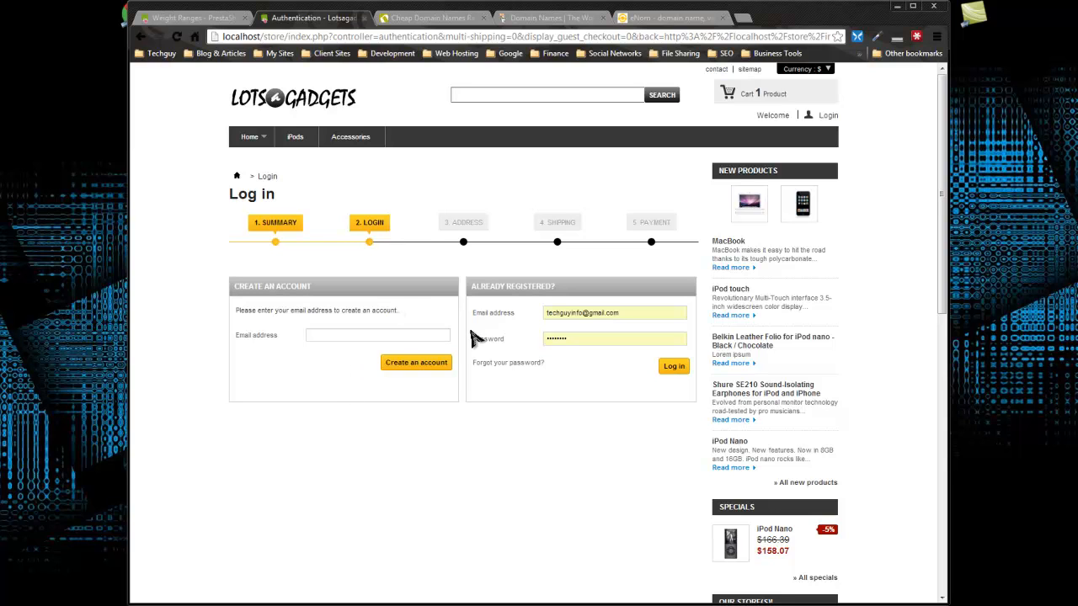
{"action": "mouse_move", "coordinate": [449, 267]}
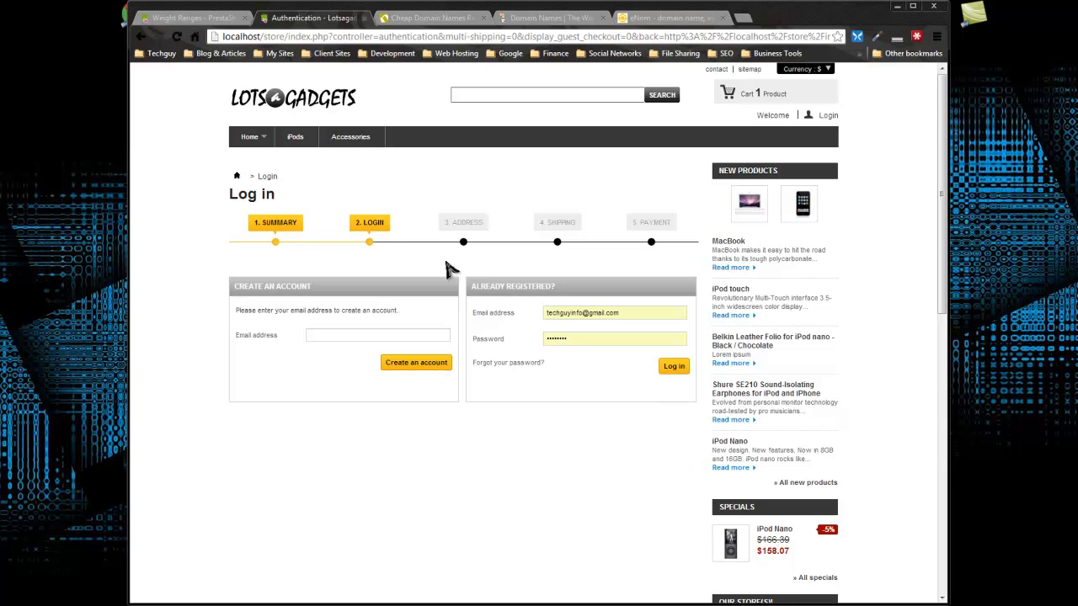
{"action": "mouse_move", "coordinate": [621, 360]}
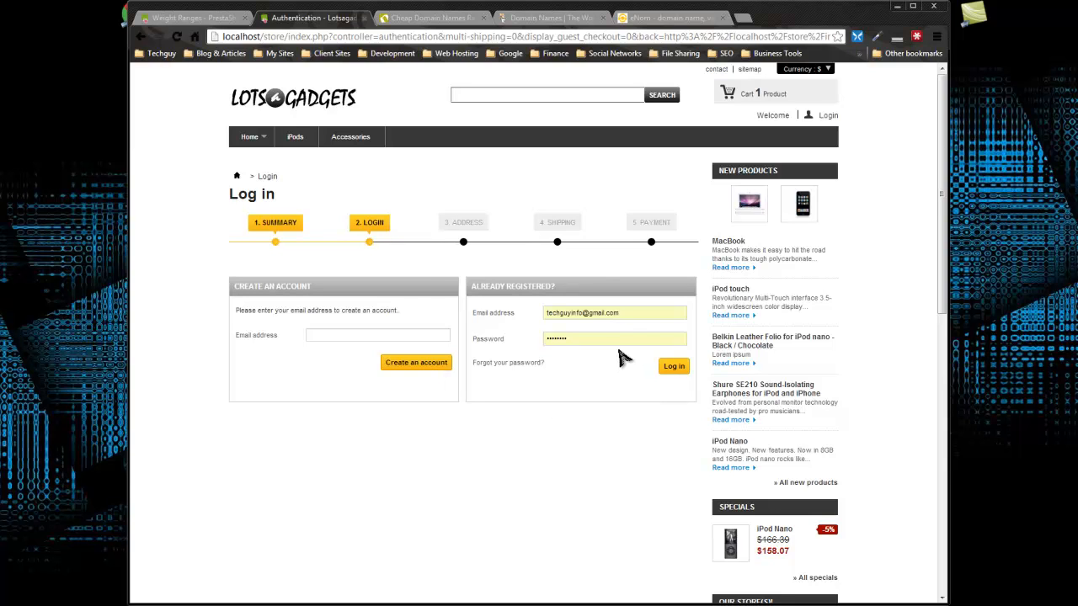
{"action": "mouse_move", "coordinate": [407, 252]}
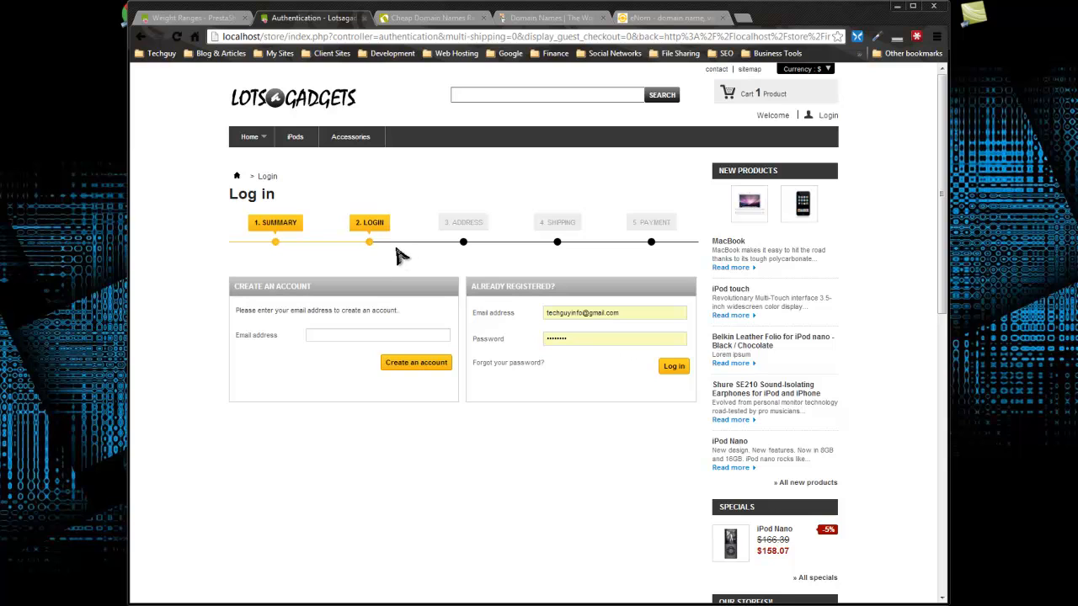
{"action": "mouse_move", "coordinate": [691, 278]}
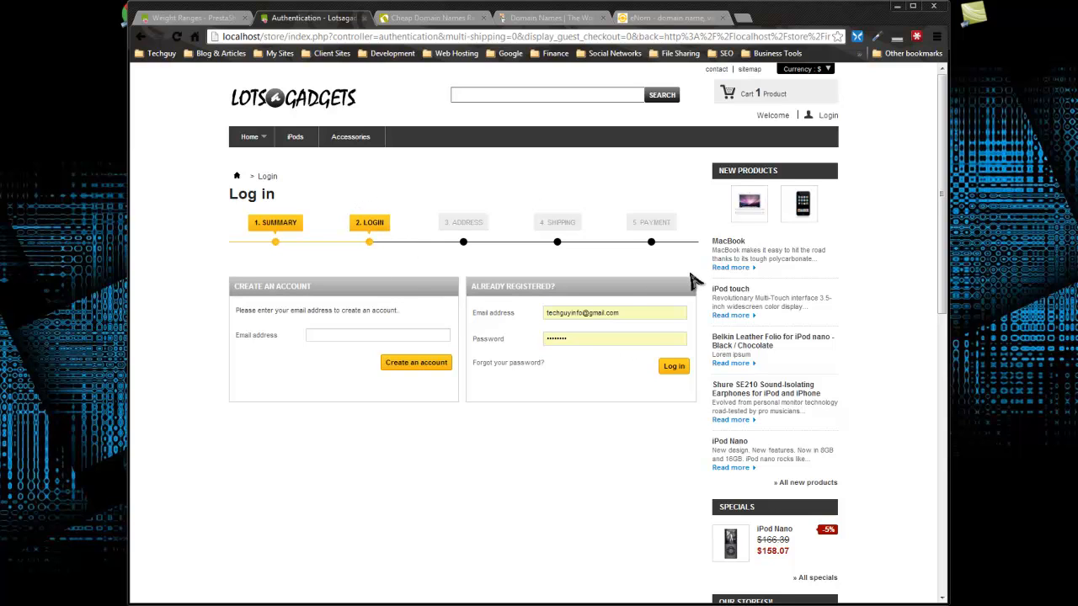
{"action": "mouse_move", "coordinate": [630, 293]}
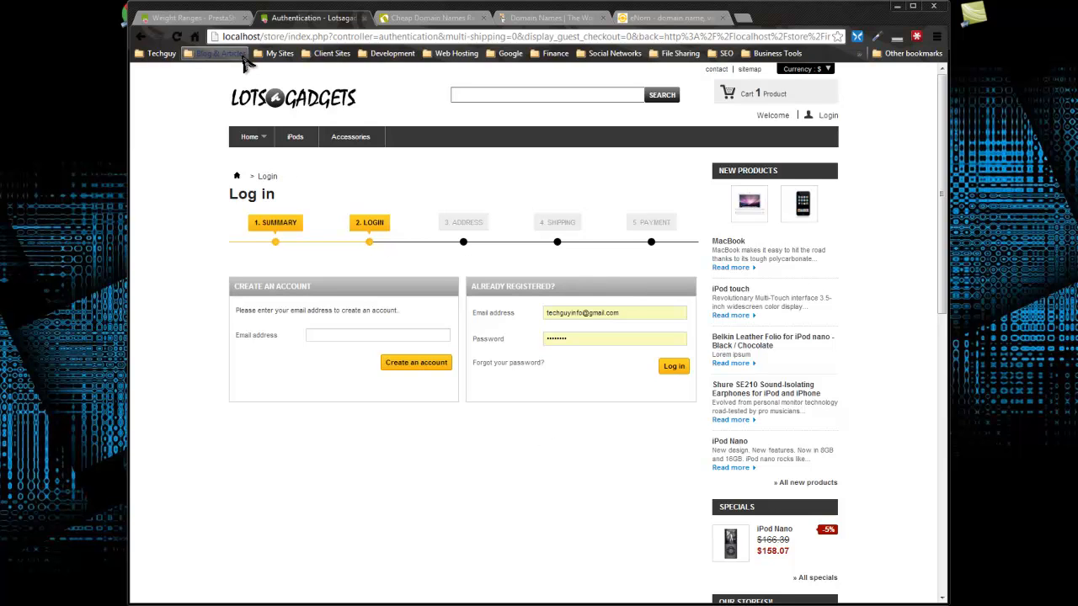
{"action": "mouse_move", "coordinate": [219, 230]}
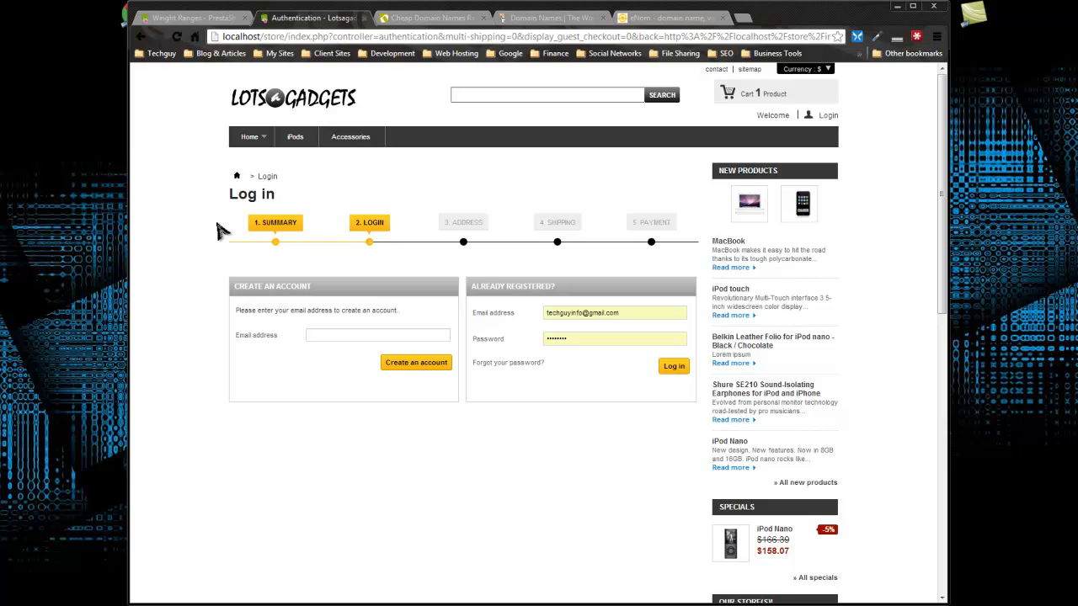
{"action": "mouse_move", "coordinate": [398, 145]}
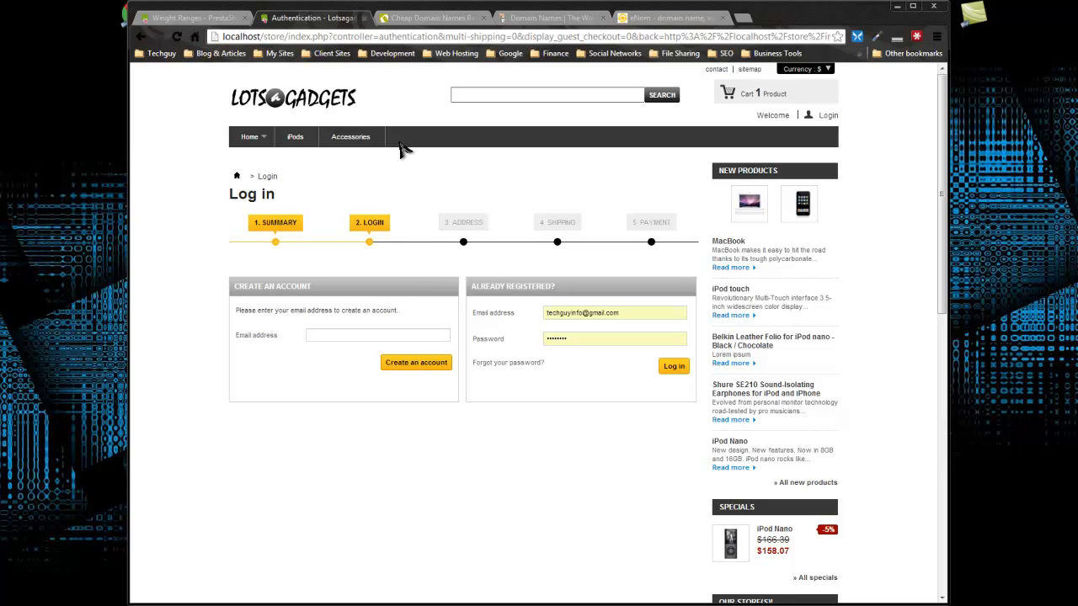
{"action": "mouse_move", "coordinate": [617, 199]}
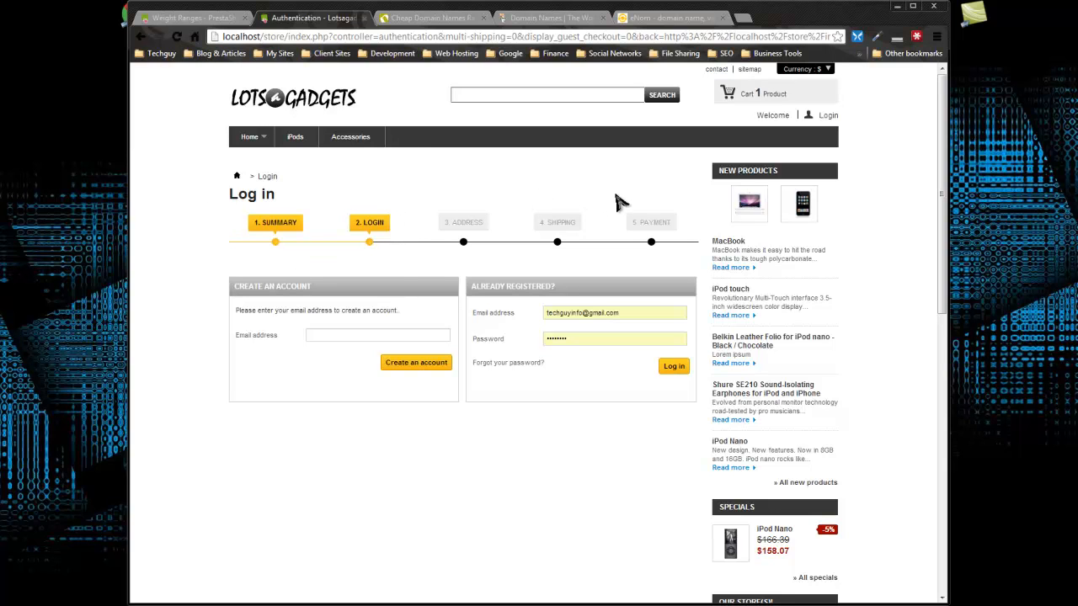
{"action": "mouse_move", "coordinate": [523, 158]}
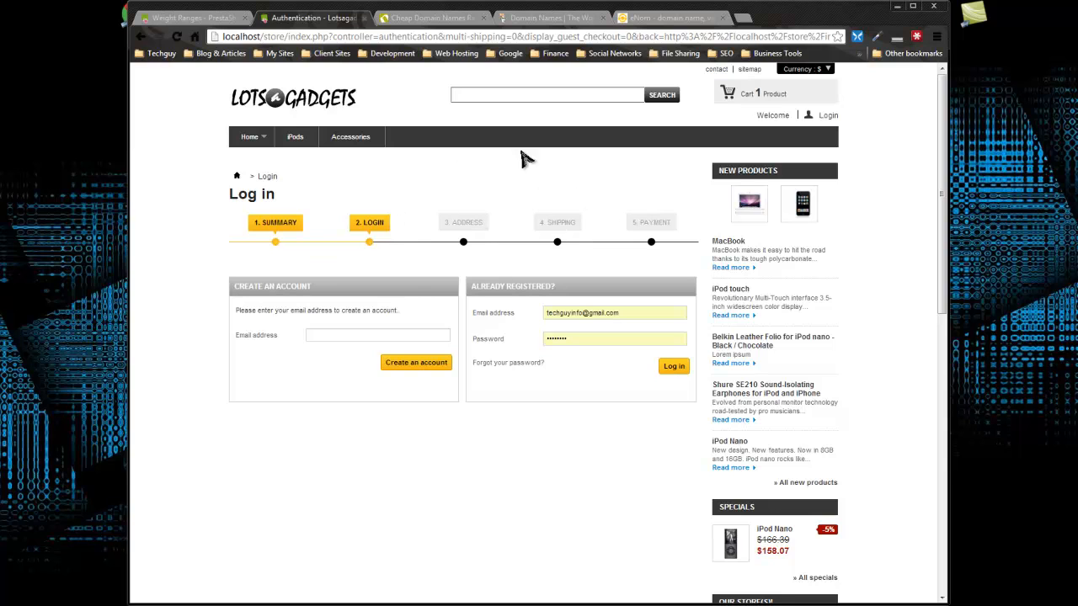
{"action": "mouse_move", "coordinate": [905, 320]}
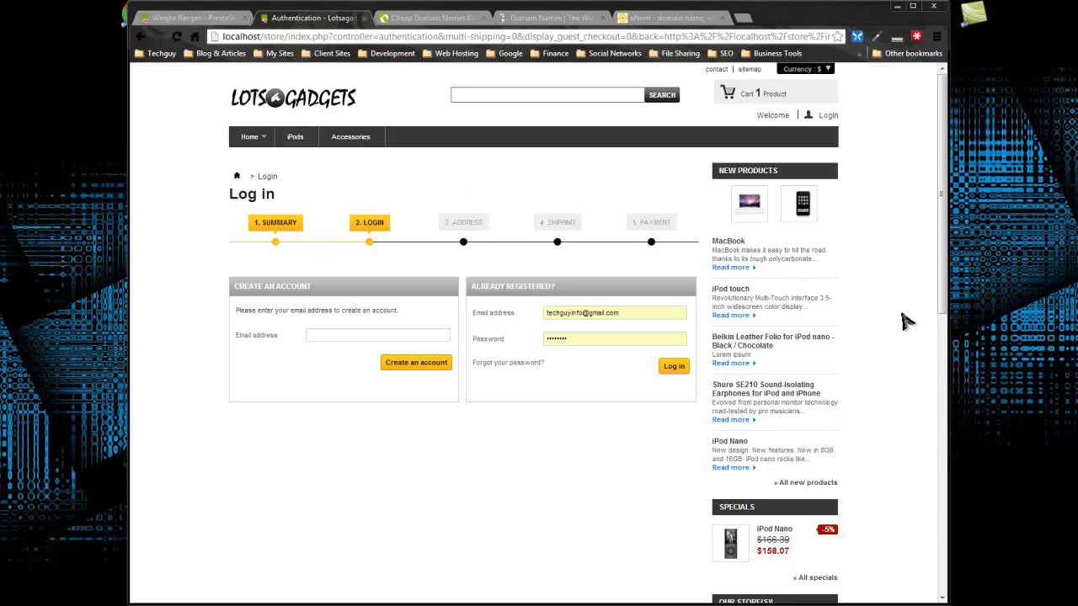
{"action": "mouse_move", "coordinate": [625, 448]}
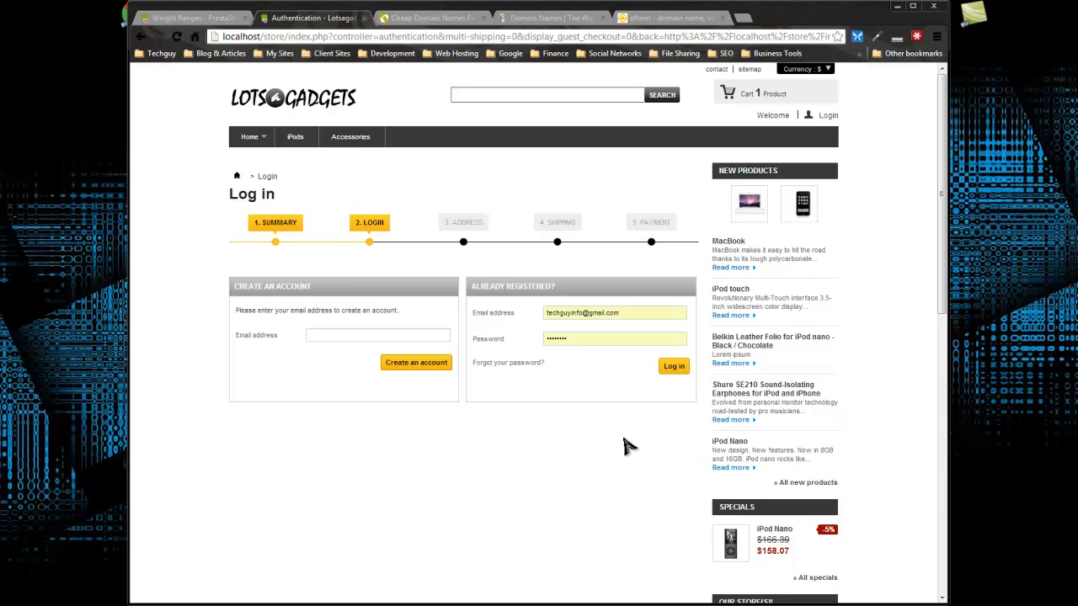
{"action": "mouse_move", "coordinate": [616, 450]}
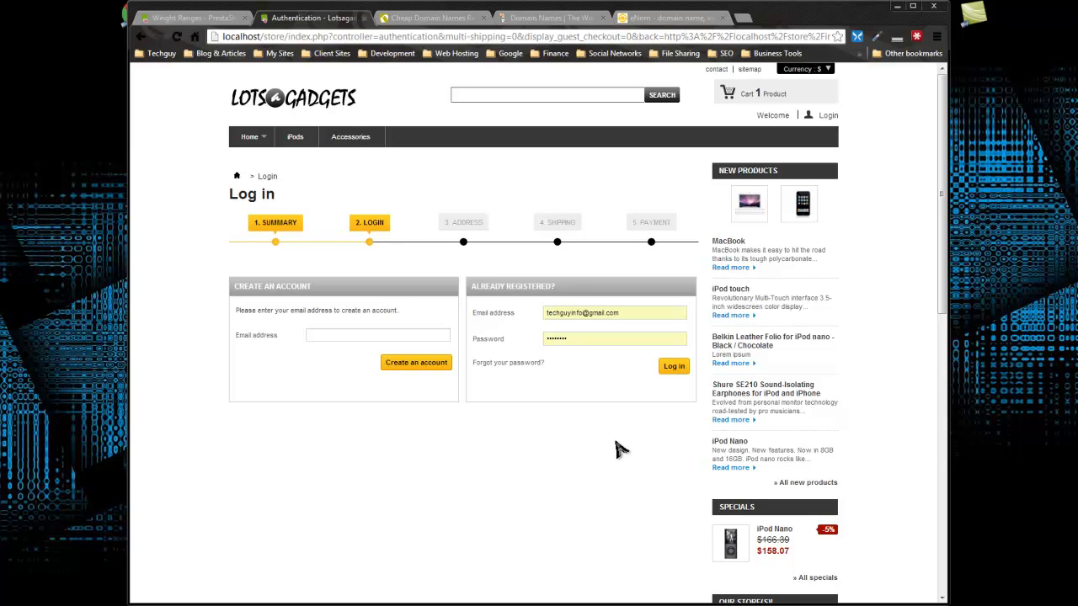